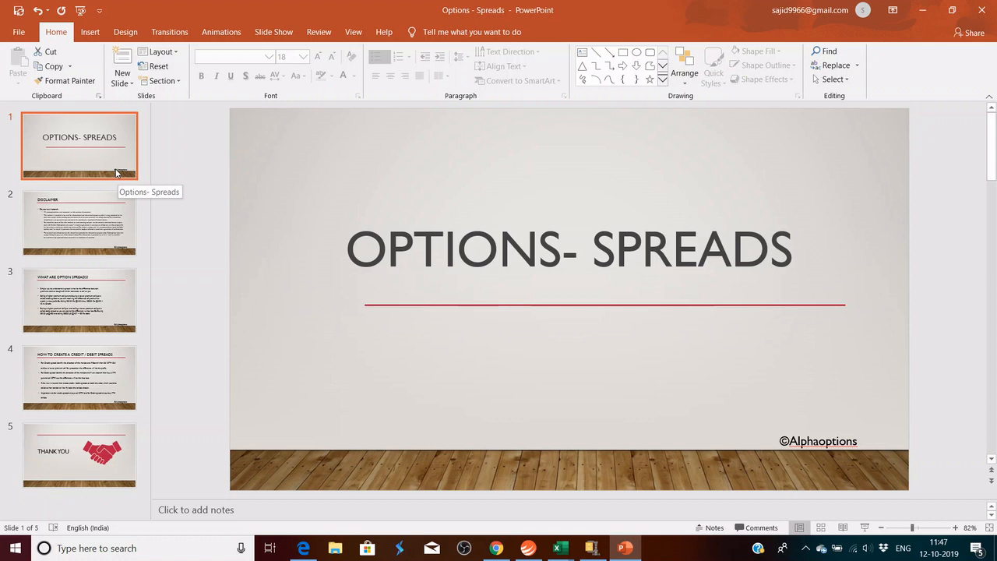
{"action": "mouse_move", "coordinate": [809, 330]}
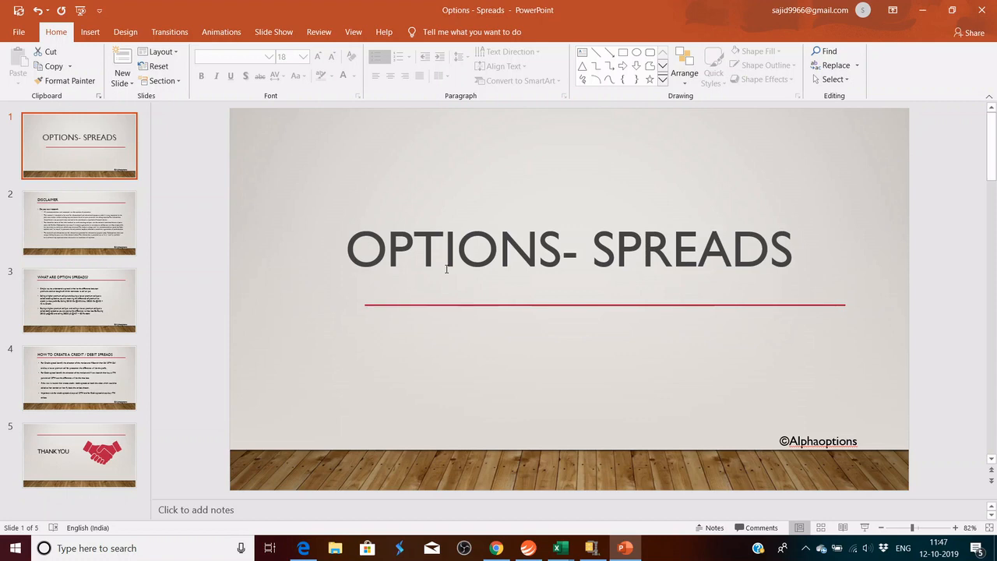
Show the deck's second slide, the Disclaimer, then bring up the Bank Nifty chart
{"action": "left_click", "coordinate": [78, 222]}
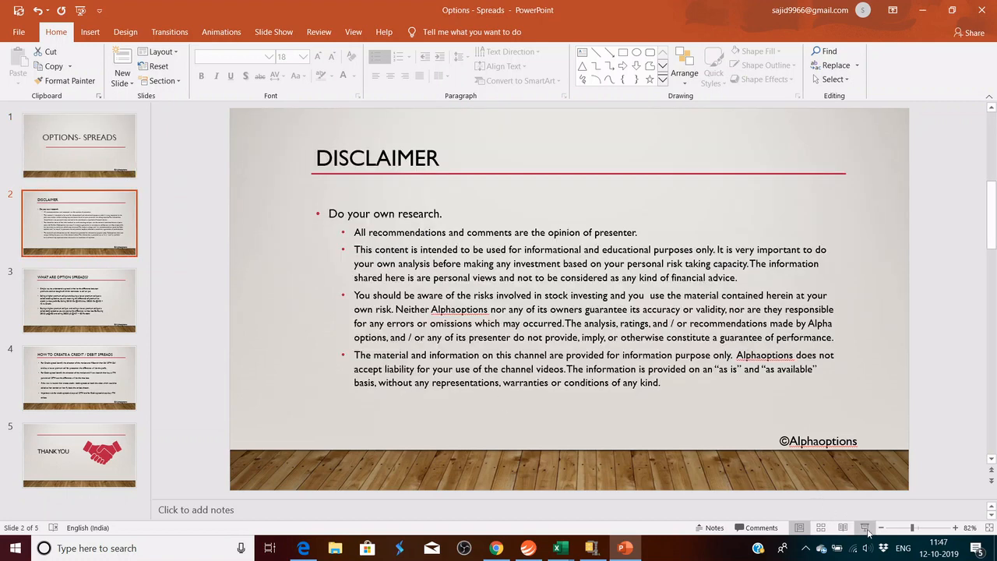
{"action": "left_click", "coordinate": [864, 527]}
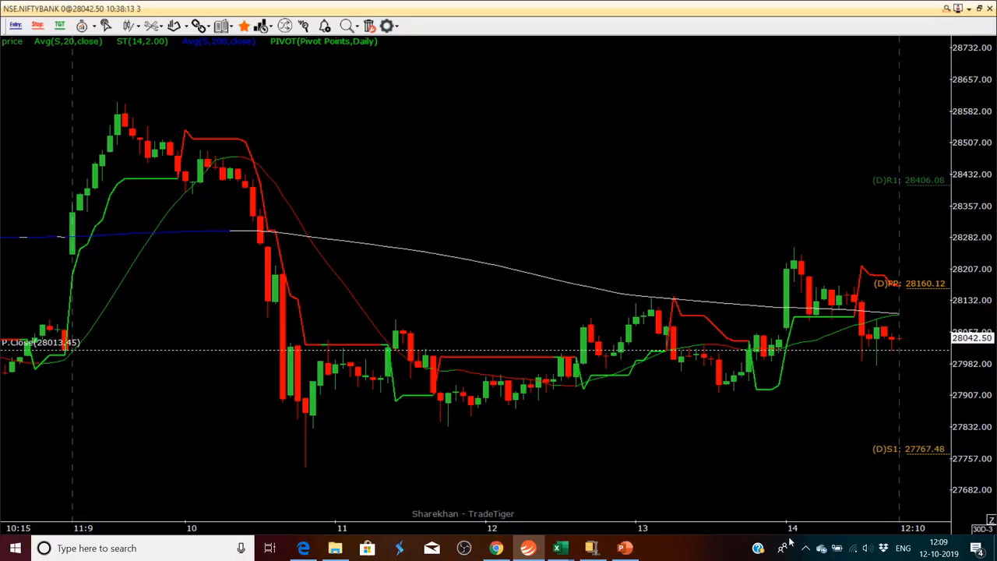
{"action": "mouse_move", "coordinate": [734, 491]}
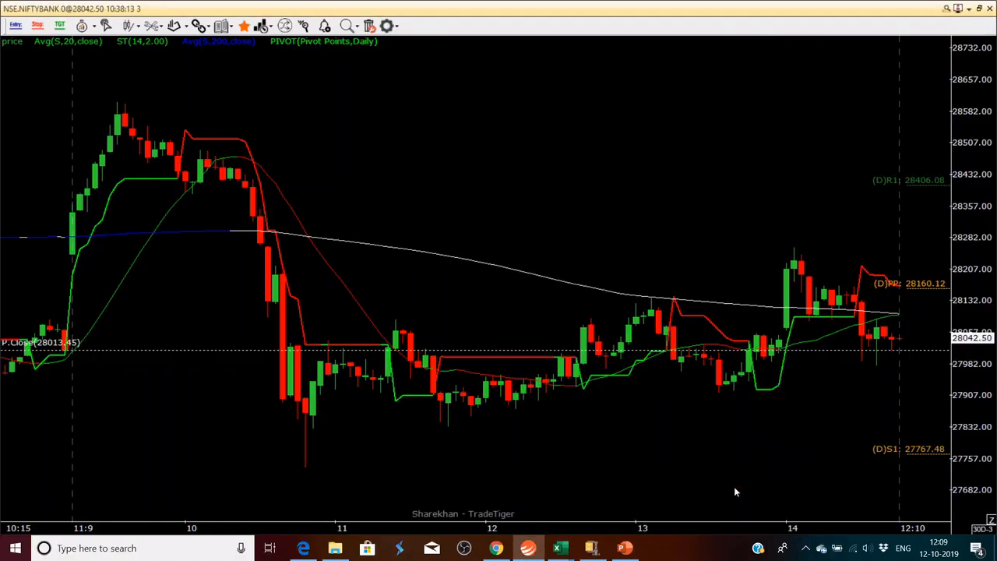
{"action": "mouse_move", "coordinate": [143, 323]}
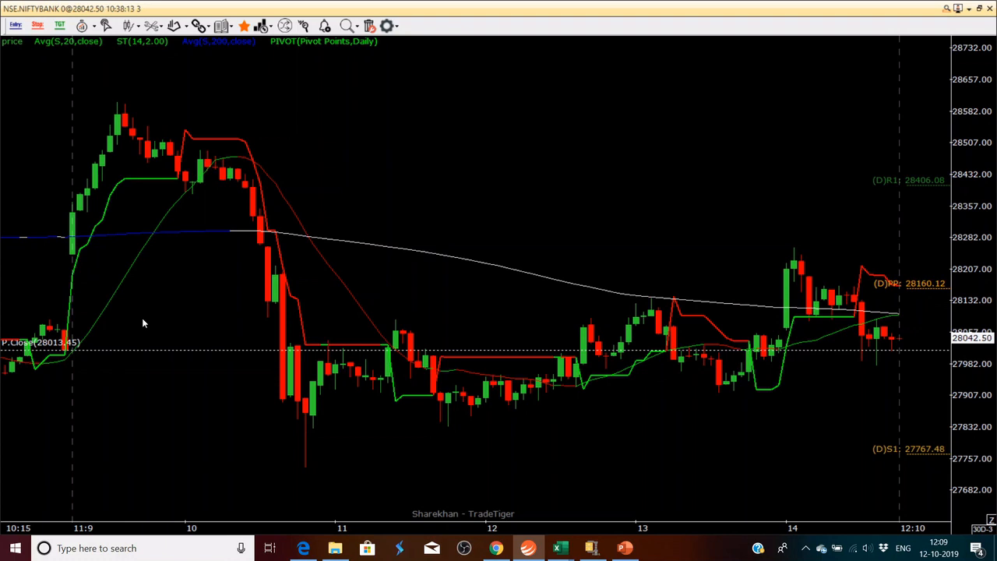
{"action": "mouse_move", "coordinate": [57, 252]}
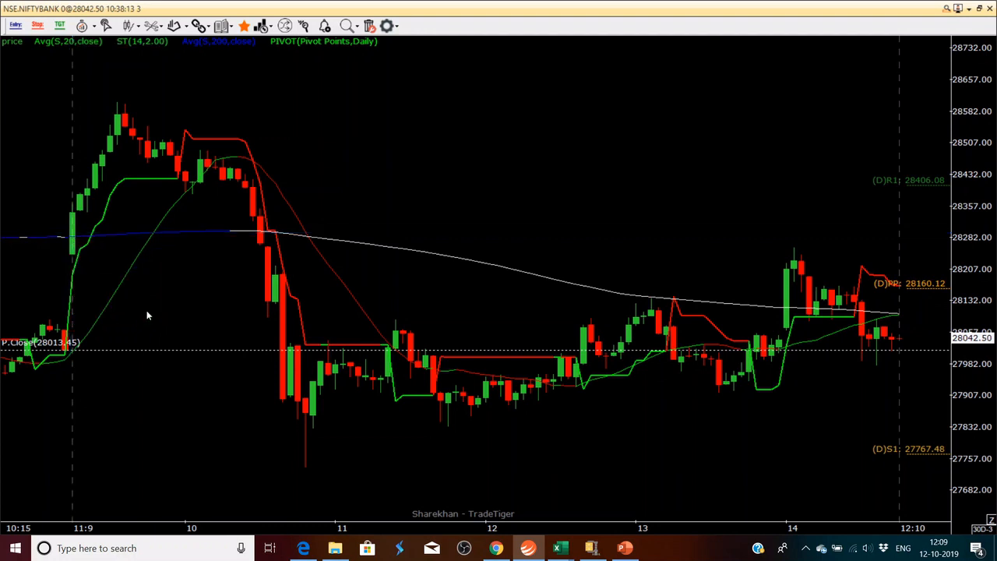
{"action": "mouse_move", "coordinate": [88, 219]}
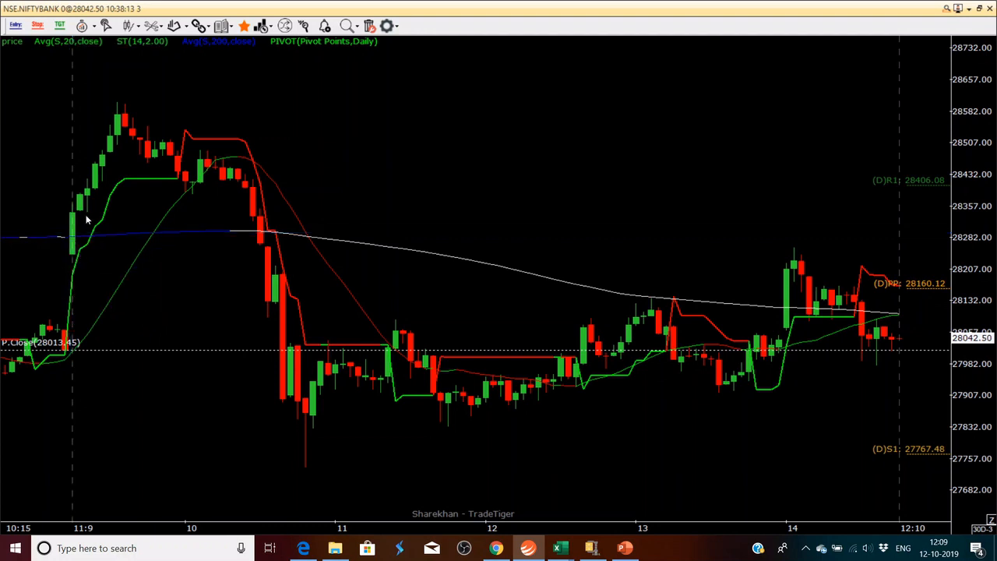
{"action": "mouse_move", "coordinate": [118, 177]}
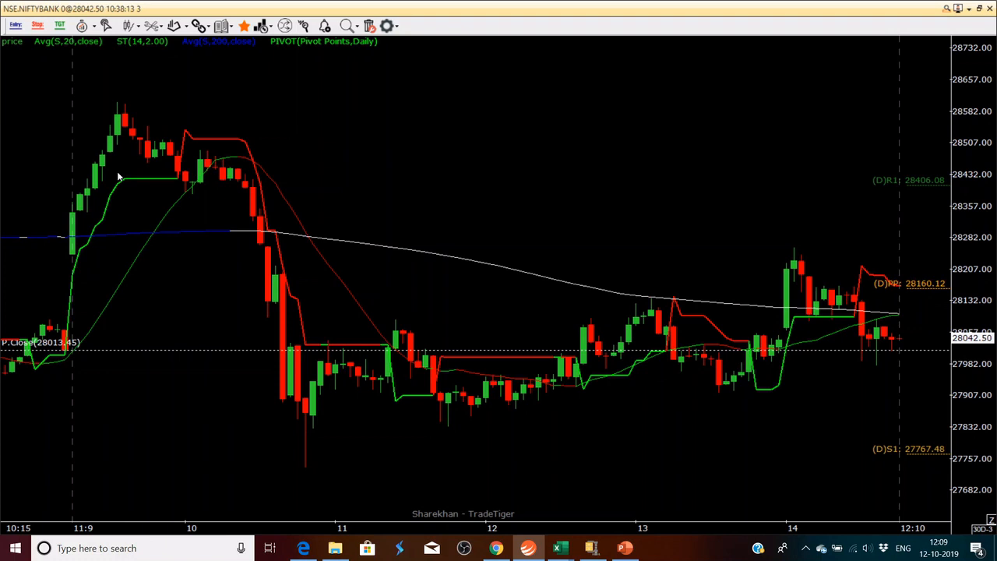
{"action": "mouse_move", "coordinate": [78, 211]}
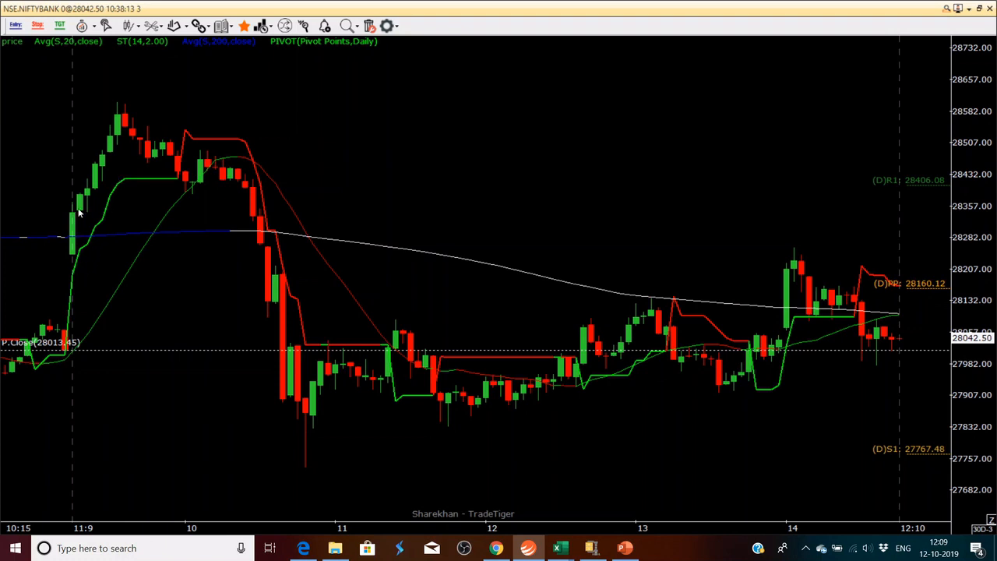
{"action": "mouse_move", "coordinate": [82, 220]}
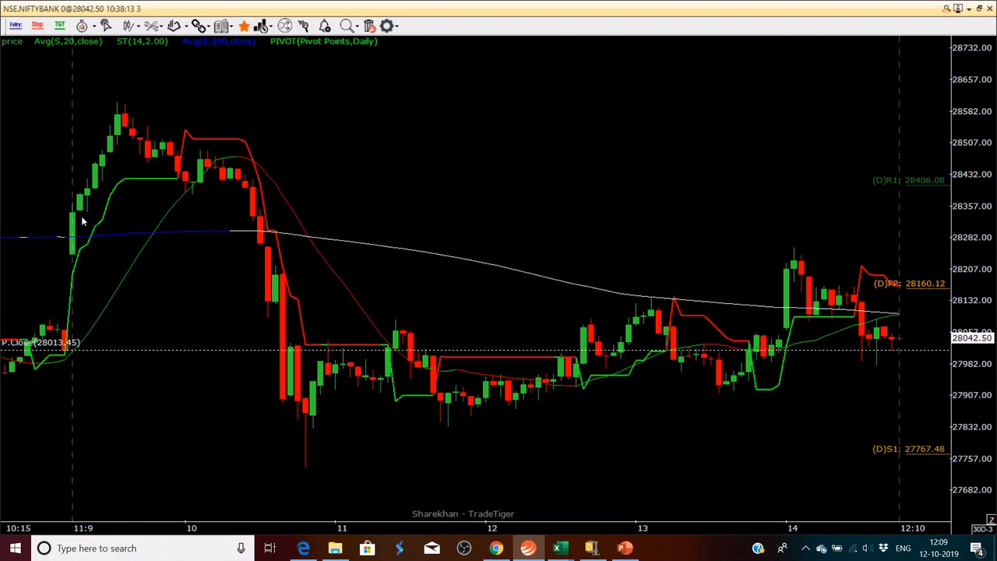
{"action": "mouse_move", "coordinate": [78, 255]}
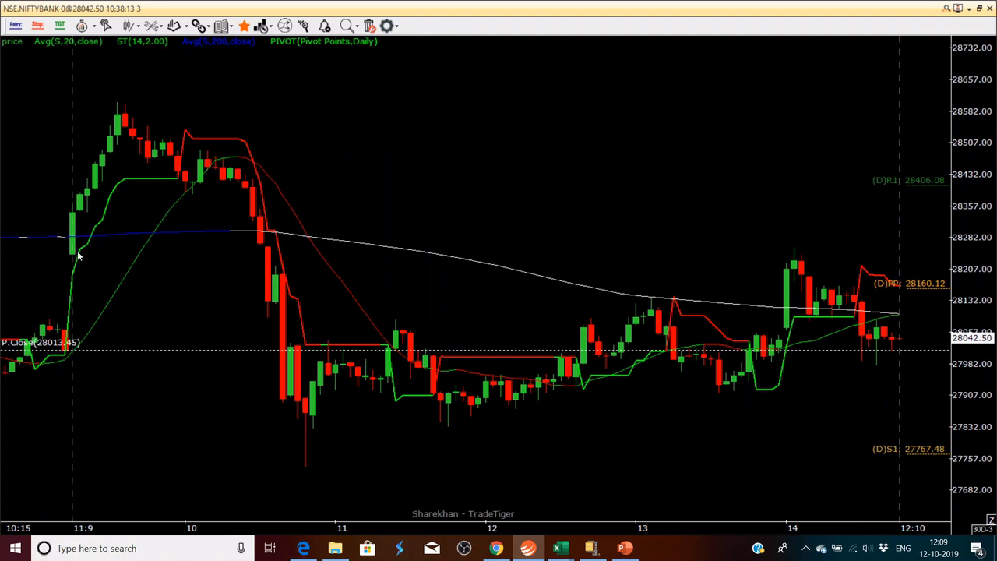
{"action": "mouse_move", "coordinate": [83, 217]}
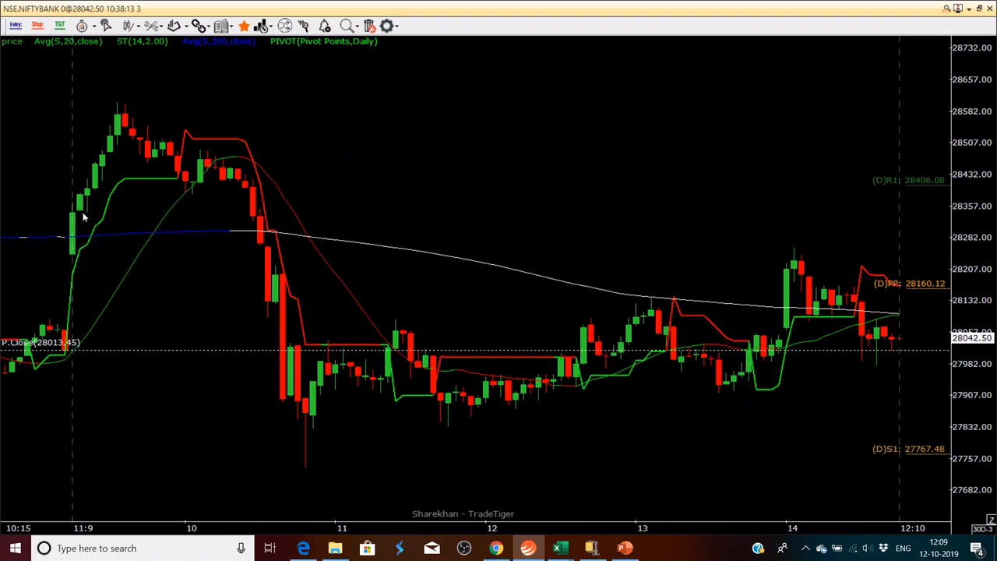
{"action": "mouse_move", "coordinate": [81, 256]}
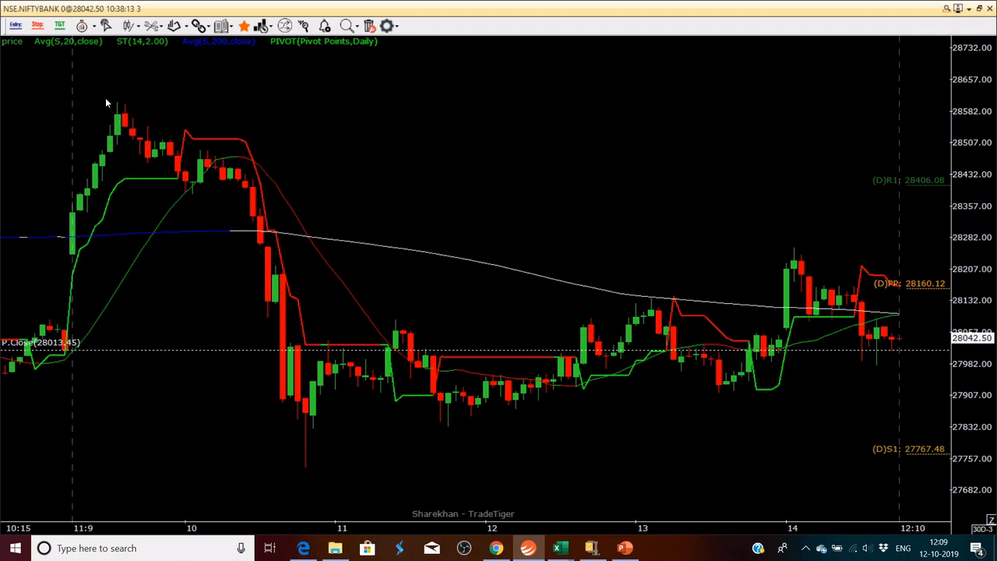
{"action": "mouse_move", "coordinate": [115, 117]}
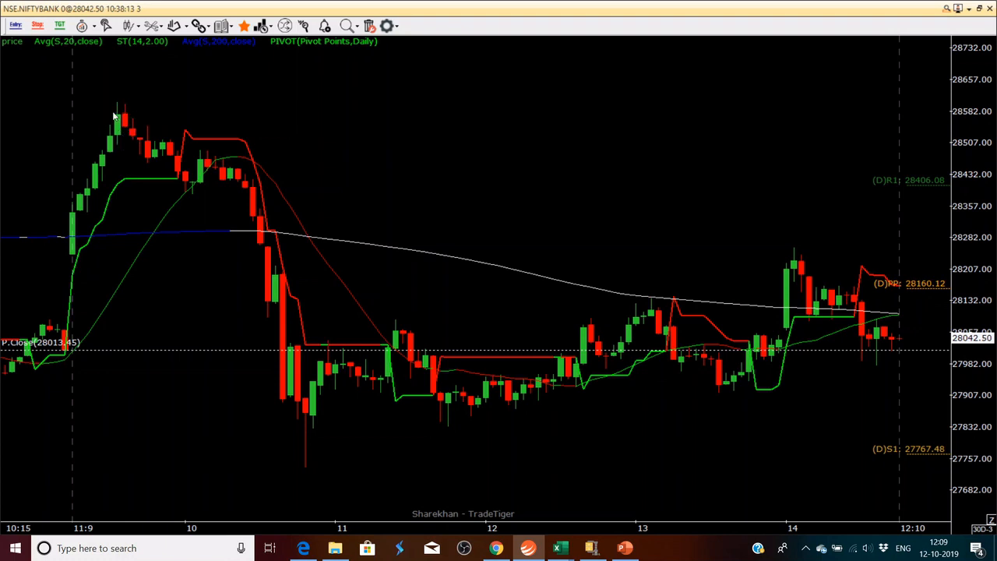
{"action": "mouse_move", "coordinate": [132, 130]}
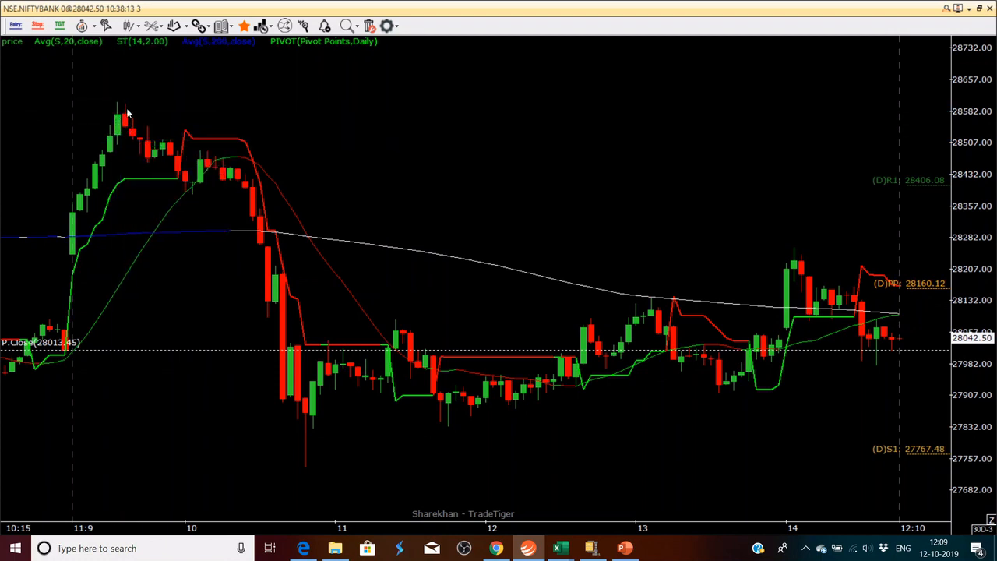
{"action": "mouse_move", "coordinate": [263, 154]}
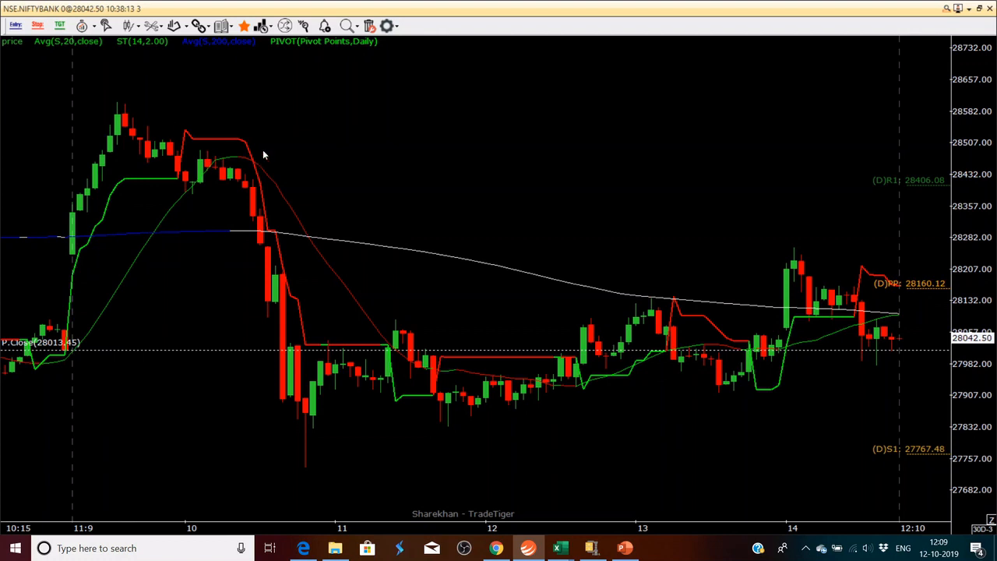
{"action": "right_click", "coordinate": [263, 155]}
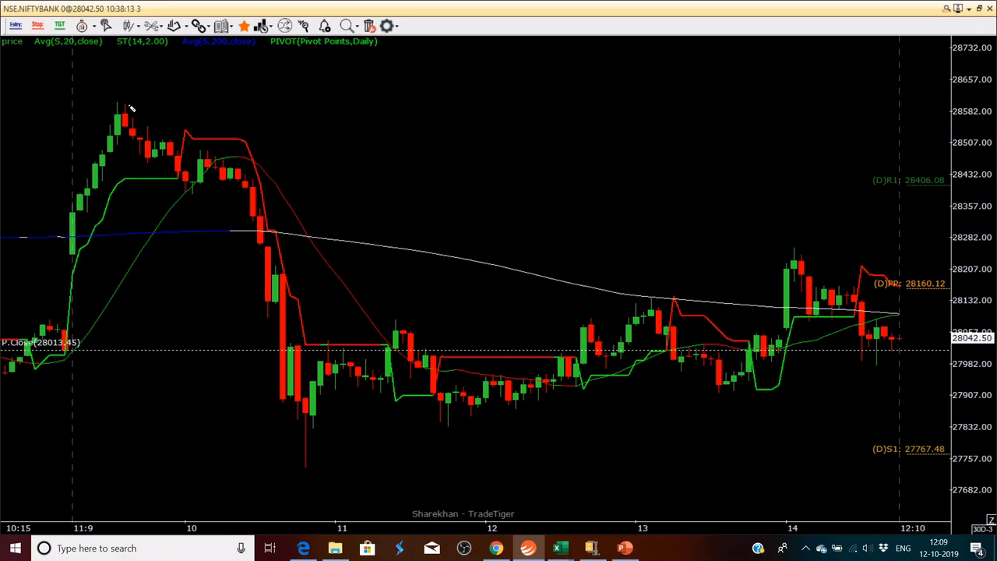
Circle the morning peak candles on the BANKNIFTY chart with a freehand stroke
{"action": "left_click_drag", "start_coordinate": [113, 101], "coordinate": [138, 148]}
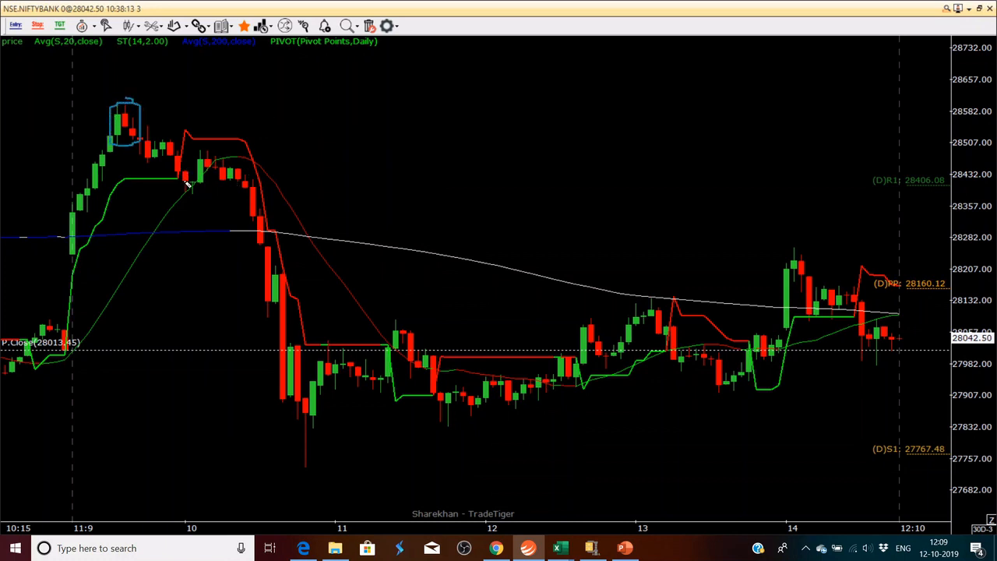
{"action": "mouse_move", "coordinate": [187, 164]}
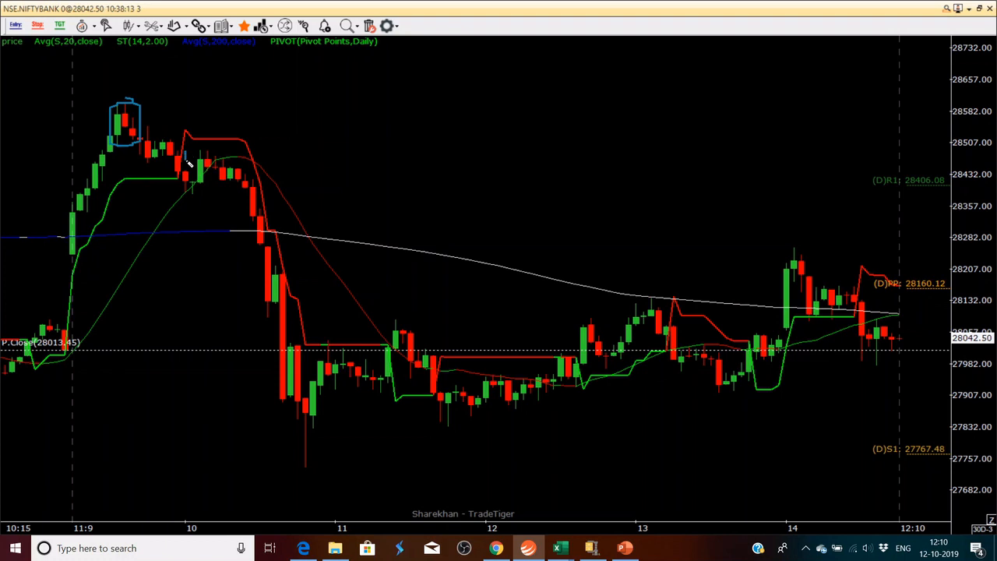
{"action": "mouse_move", "coordinate": [191, 187]}
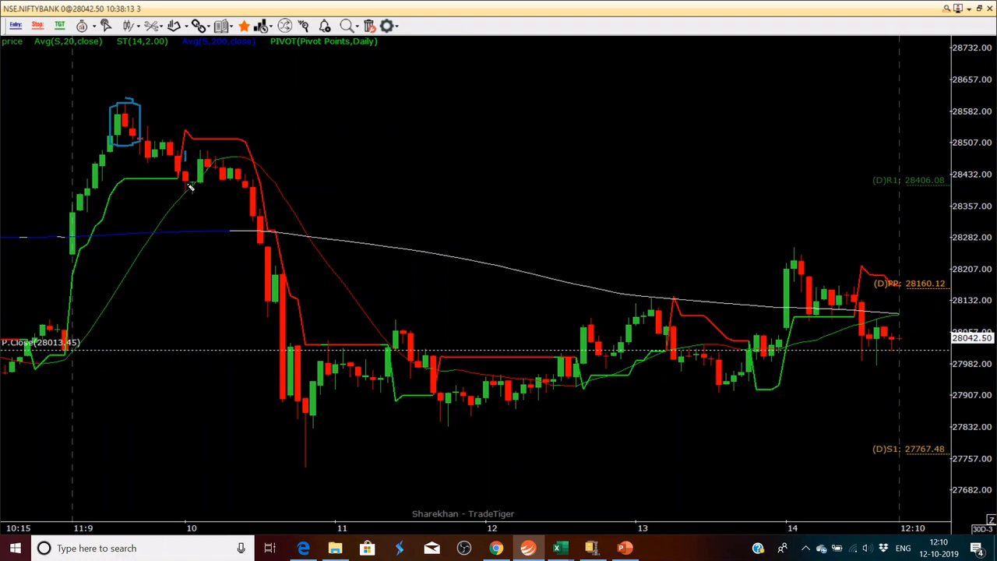
{"action": "mouse_move", "coordinate": [214, 169]}
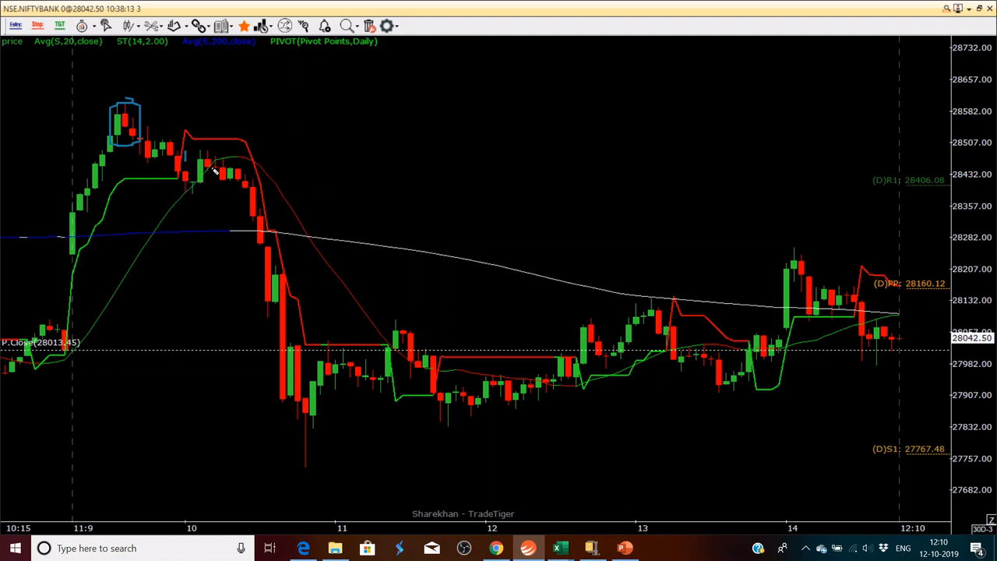
{"action": "mouse_move", "coordinate": [228, 162]}
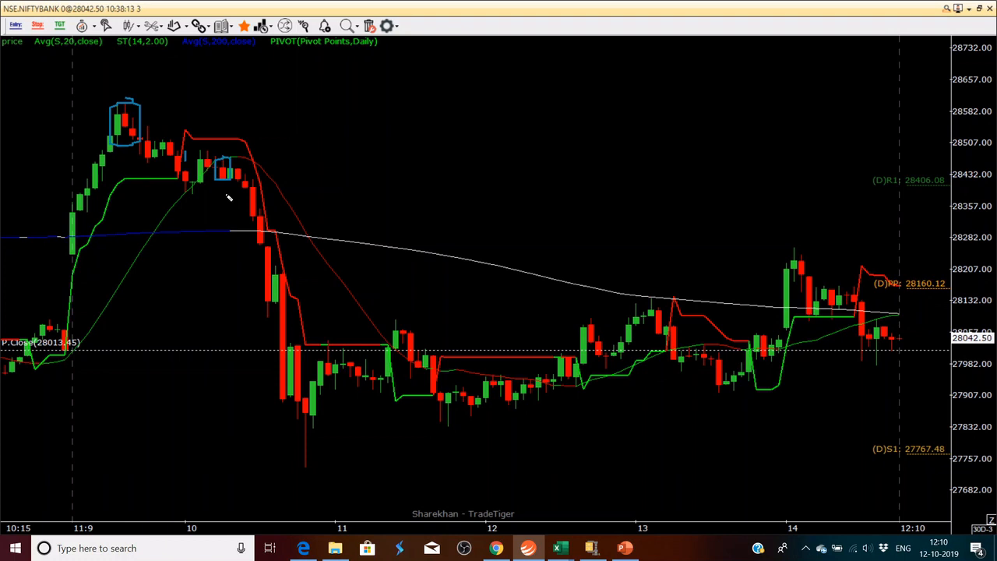
{"action": "mouse_move", "coordinate": [251, 282]}
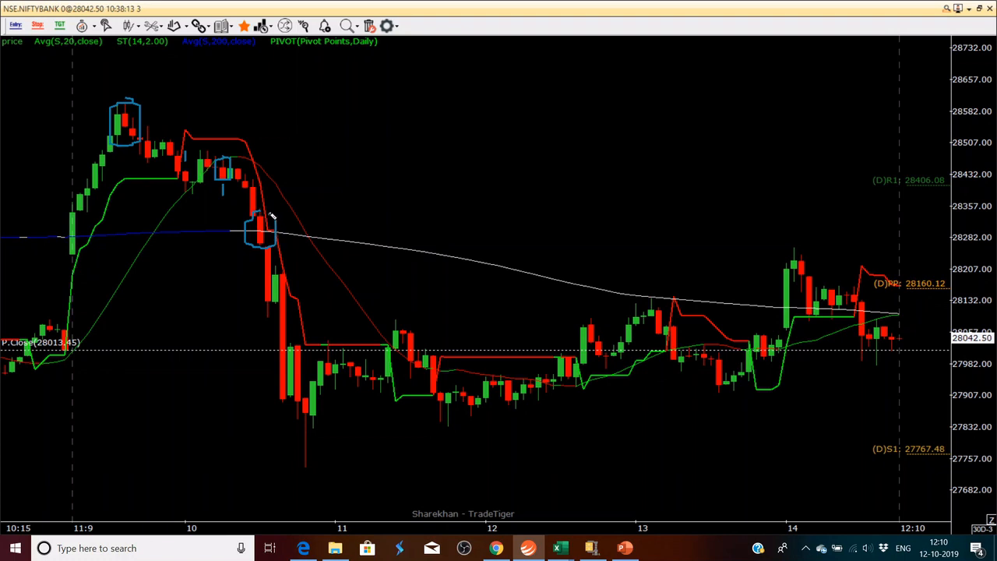
{"action": "mouse_move", "coordinate": [264, 249]}
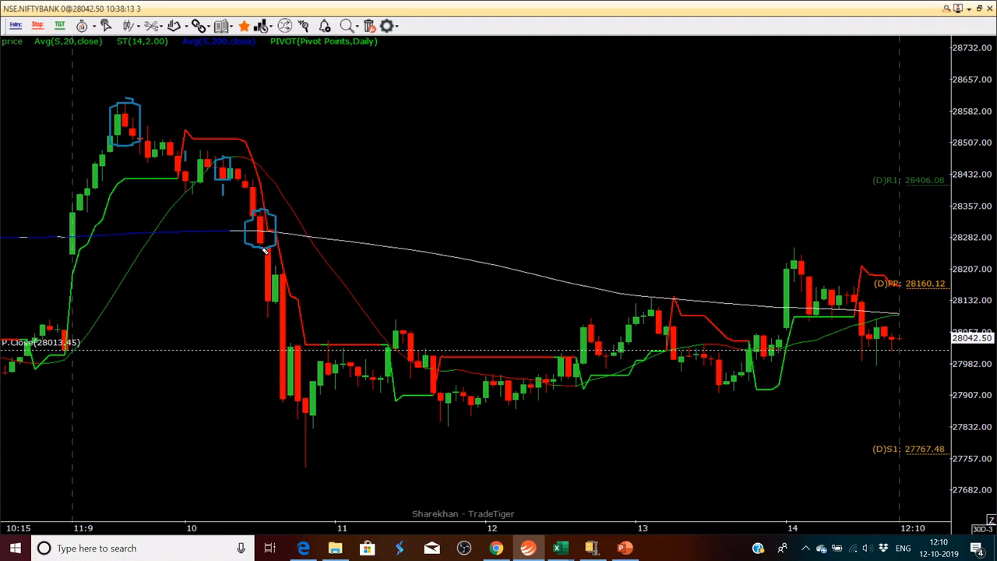
{"action": "mouse_move", "coordinate": [239, 264]}
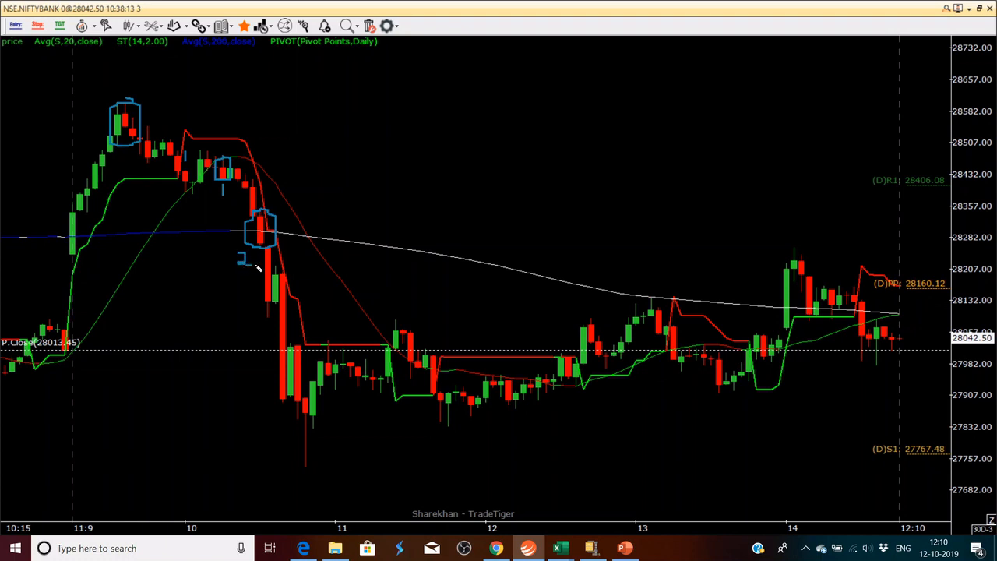
{"action": "mouse_move", "coordinate": [272, 284]}
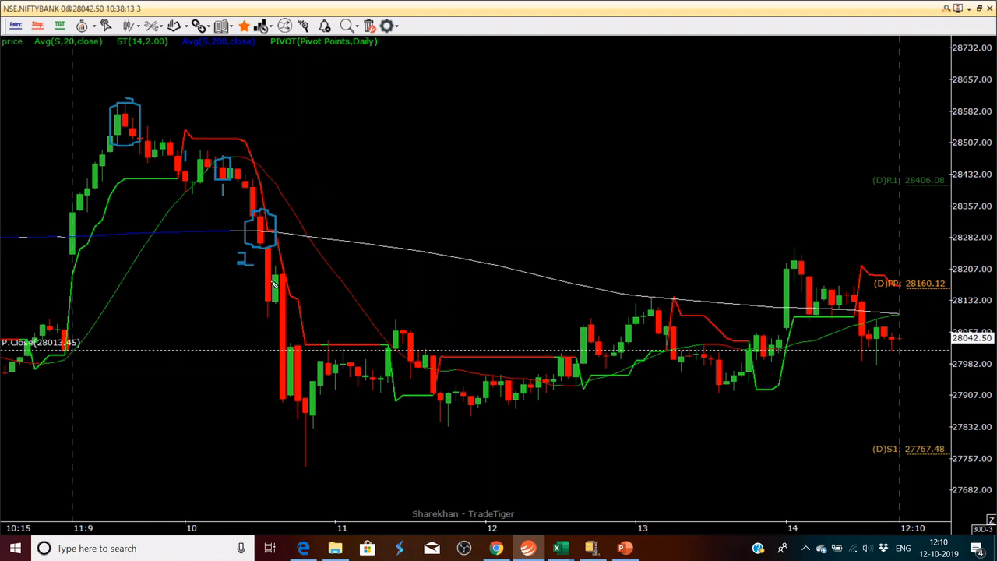
{"action": "mouse_move", "coordinate": [251, 290]}
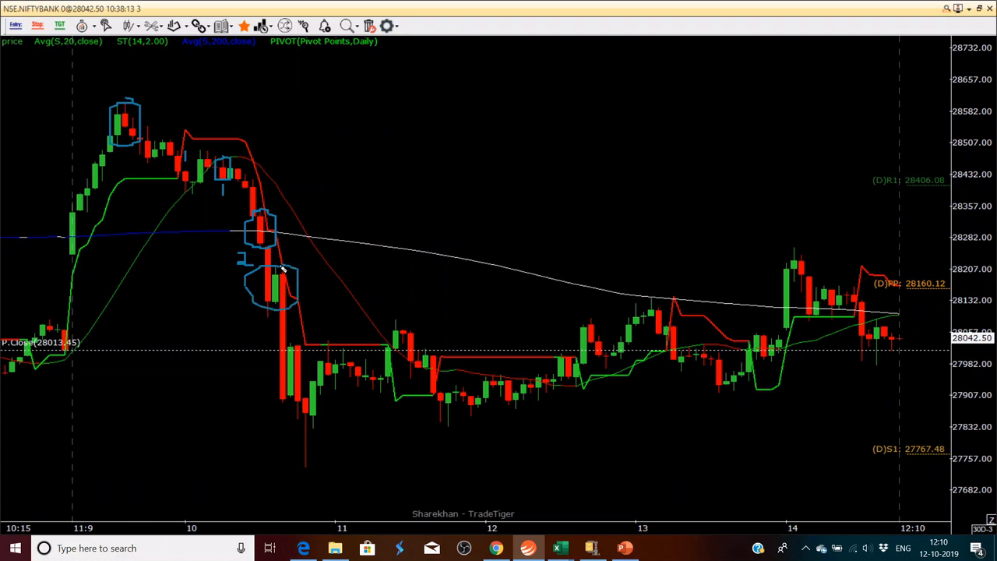
{"action": "mouse_move", "coordinate": [280, 280]}
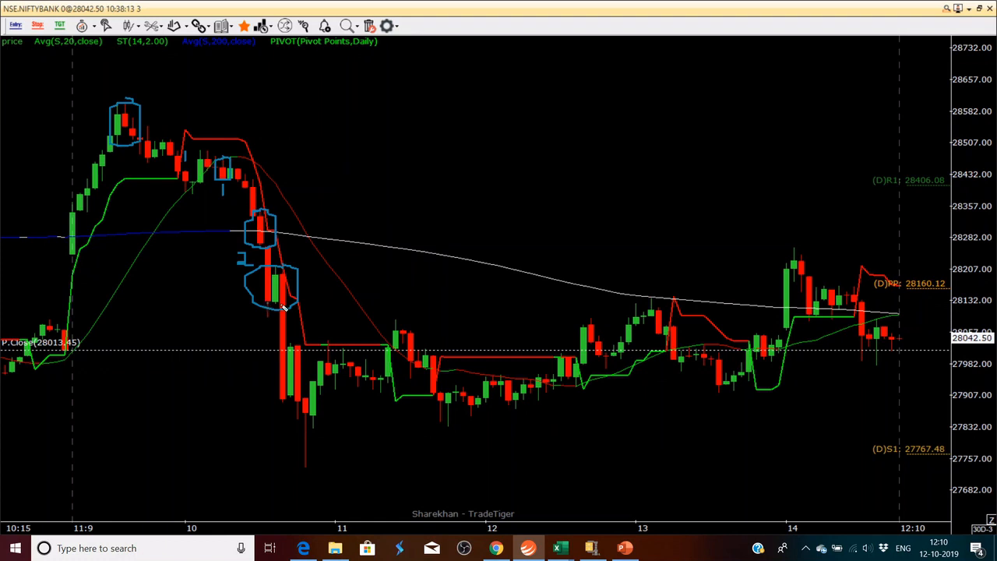
{"action": "mouse_move", "coordinate": [320, 379]}
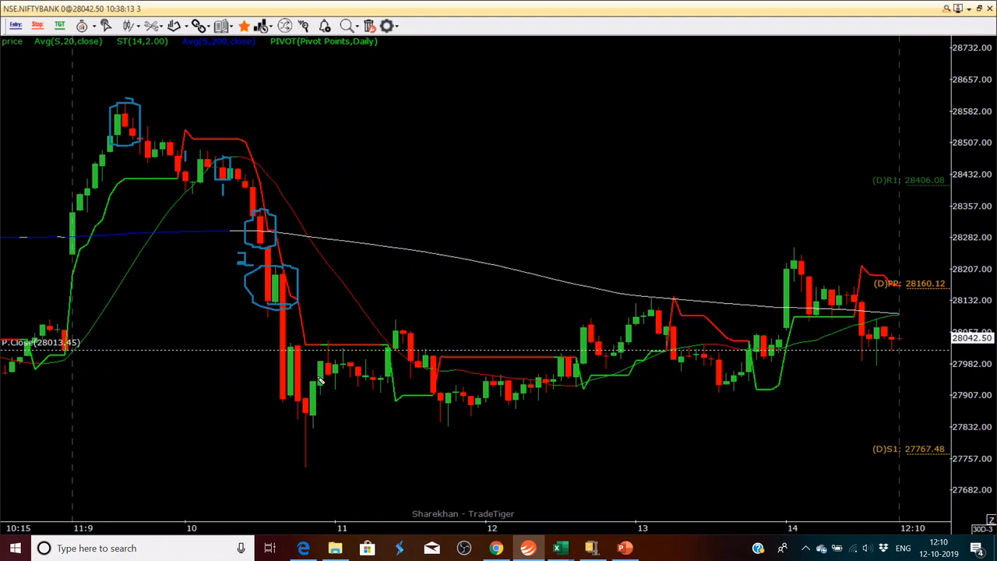
{"action": "mouse_move", "coordinate": [296, 403]}
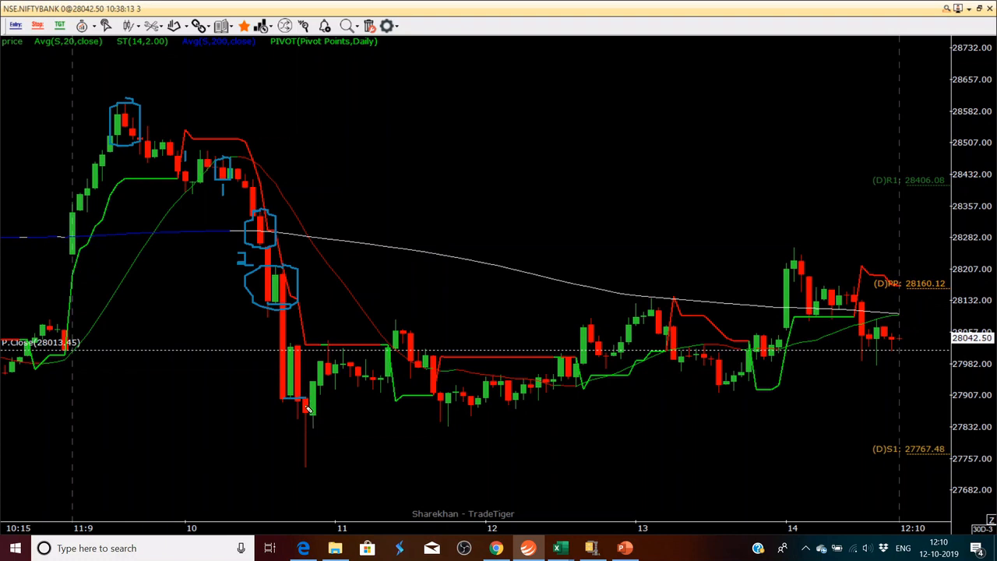
{"action": "mouse_move", "coordinate": [319, 440]}
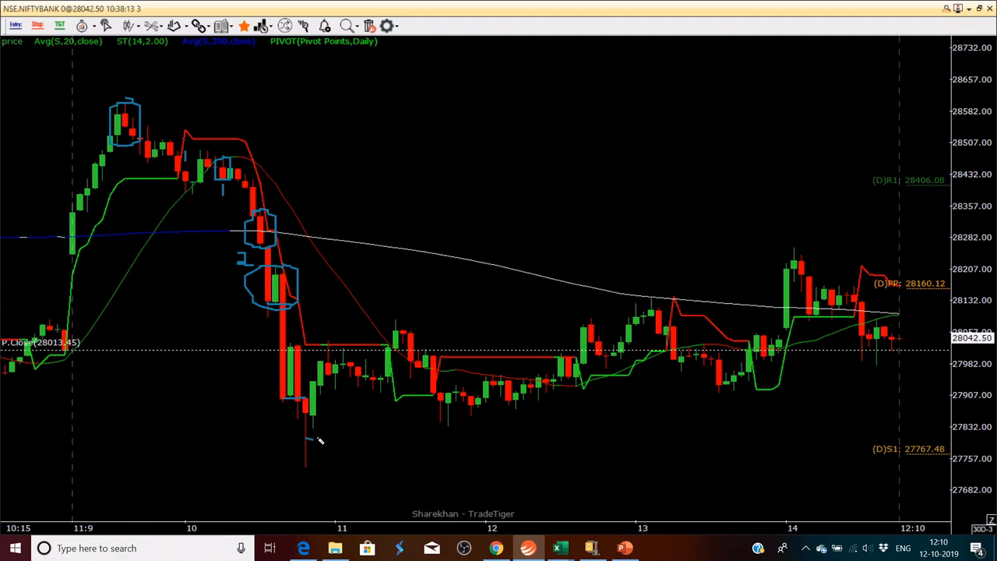
{"action": "mouse_move", "coordinate": [306, 404]}
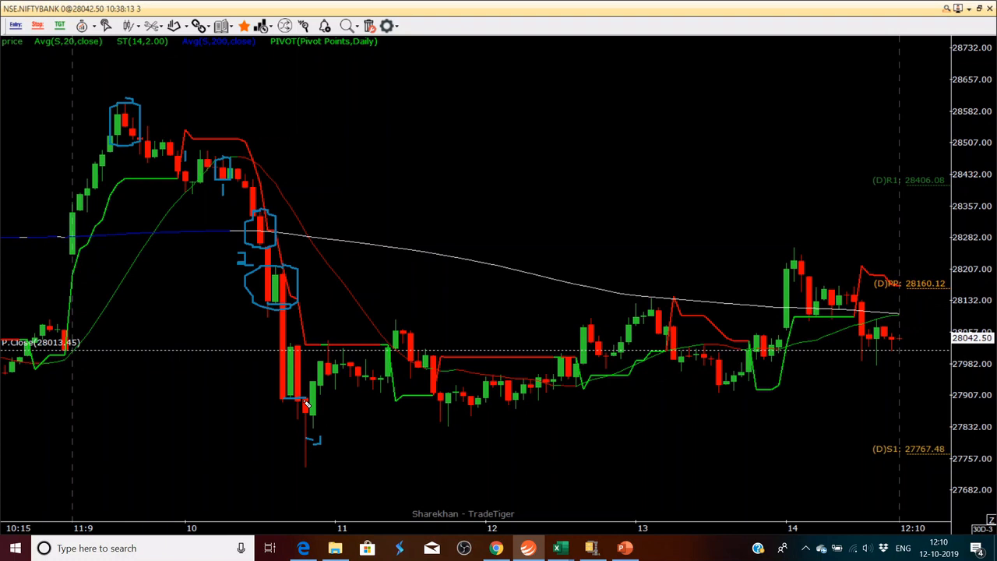
{"action": "mouse_move", "coordinate": [339, 401]}
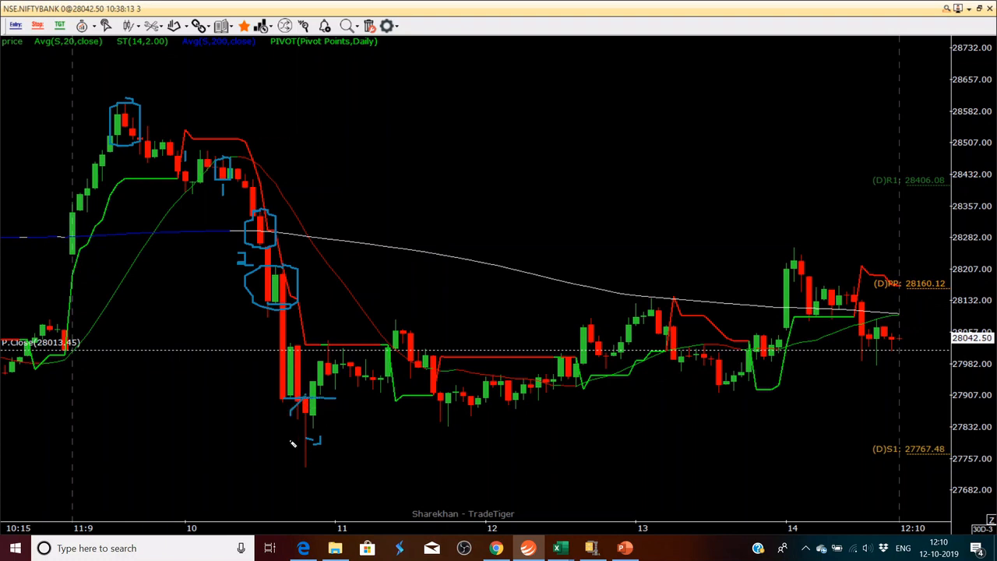
Box the long-wicked red candle and draw a line bounding the sideways range
{"action": "left_click_drag", "start_coordinate": [305, 401], "coordinate": [304, 463]}
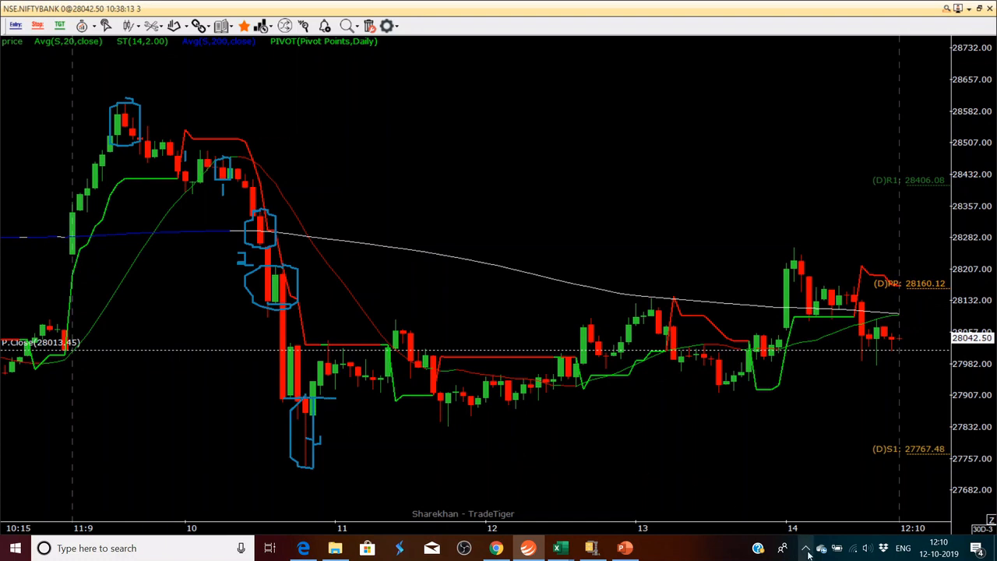
{"action": "mouse_move", "coordinate": [431, 445]}
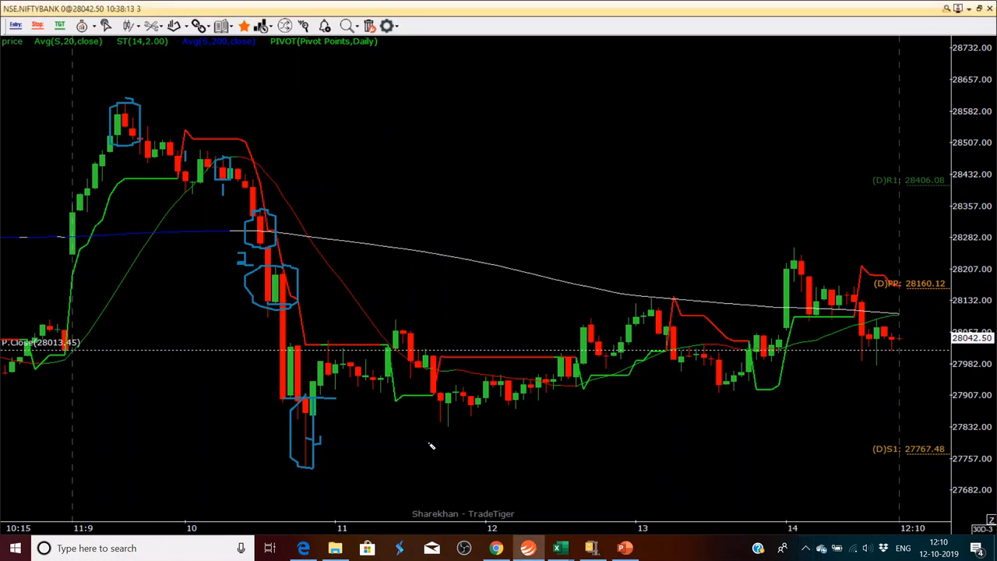
{"action": "left_click_drag", "start_coordinate": [335, 416], "coordinate": [732, 417]}
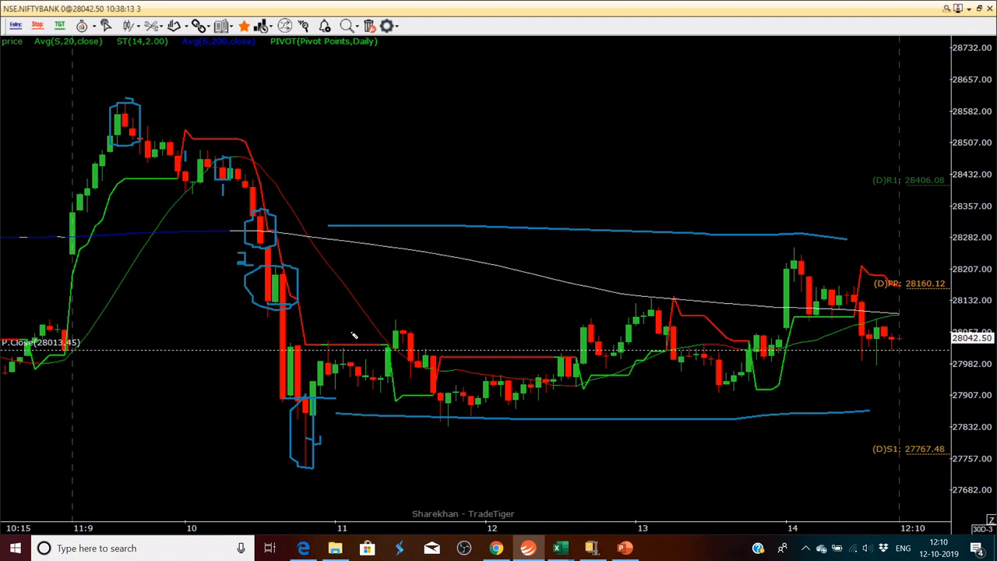
{"action": "mouse_move", "coordinate": [335, 396]}
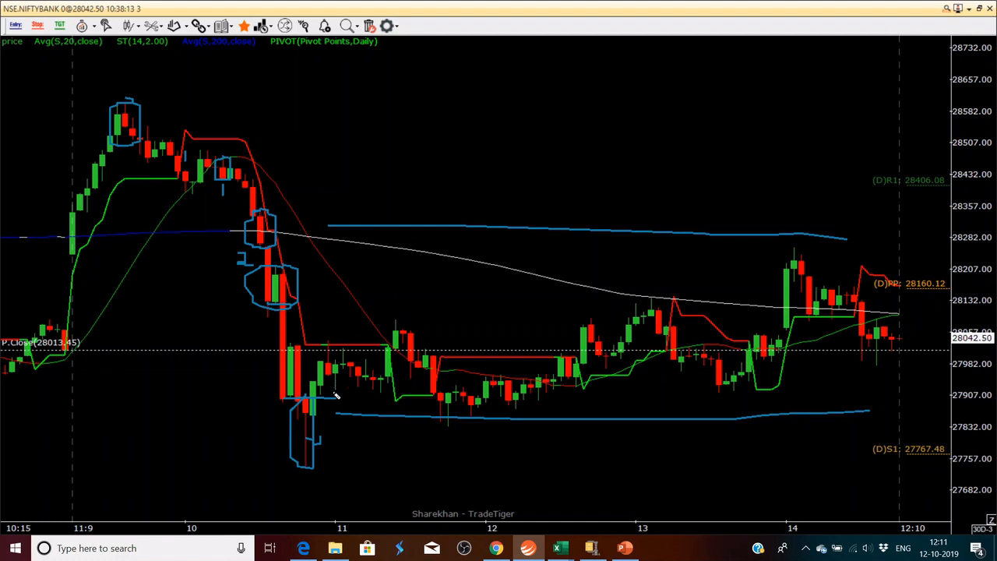
{"action": "mouse_move", "coordinate": [873, 376]}
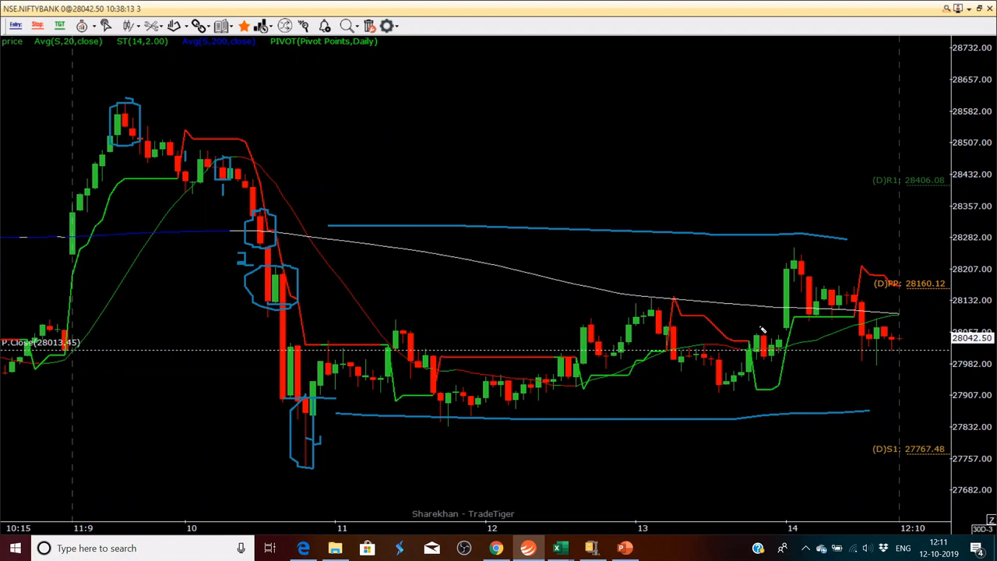
{"action": "mouse_move", "coordinate": [427, 239]}
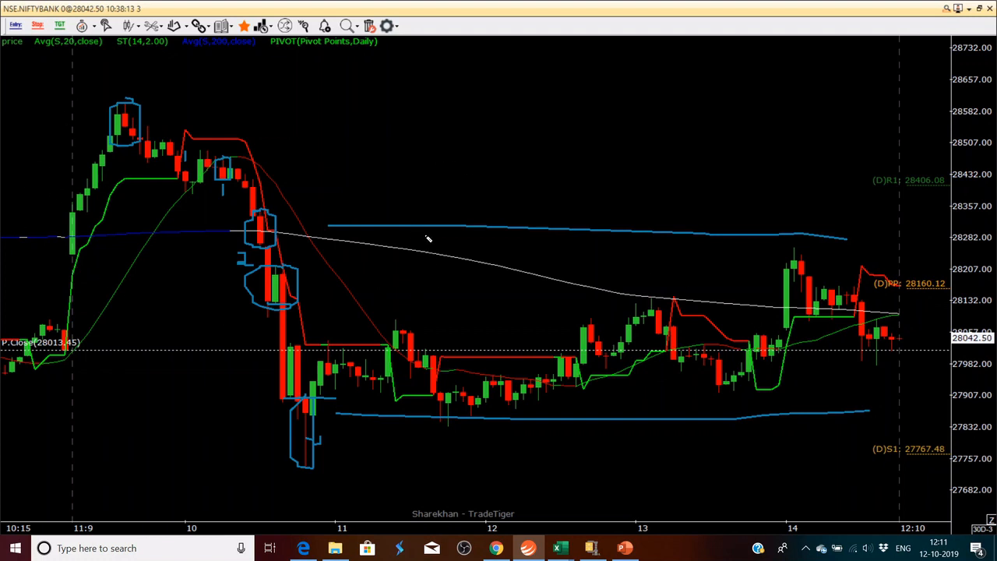
{"action": "mouse_move", "coordinate": [90, 211]}
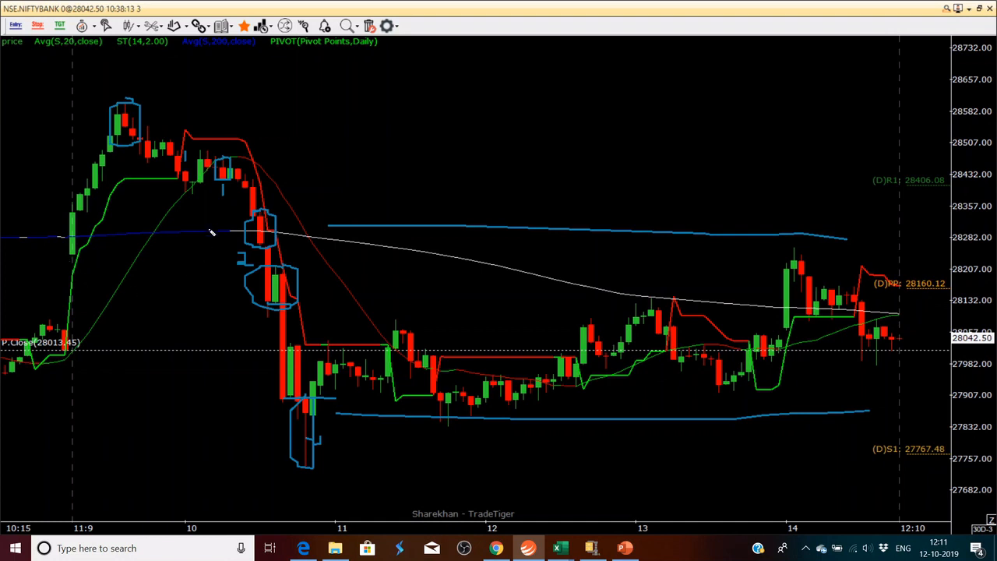
{"action": "mouse_move", "coordinate": [404, 235]}
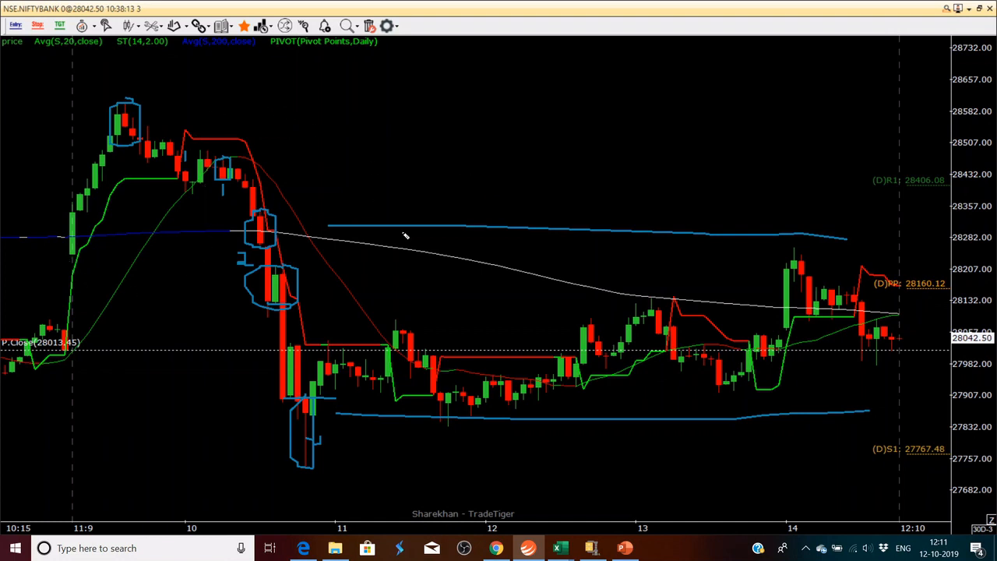
{"action": "mouse_move", "coordinate": [177, 193]}
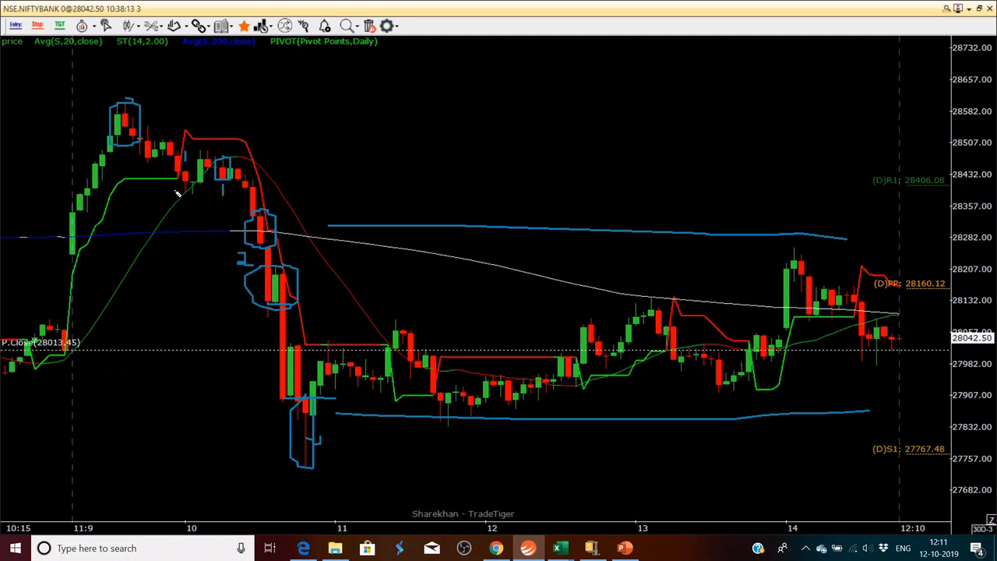
{"action": "mouse_move", "coordinate": [754, 366]}
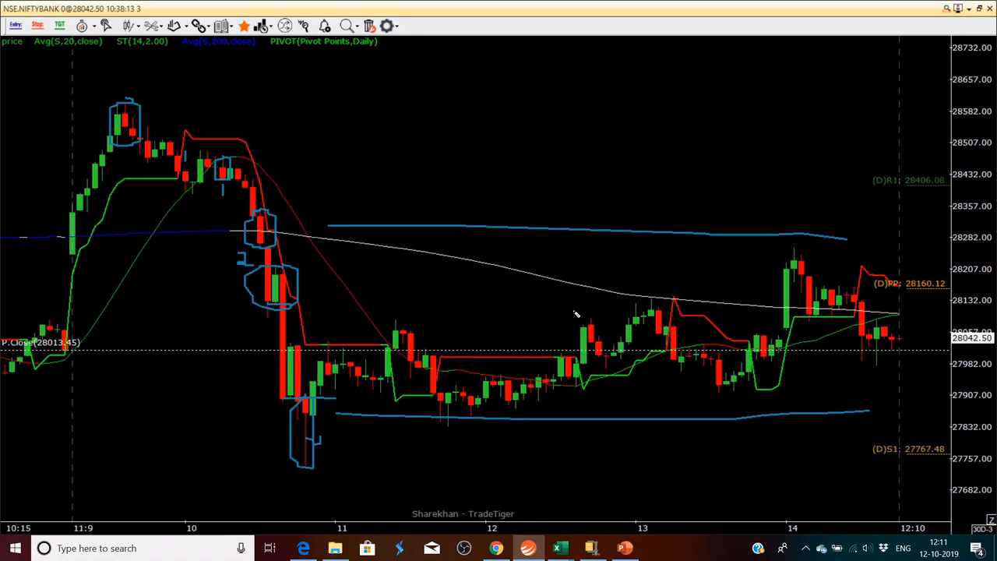
{"action": "mouse_move", "coordinate": [144, 233]}
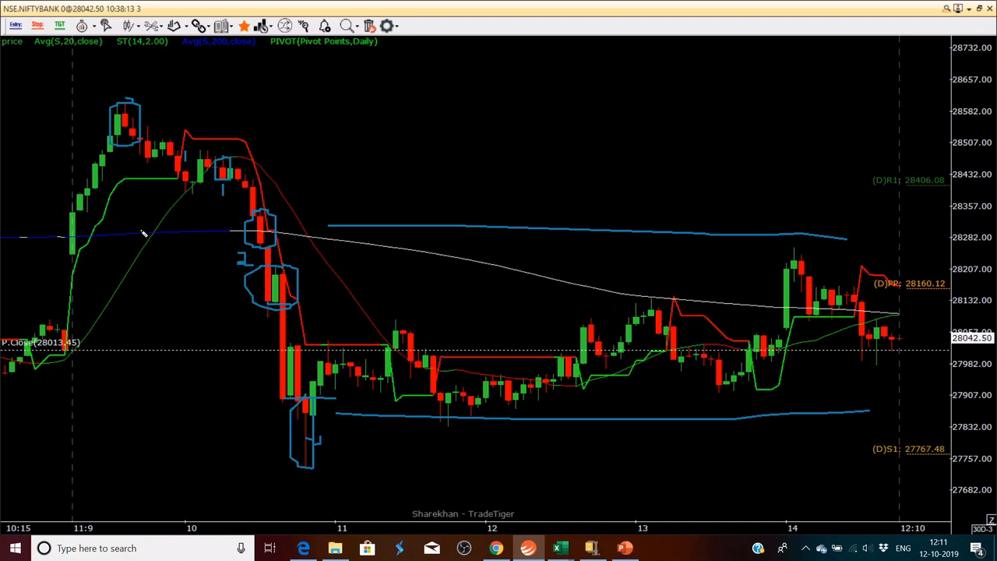
{"action": "mouse_move", "coordinate": [56, 233]}
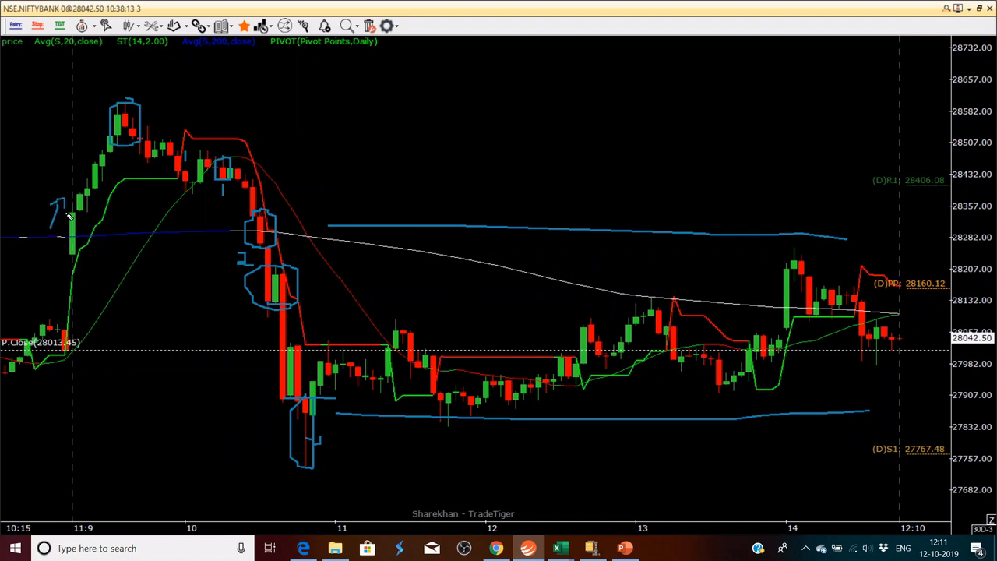
{"action": "mouse_move", "coordinate": [136, 292]}
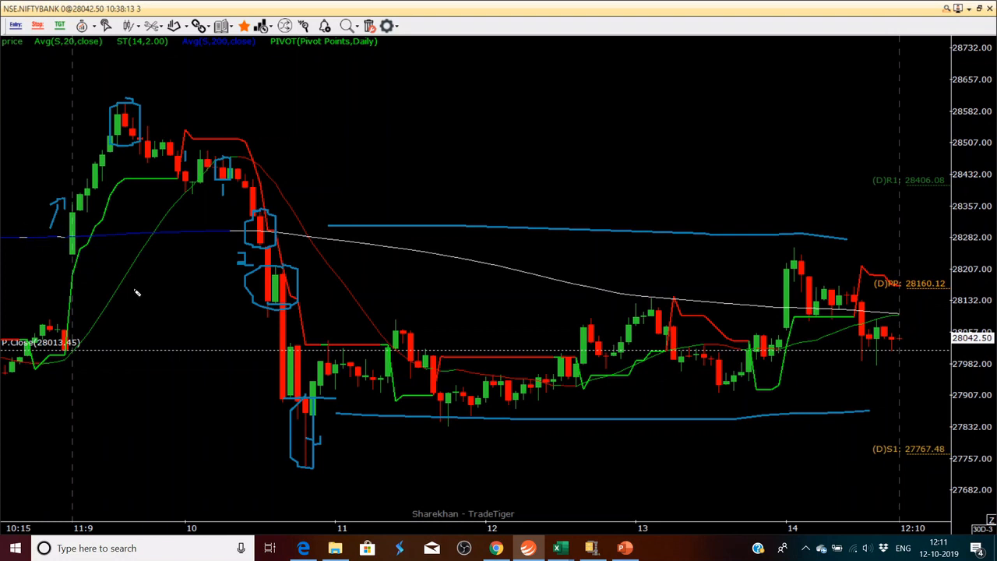
{"action": "mouse_move", "coordinate": [283, 161]}
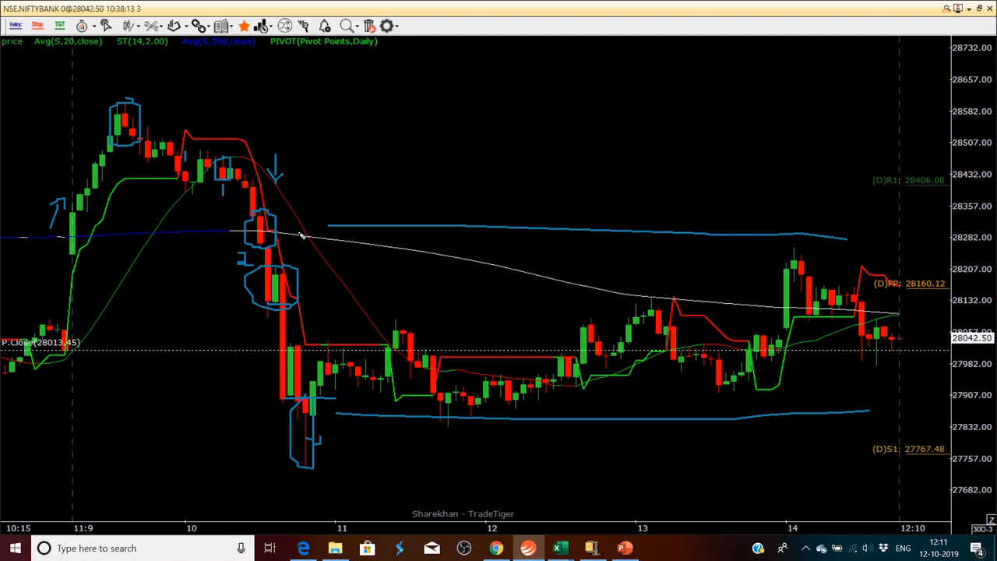
{"action": "mouse_move", "coordinate": [306, 288]}
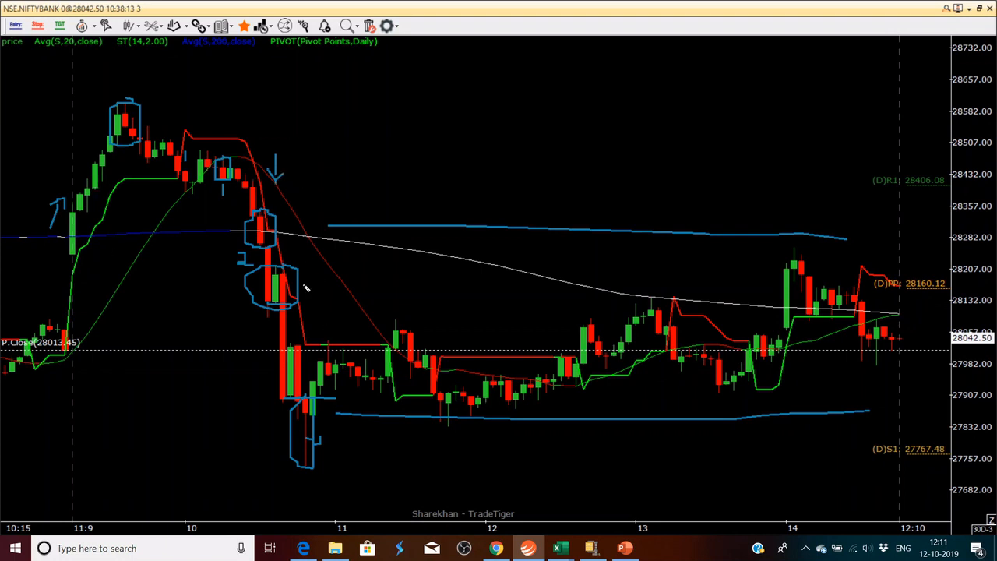
{"action": "mouse_move", "coordinate": [375, 353]}
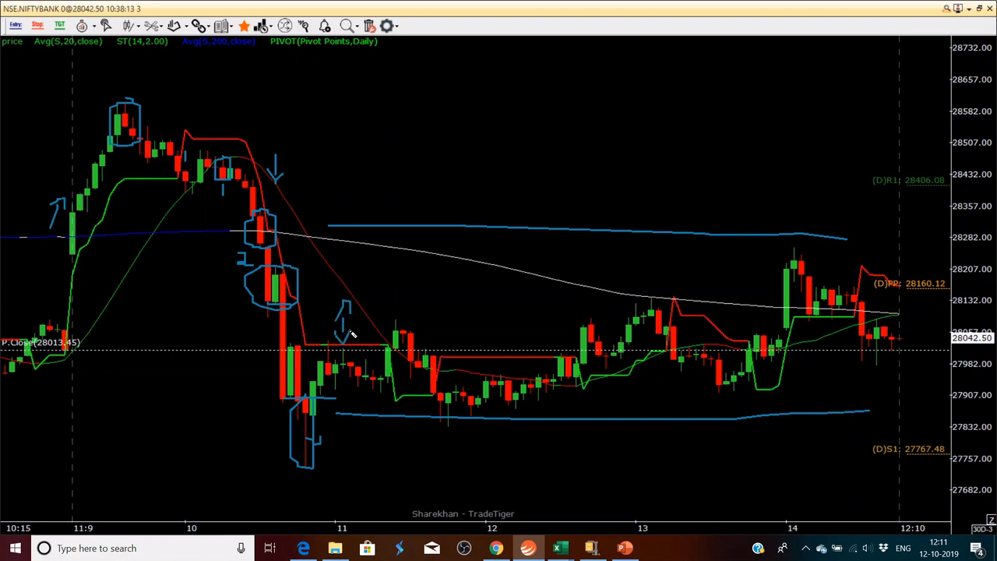
{"action": "mouse_move", "coordinate": [343, 354]}
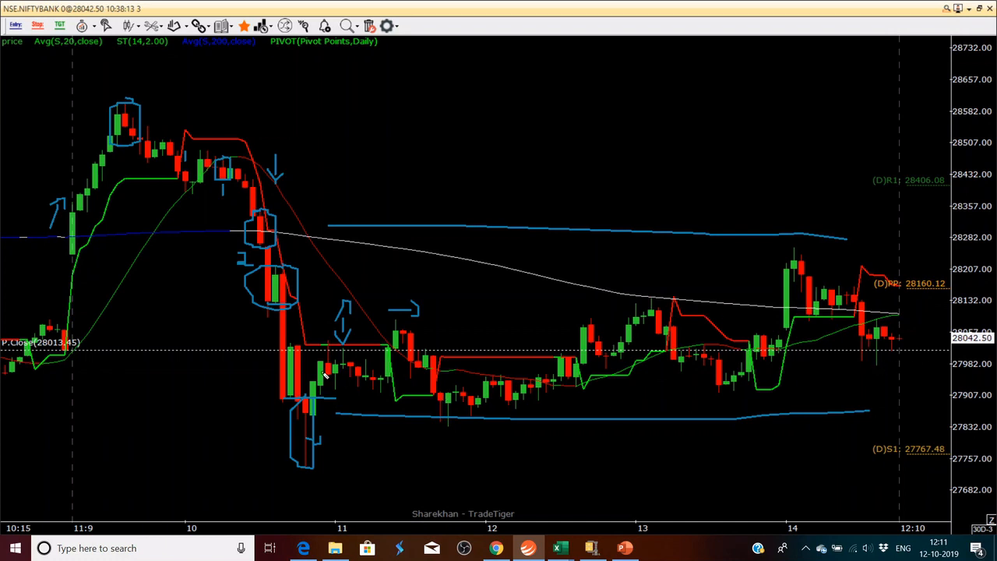
{"action": "mouse_move", "coordinate": [832, 347]}
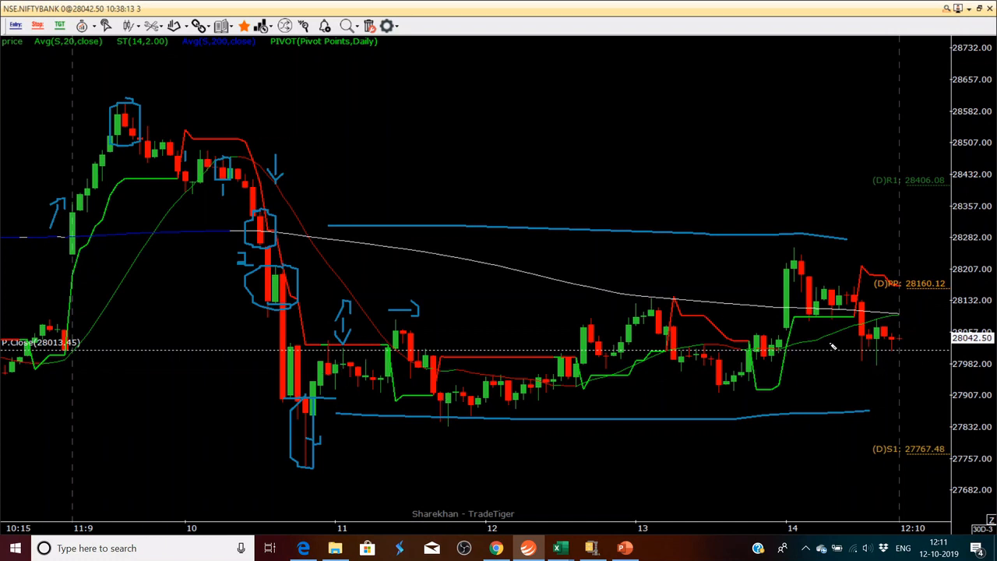
{"action": "mouse_move", "coordinate": [942, 358]}
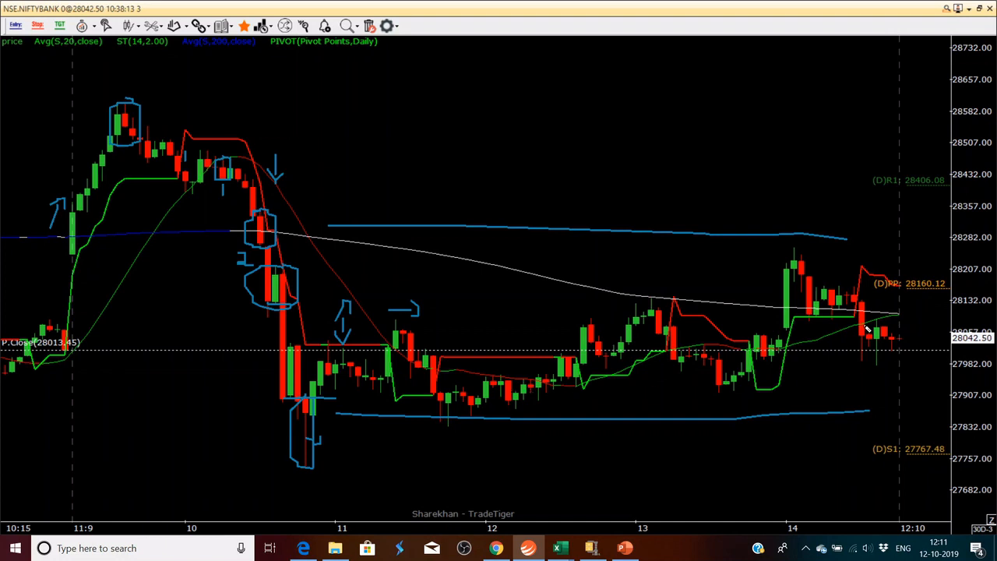
{"action": "mouse_move", "coordinate": [962, 454]}
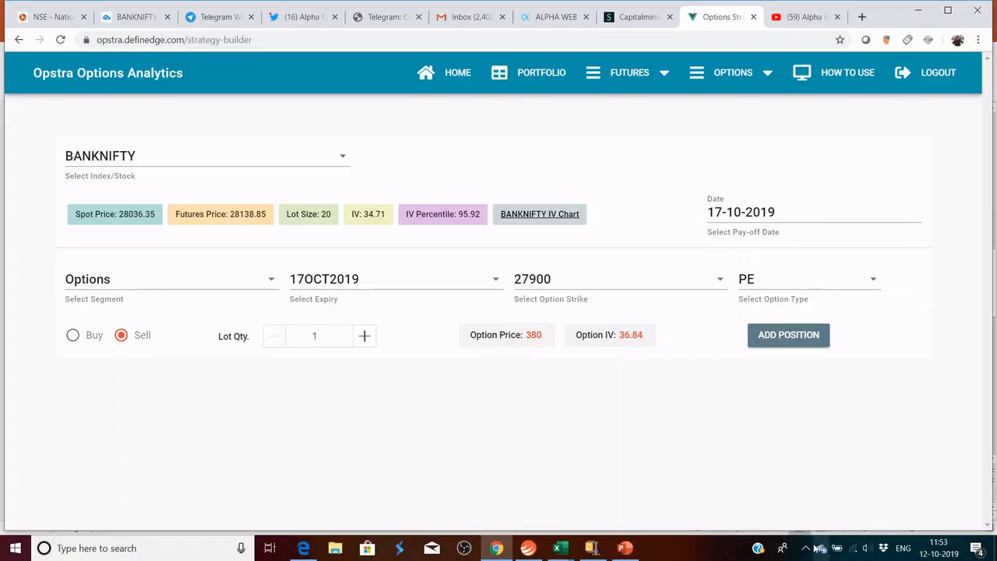
{"action": "mouse_move", "coordinate": [283, 304]}
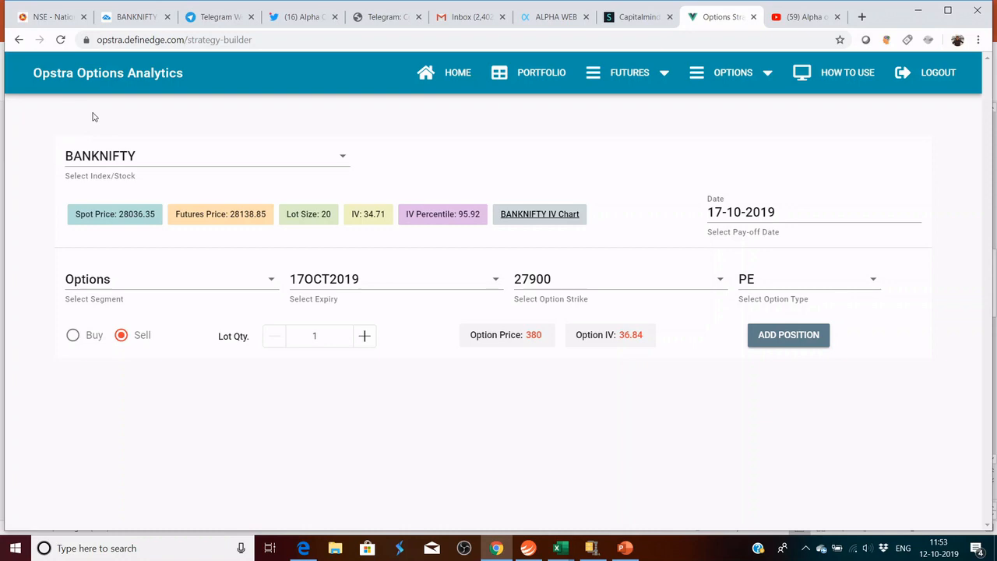
{"action": "mouse_move", "coordinate": [53, 361]}
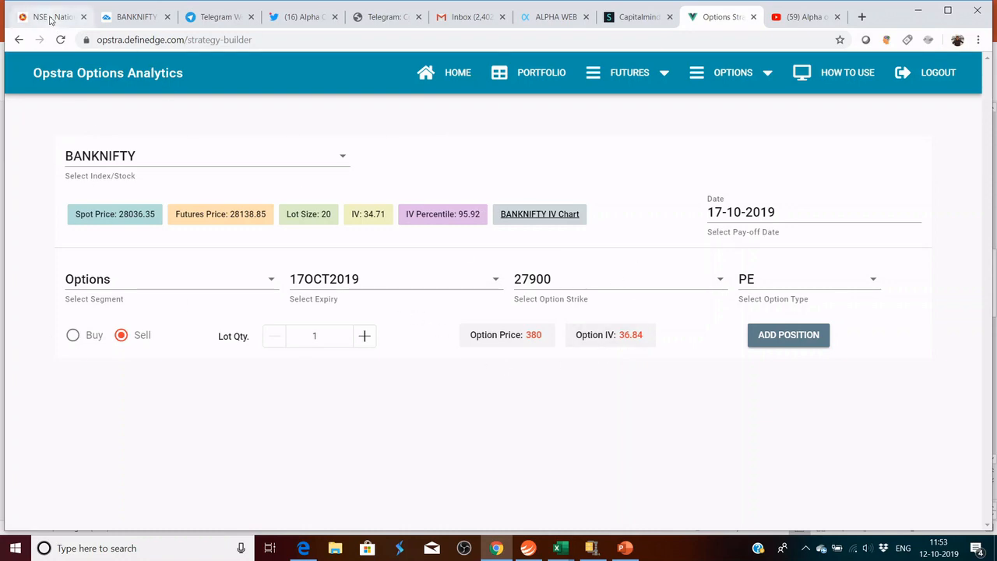
Scroll the NSE BANKNIFTY option chain around the 28000 strikes, then return to Opstra
{"action": "left_click", "coordinate": [47, 16]}
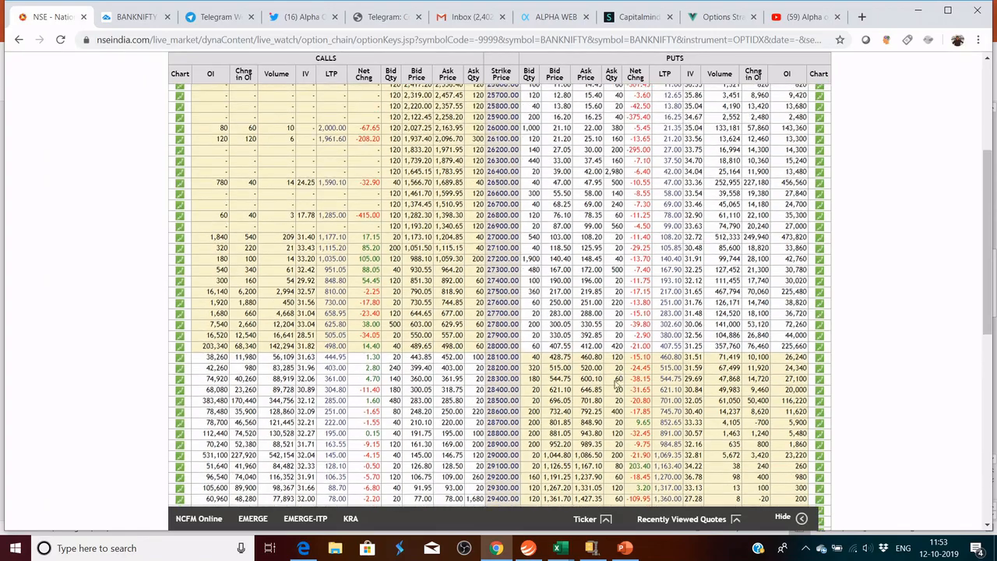
{"action": "scroll", "scroll_direction": "up", "scroll_amount": 3}
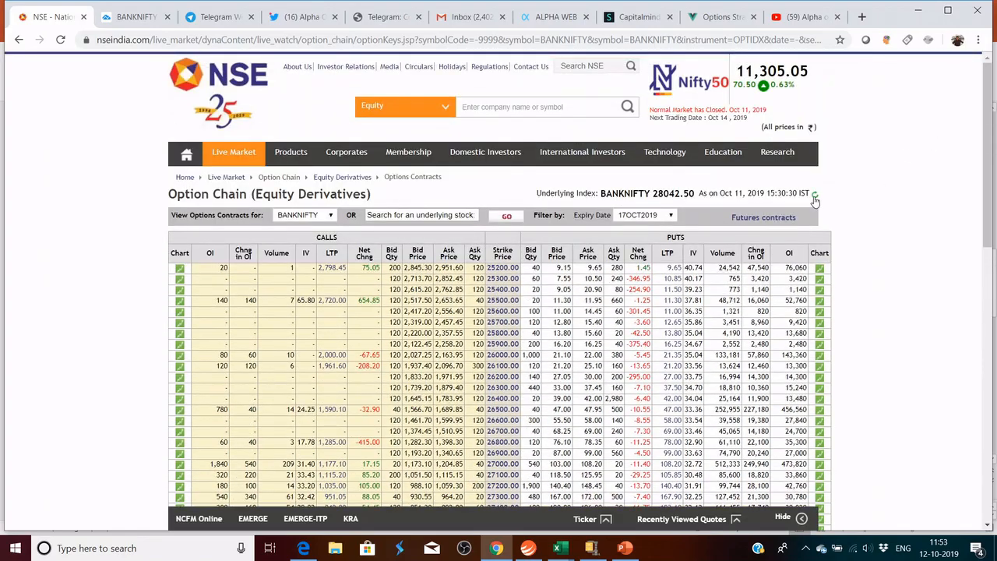
{"action": "scroll", "scroll_direction": "down", "scroll_amount": 3}
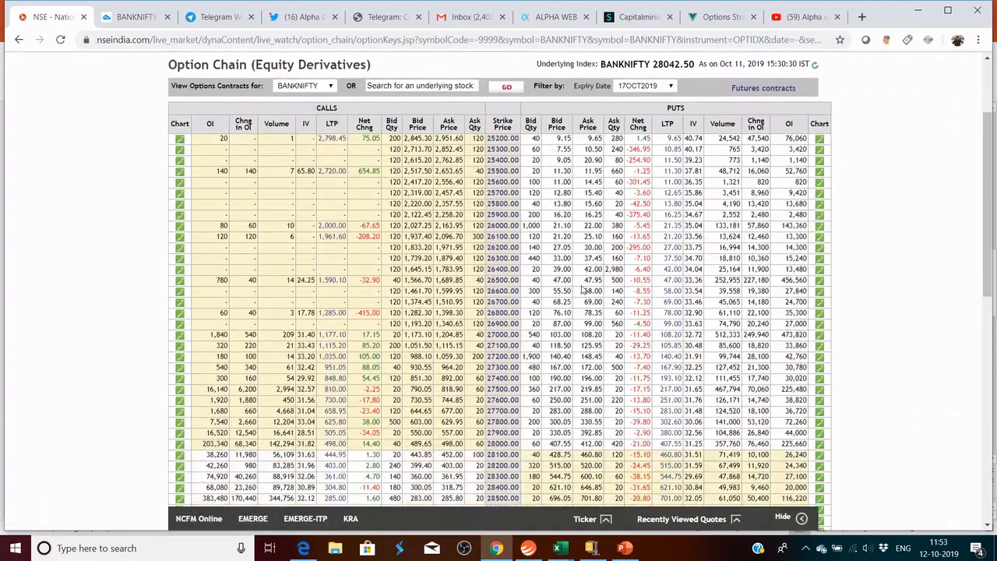
{"action": "scroll", "scroll_direction": "down", "scroll_amount": 3}
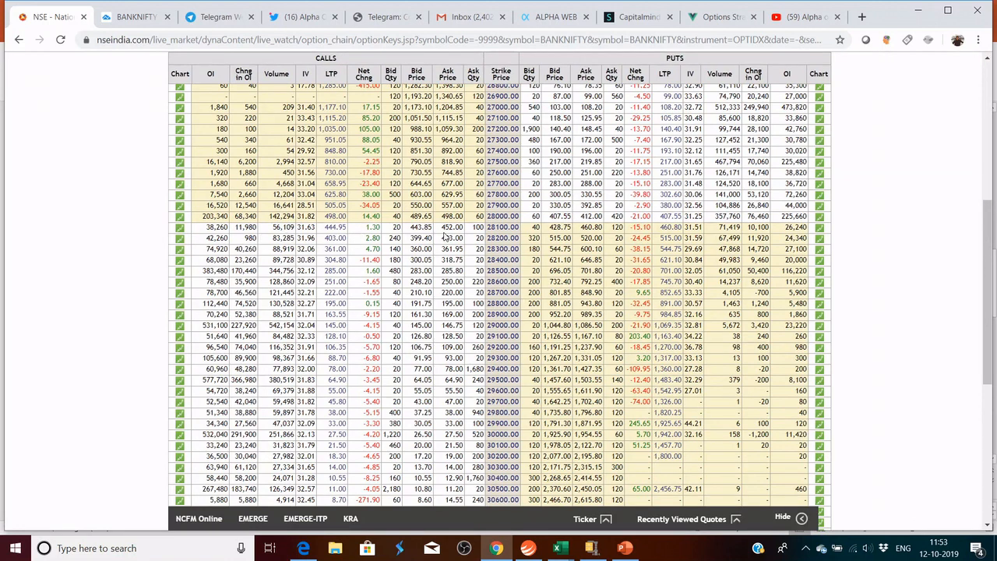
{"action": "mouse_move", "coordinate": [335, 233]}
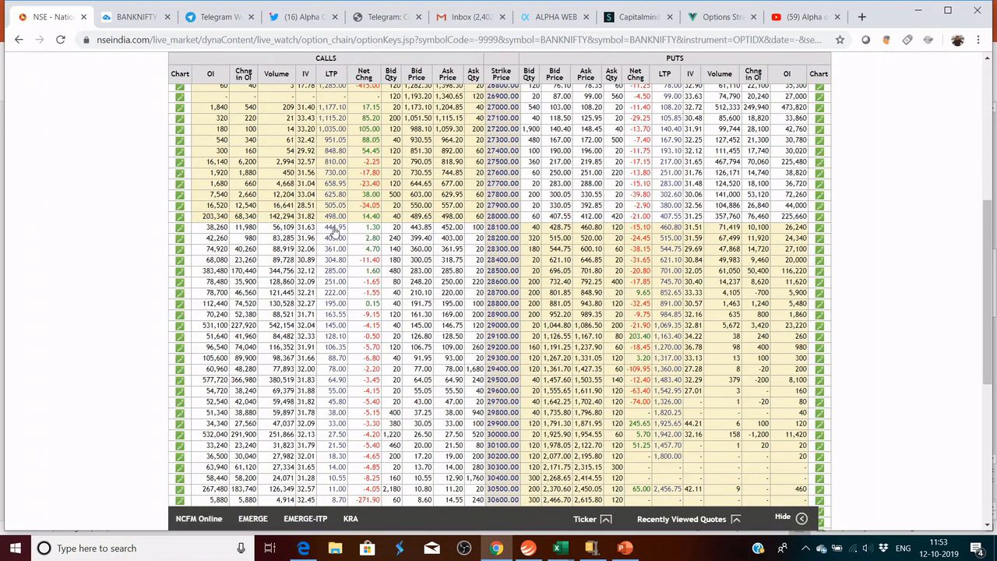
{"action": "mouse_move", "coordinate": [360, 247]}
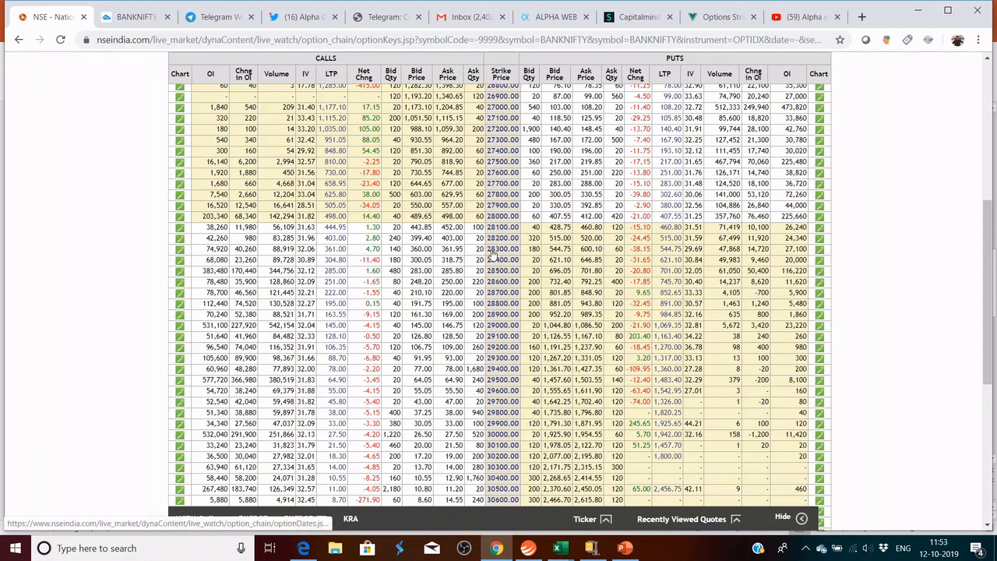
{"action": "left_click", "coordinate": [720, 16]}
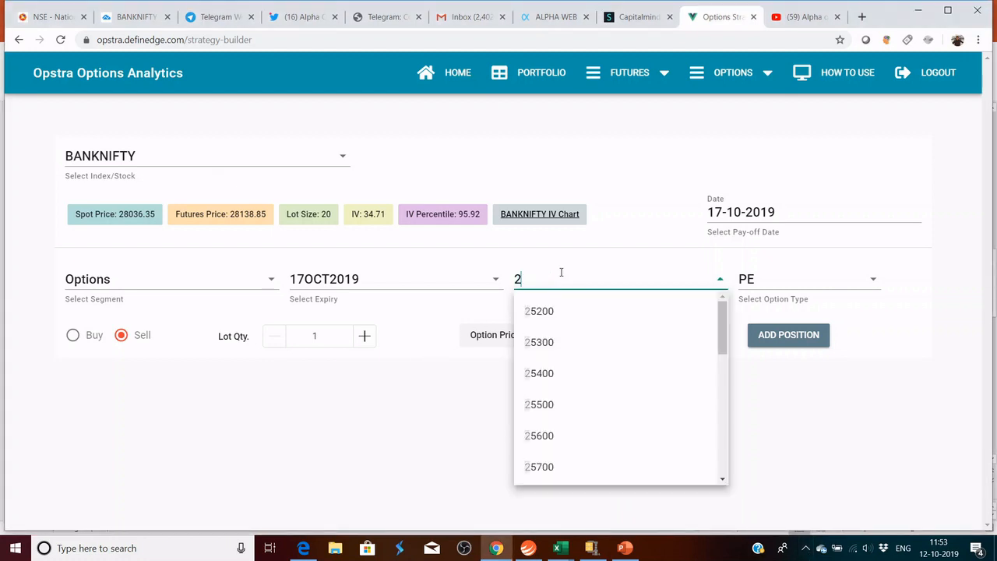
Add a sold 28100 call leg to the BANKNIFTY strategy
{"action": "type", "text": "8100"}
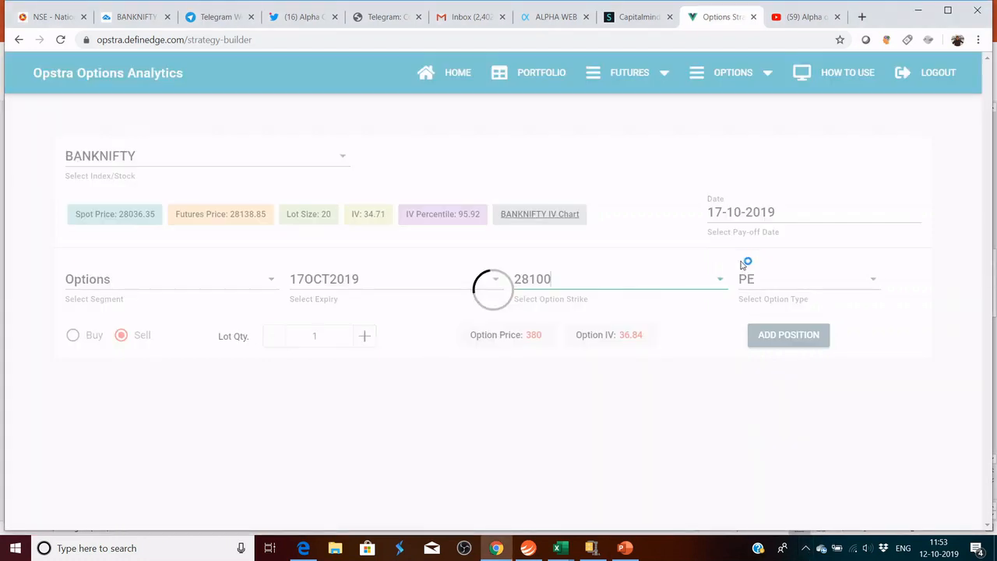
{"action": "left_click", "coordinate": [809, 279]}
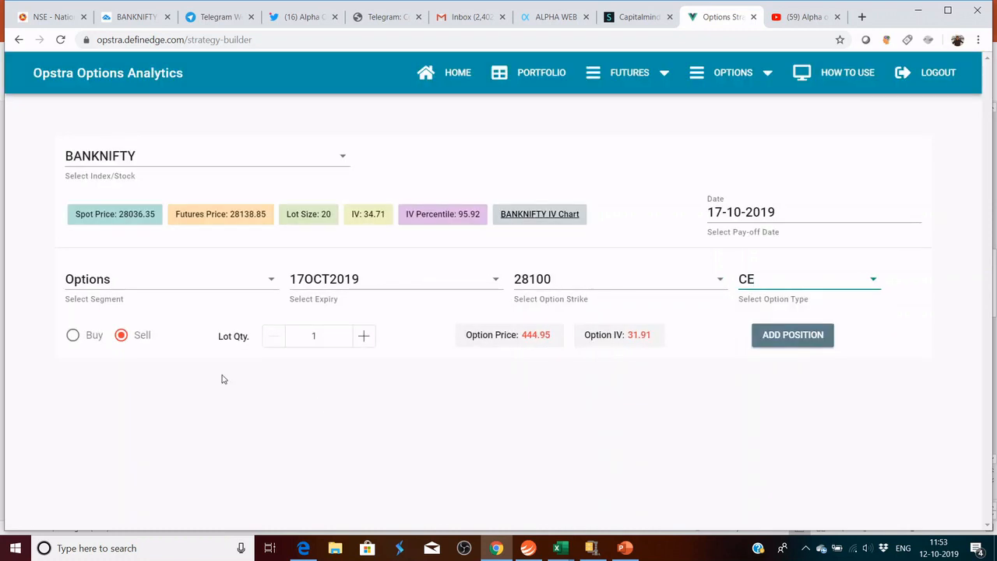
{"action": "left_click", "coordinate": [792, 335]}
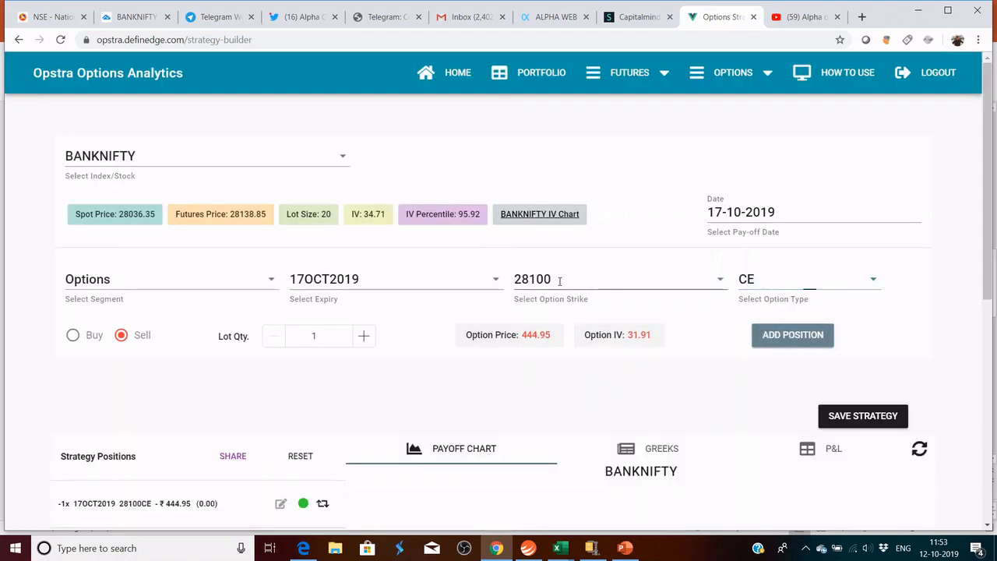
Set up a bought 28300 call leg and scroll down to the payoff chart
{"action": "type", "text": "283"}
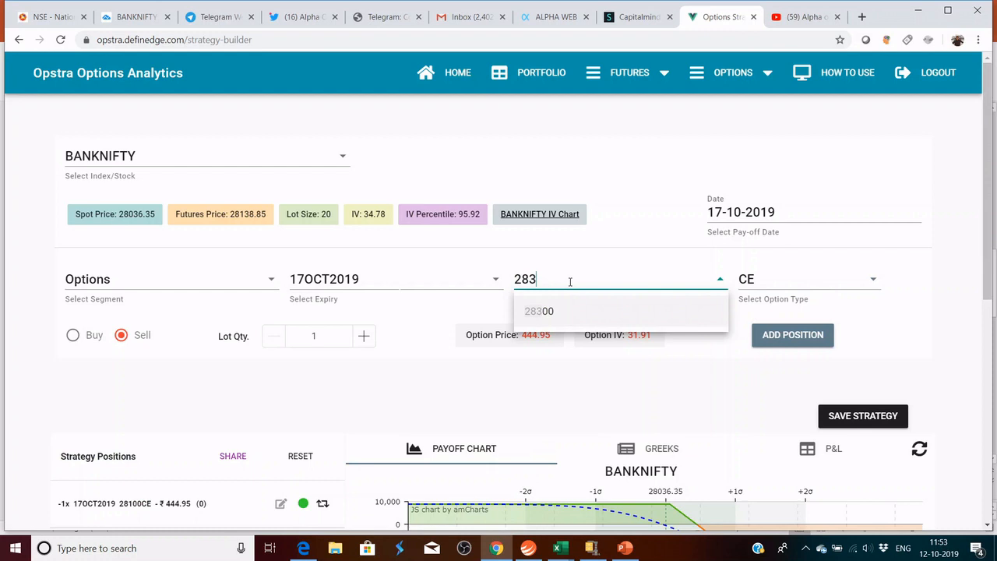
{"action": "left_click", "coordinate": [538, 311]}
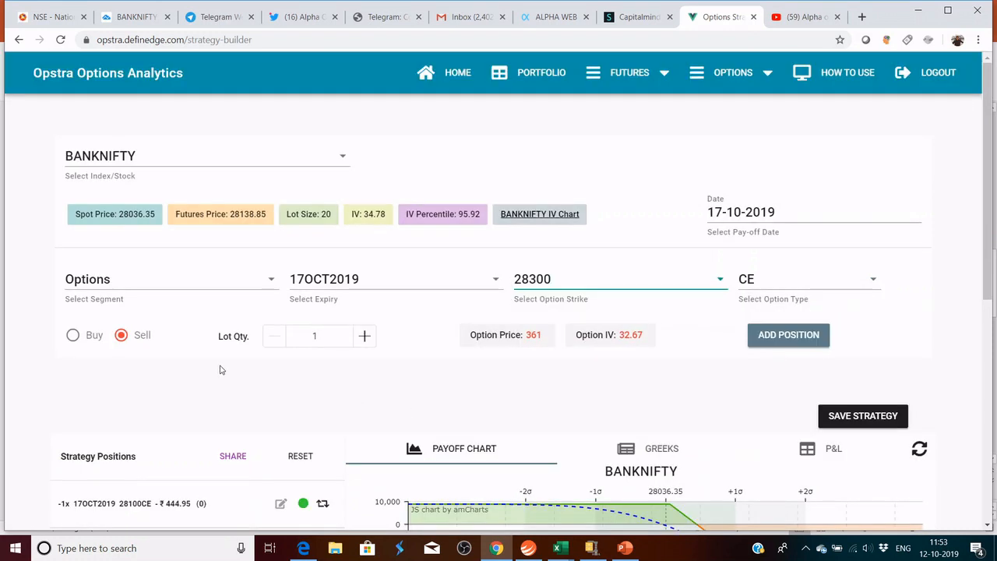
{"action": "left_click", "coordinate": [73, 335]}
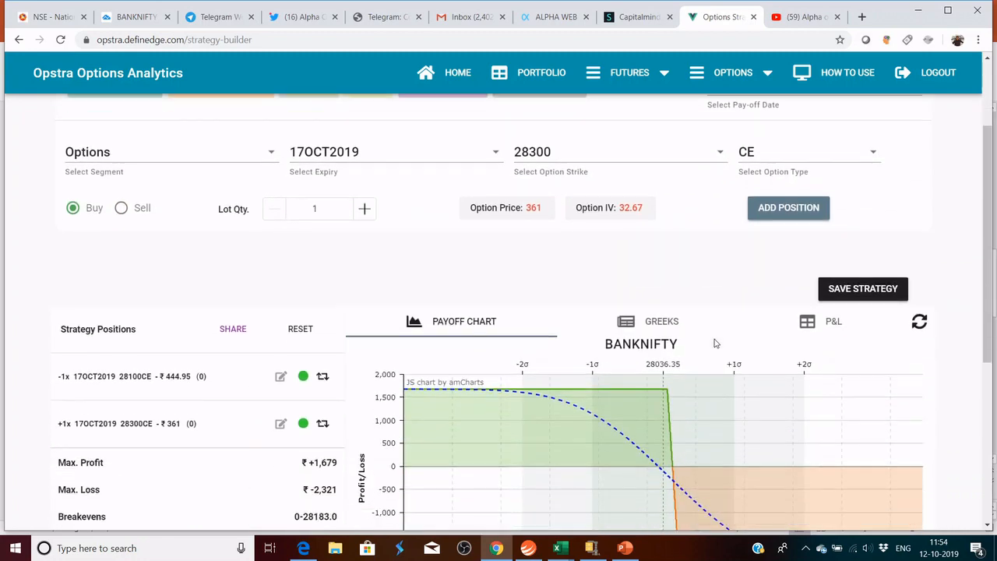
{"action": "scroll", "scroll_direction": "down", "scroll_amount": 3}
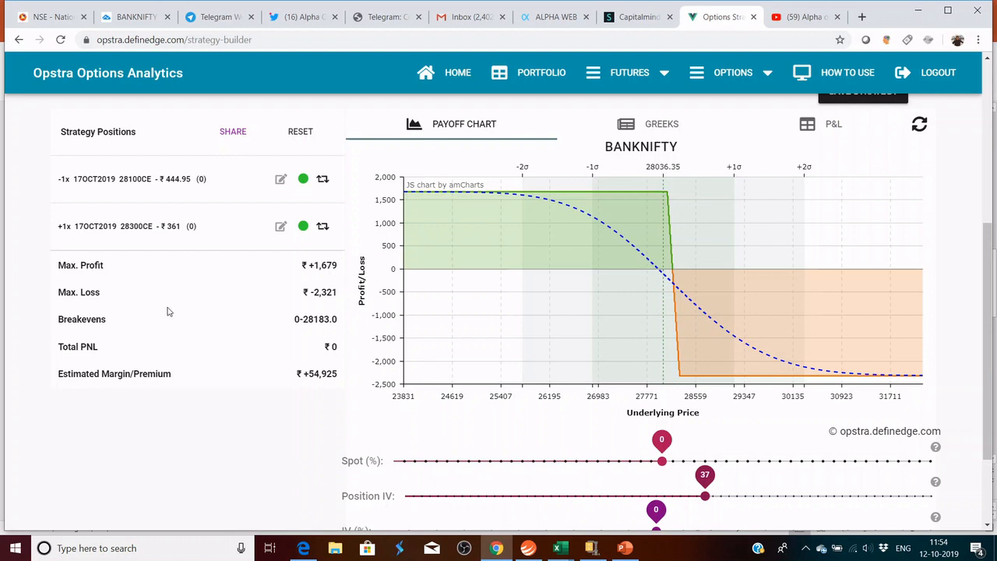
{"action": "mouse_move", "coordinate": [333, 303]}
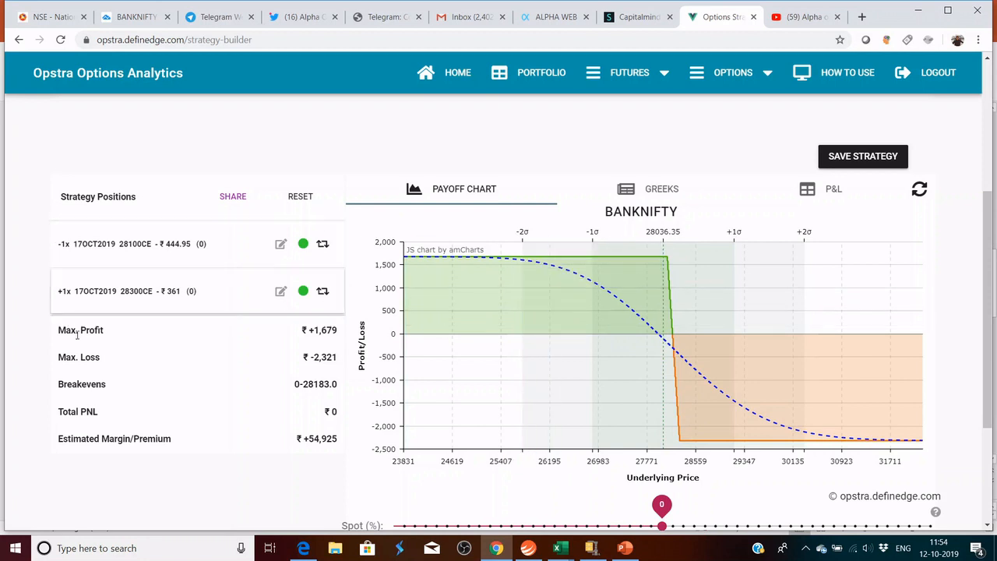
{"action": "mouse_move", "coordinate": [288, 313]}
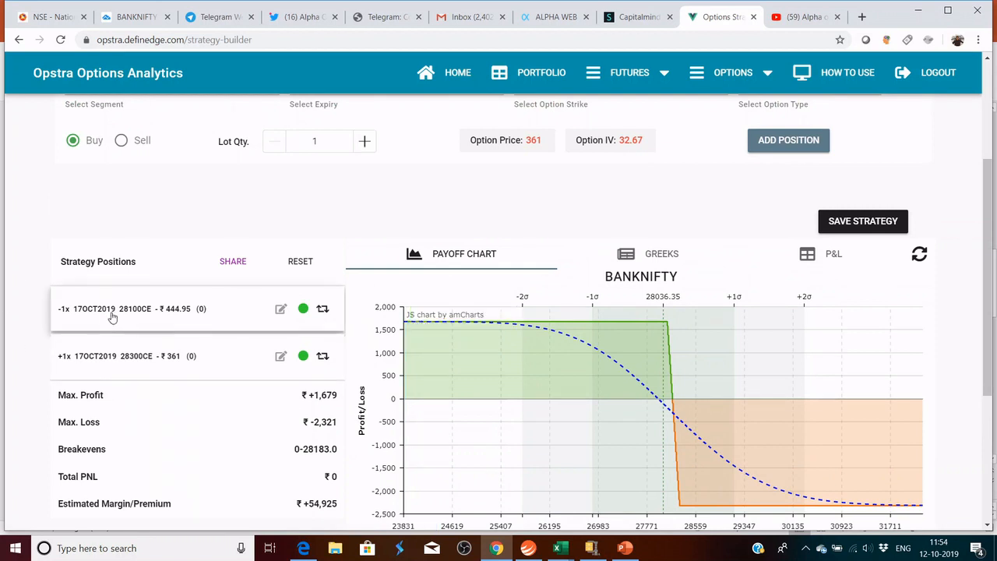
{"action": "mouse_move", "coordinate": [124, 320]}
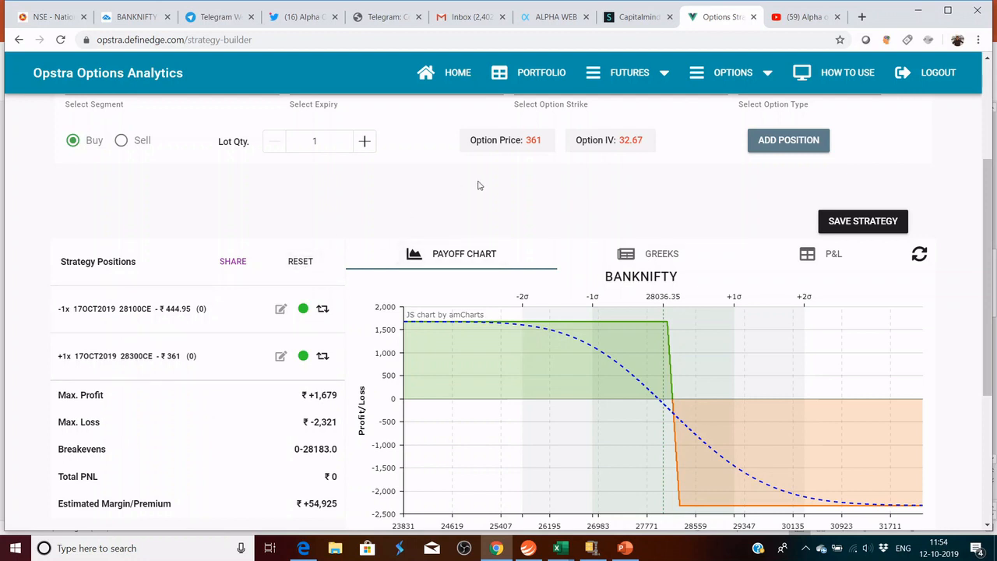
{"action": "scroll", "scroll_direction": "down", "scroll_amount": 3}
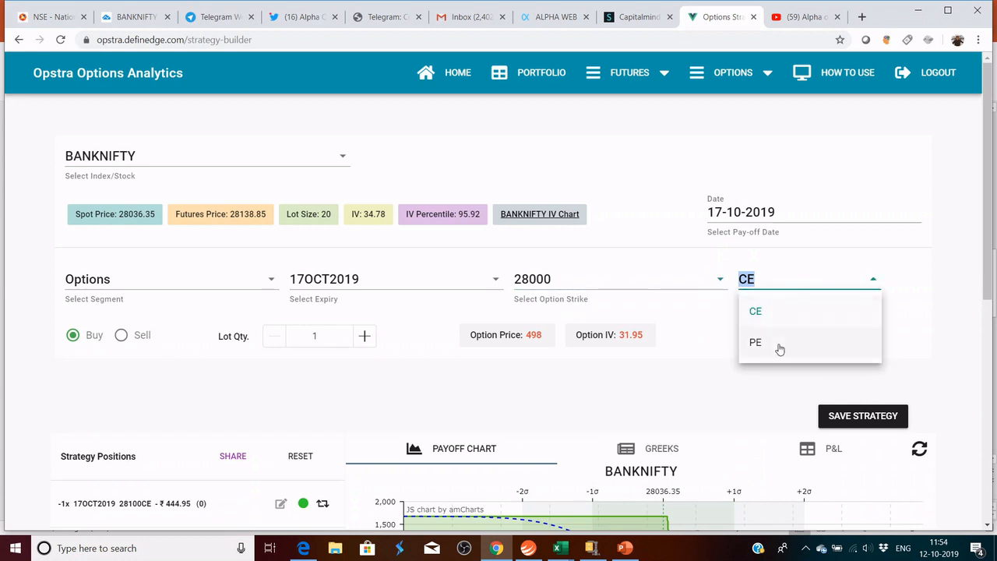
{"action": "left_click", "coordinate": [755, 342]}
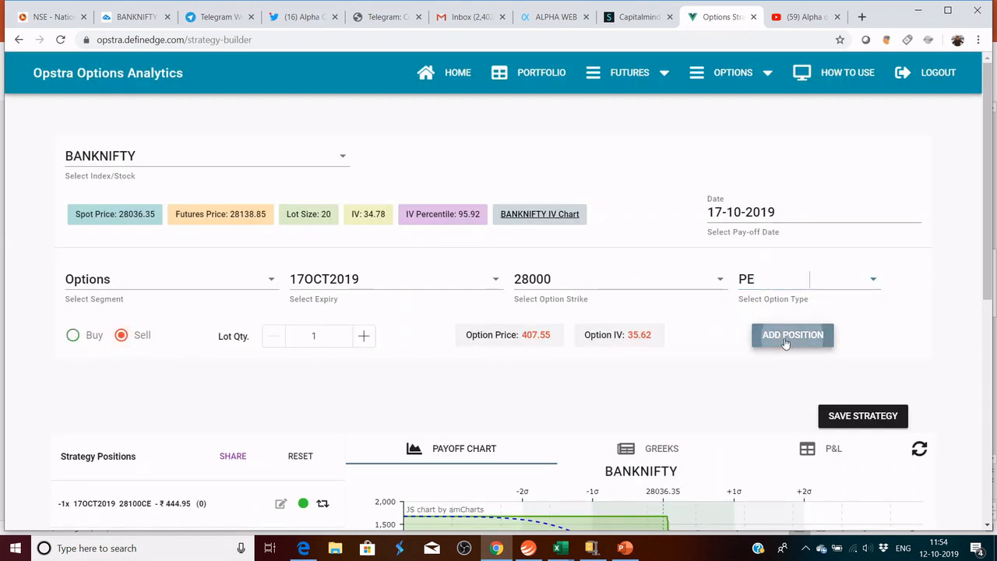
{"action": "left_click", "coordinate": [619, 279]}
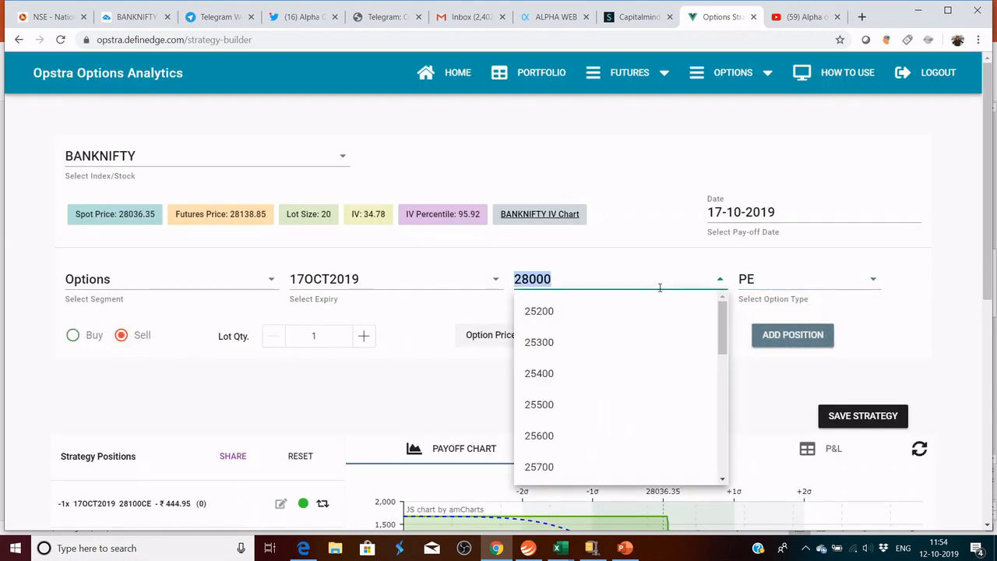
{"action": "mouse_move", "coordinate": [609, 278]}
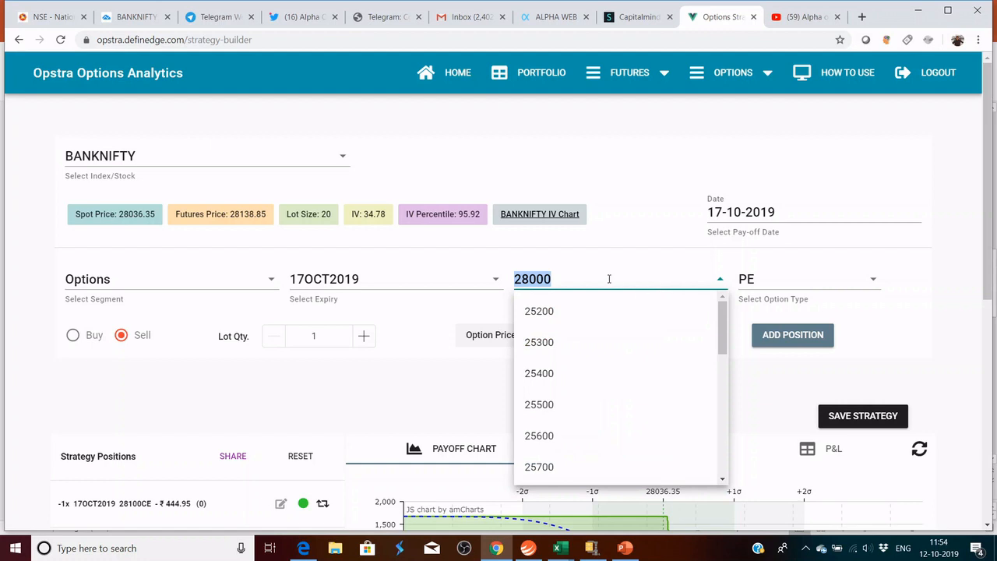
{"action": "mouse_move", "coordinate": [584, 329]}
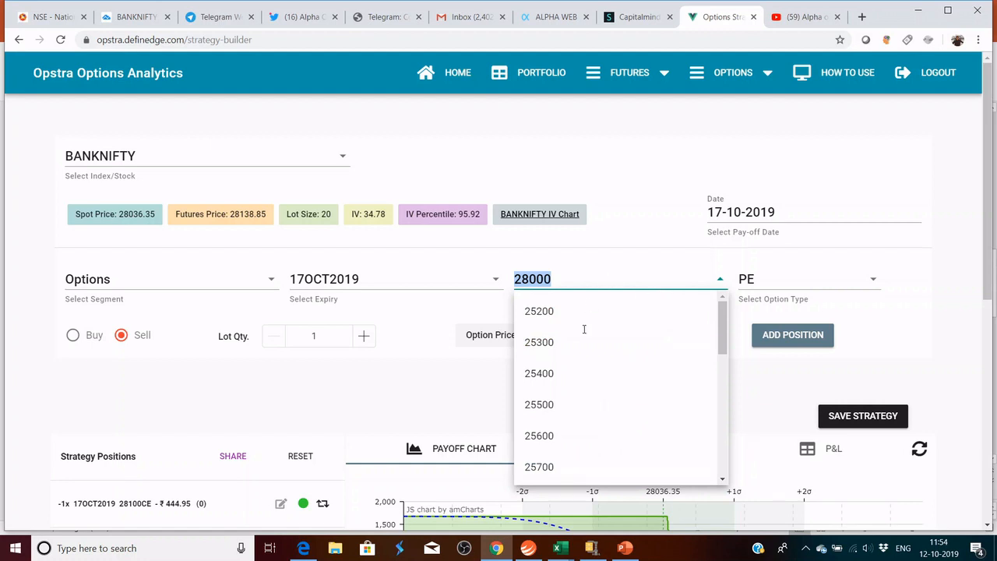
{"action": "type", "text": "2782"}
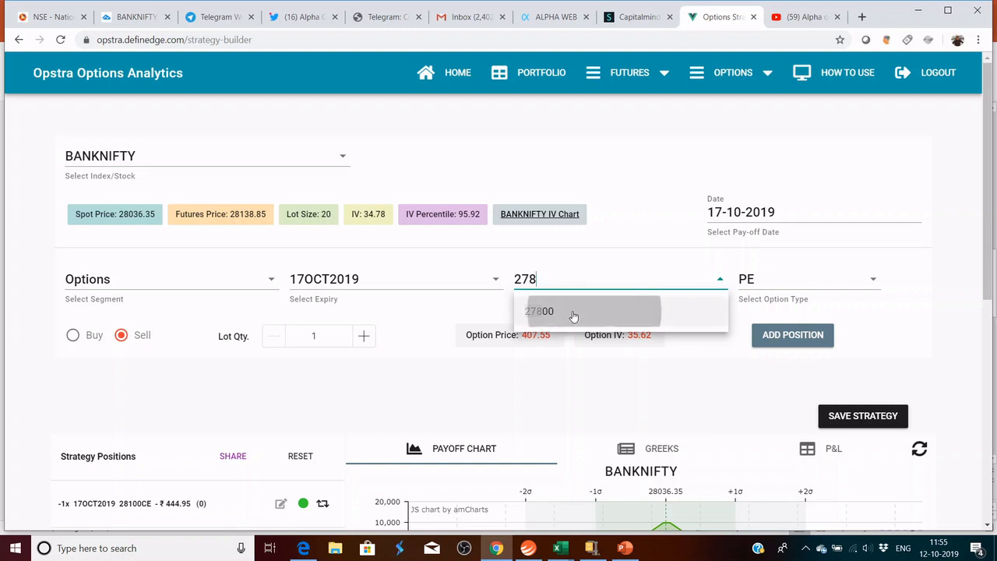
{"action": "left_click", "coordinate": [539, 311]}
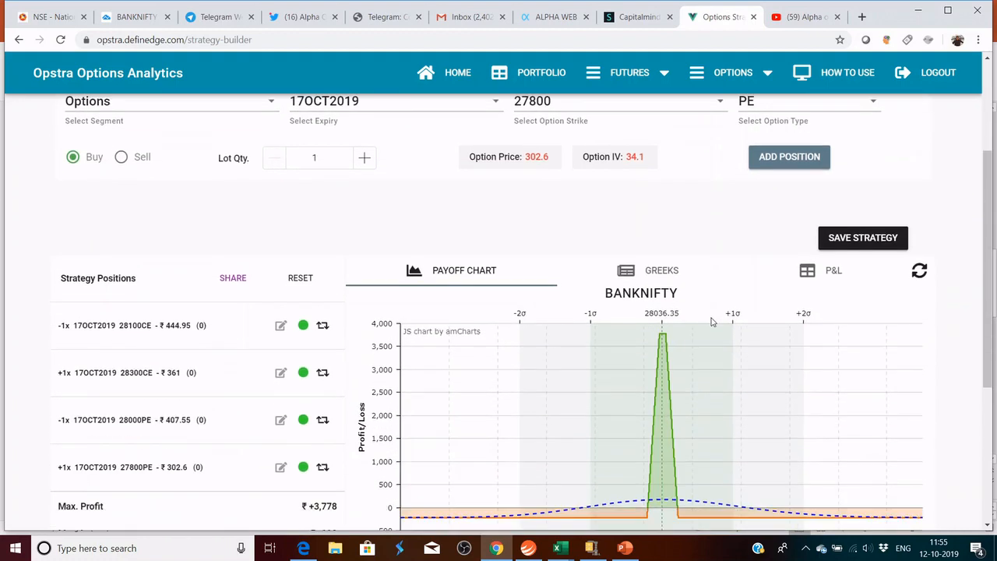
{"action": "scroll", "scroll_direction": "down", "scroll_amount": 3}
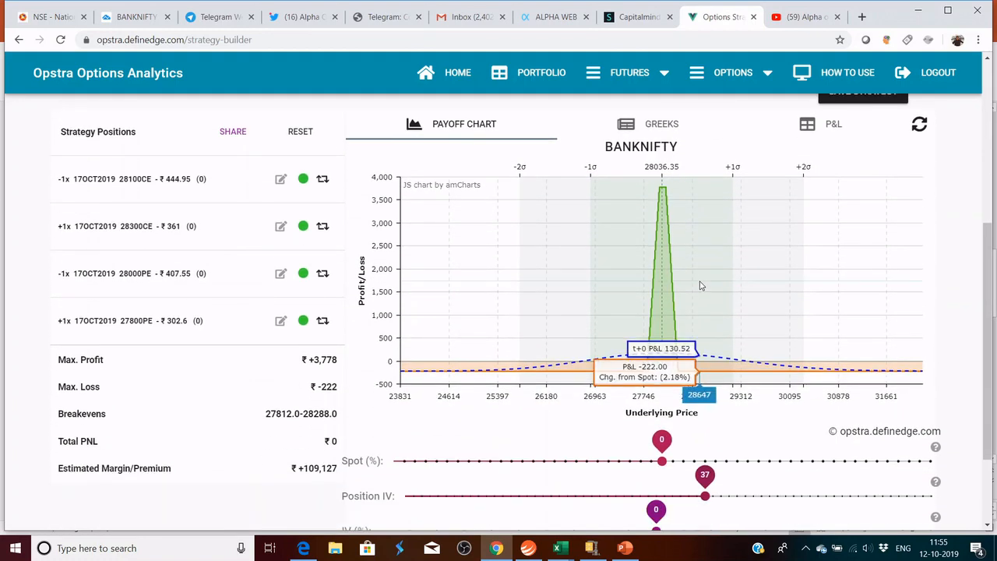
{"action": "mouse_move", "coordinate": [111, 359]}
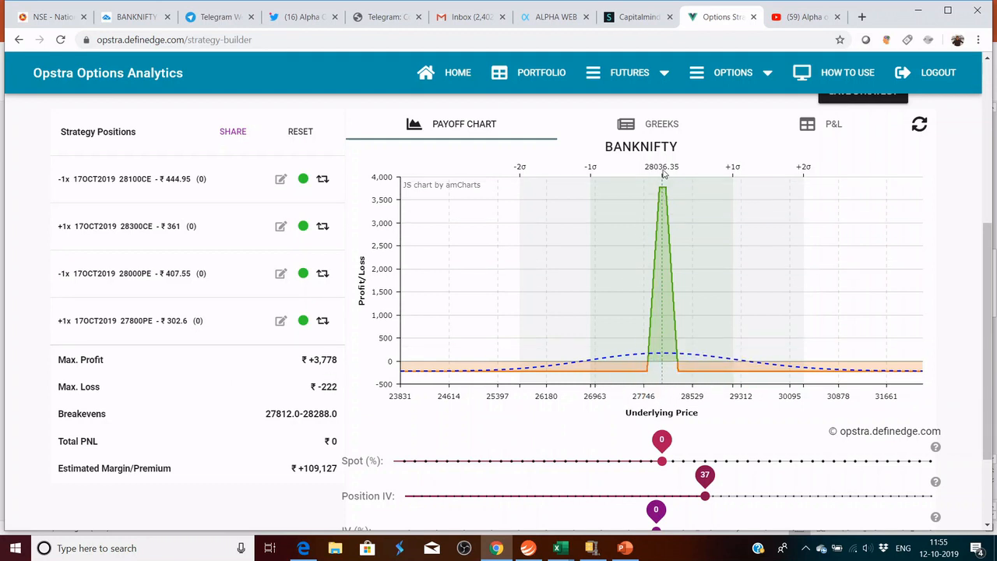
{"action": "mouse_move", "coordinate": [352, 372]}
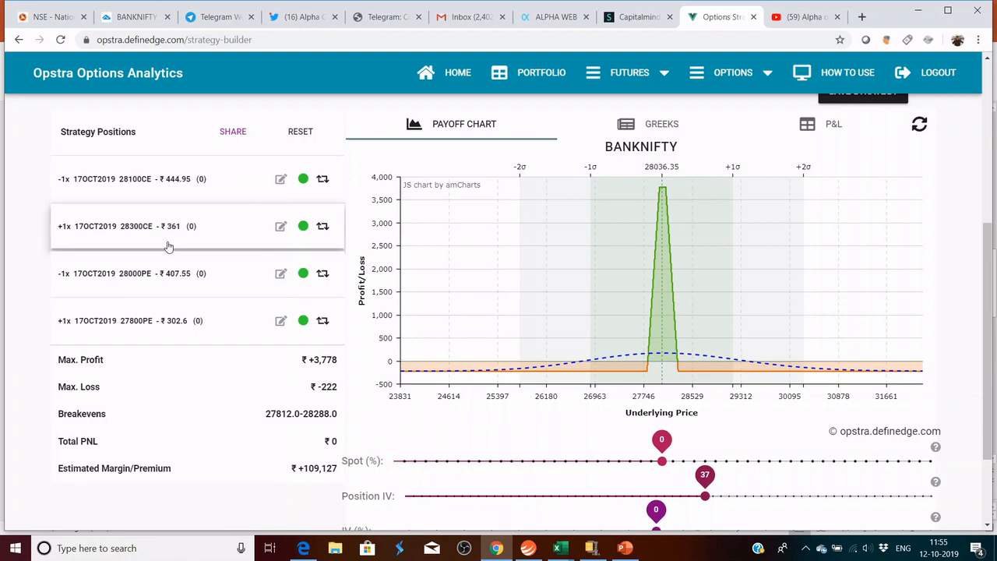
{"action": "mouse_move", "coordinate": [220, 306]}
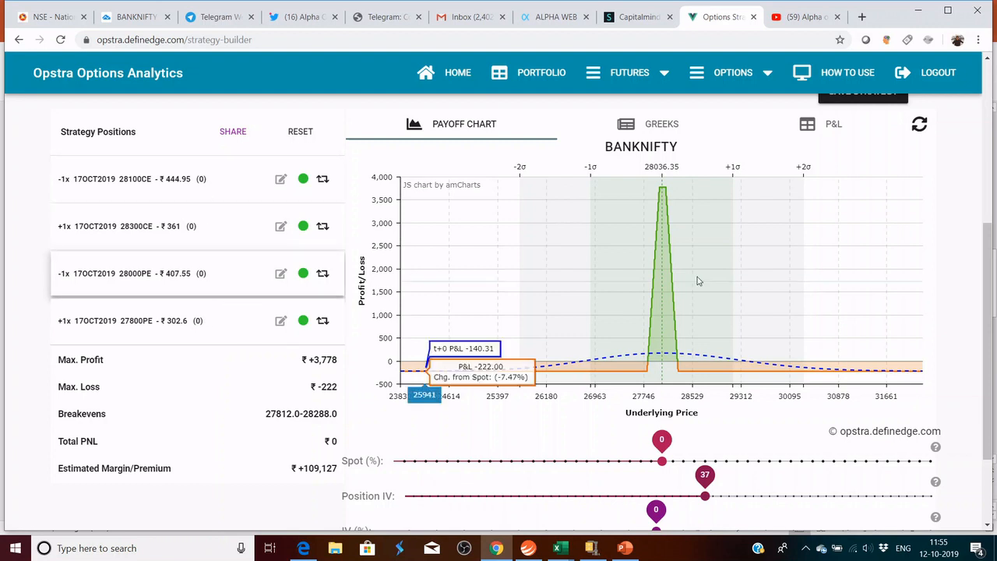
{"action": "mouse_move", "coordinate": [334, 325]}
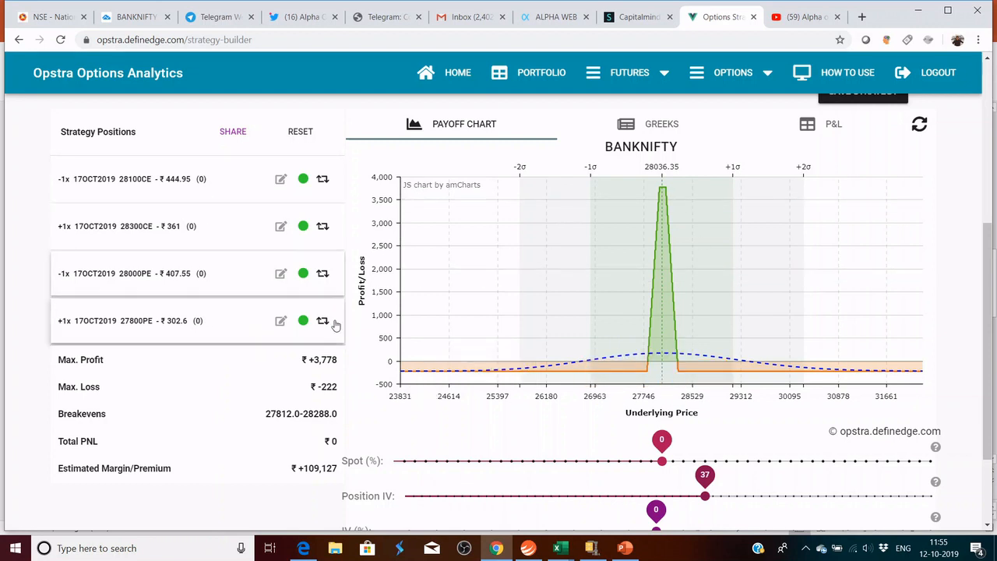
{"action": "mouse_move", "coordinate": [195, 180]}
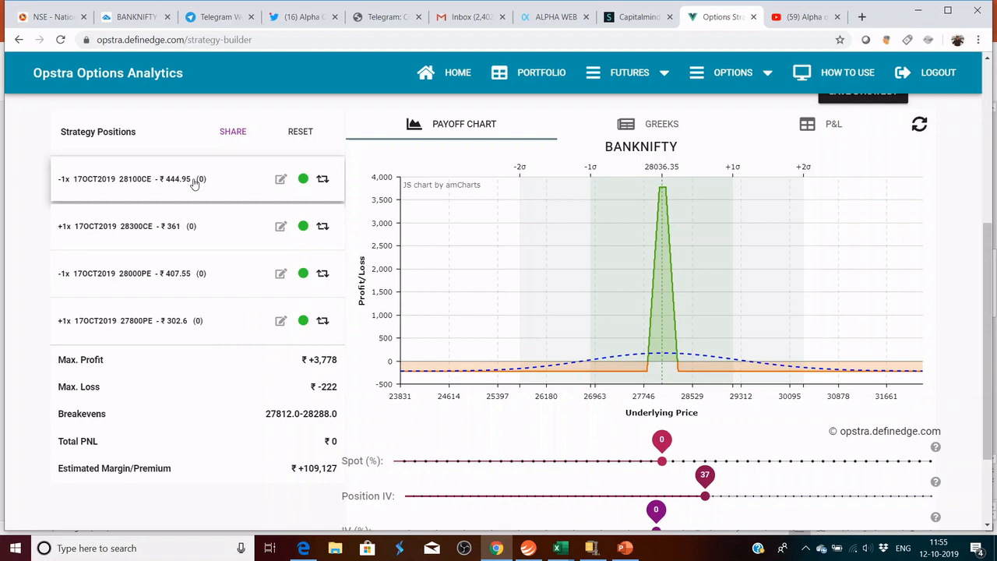
{"action": "mouse_move", "coordinate": [707, 248]}
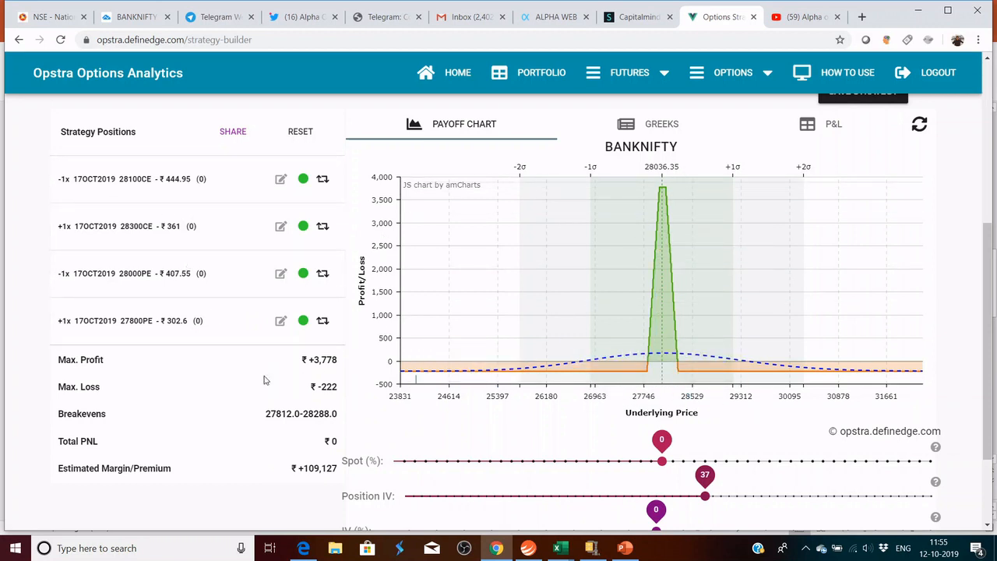
{"action": "mouse_move", "coordinate": [210, 368]}
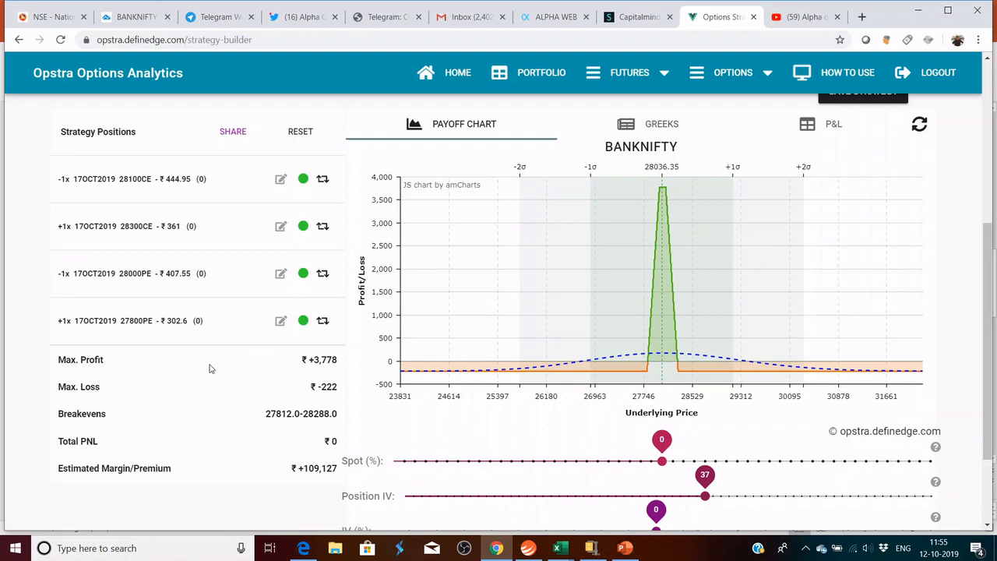
{"action": "mouse_move", "coordinate": [390, 453]}
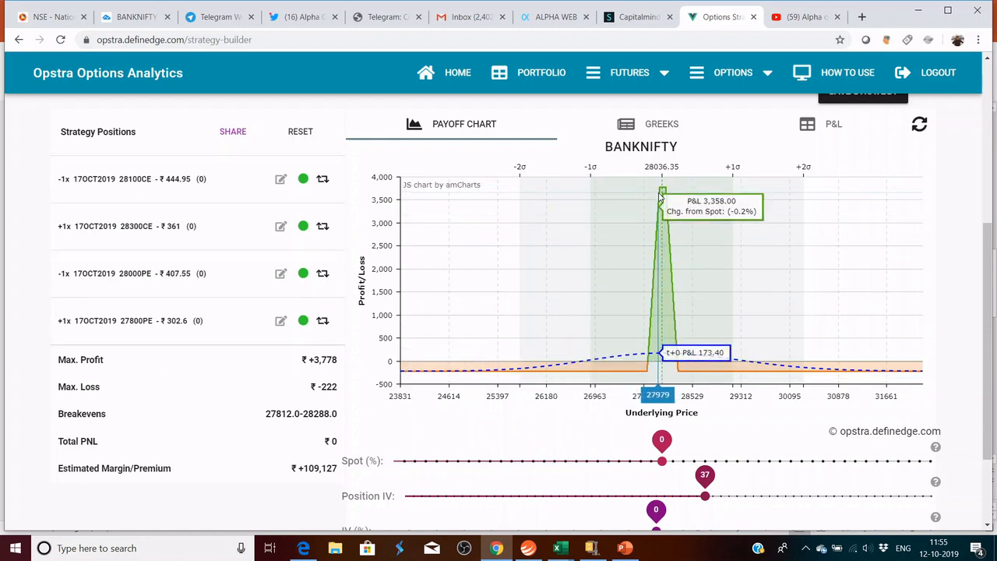
{"action": "mouse_move", "coordinate": [240, 417]}
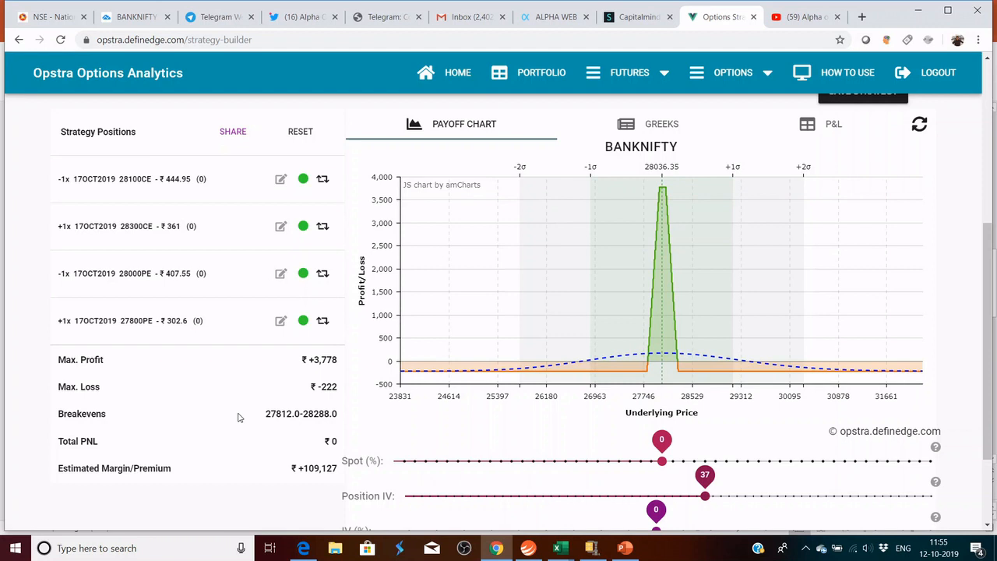
{"action": "mouse_move", "coordinate": [282, 427]}
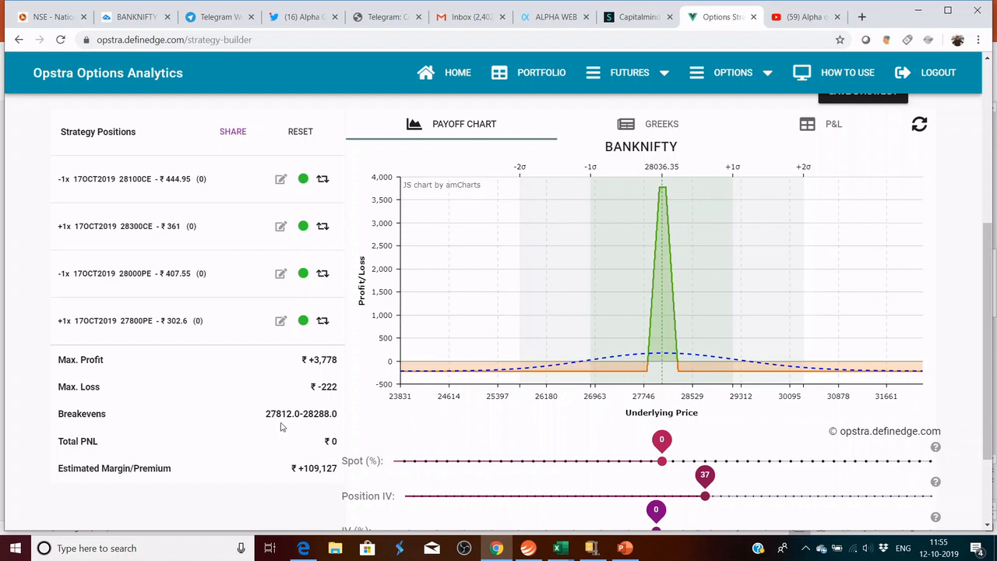
{"action": "mouse_move", "coordinate": [287, 425]}
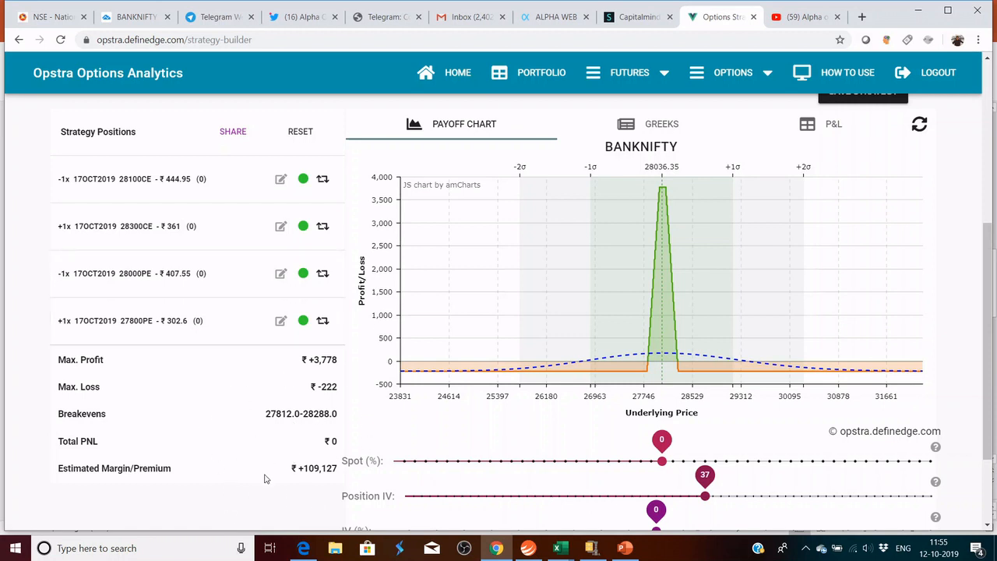
{"action": "mouse_move", "coordinate": [805, 215]}
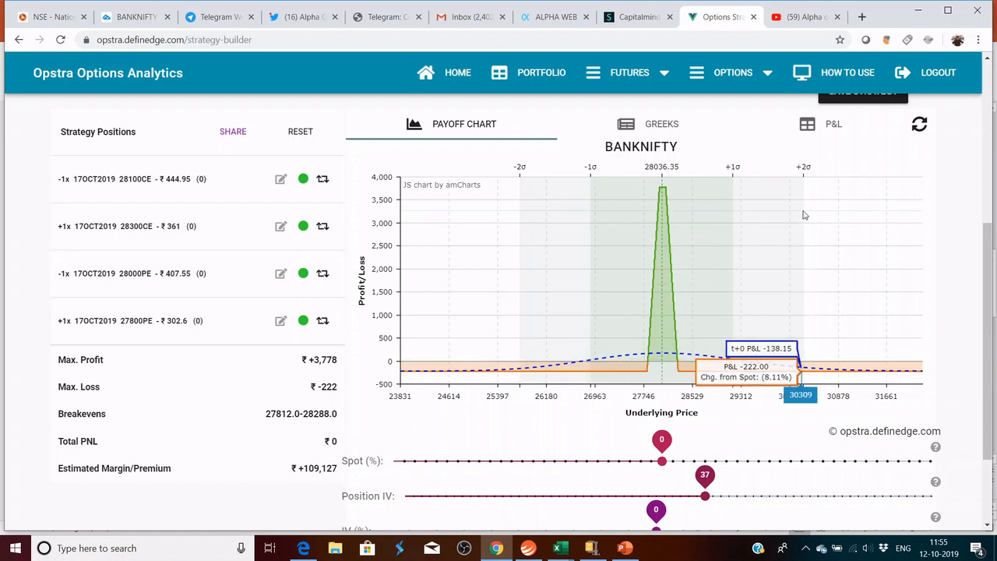
{"action": "mouse_move", "coordinate": [709, 316]}
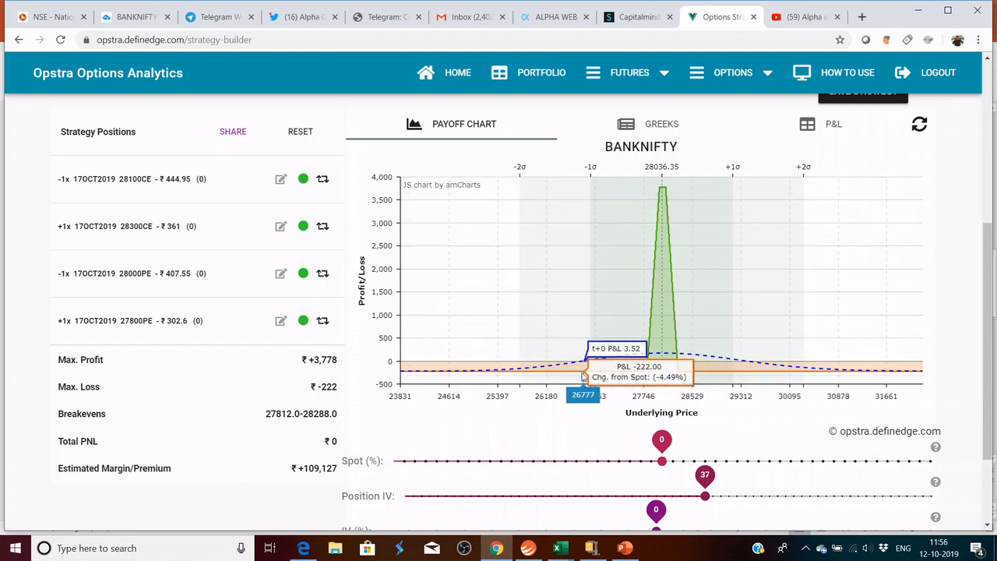
{"action": "mouse_move", "coordinate": [249, 269]}
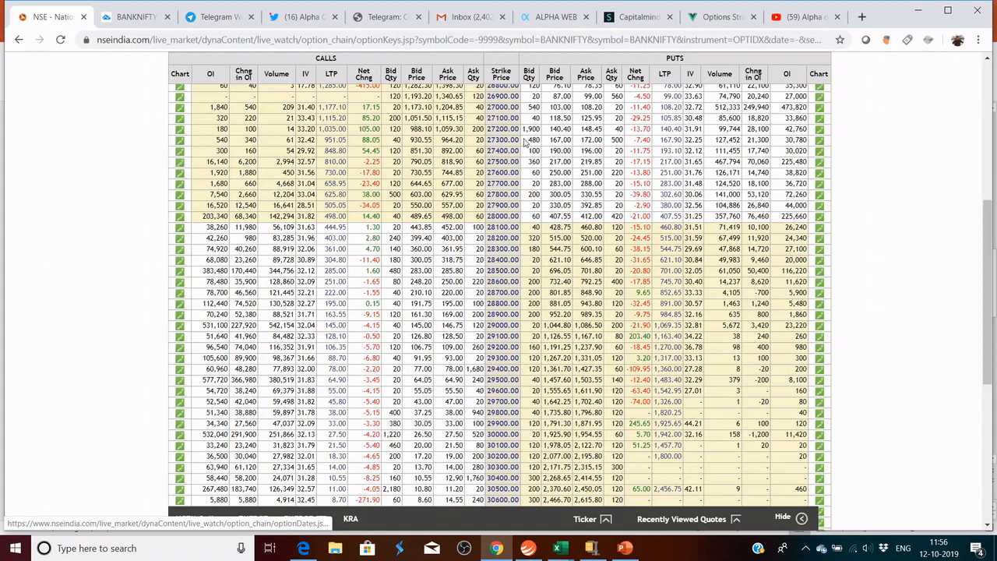
{"action": "left_click", "coordinate": [719, 17]}
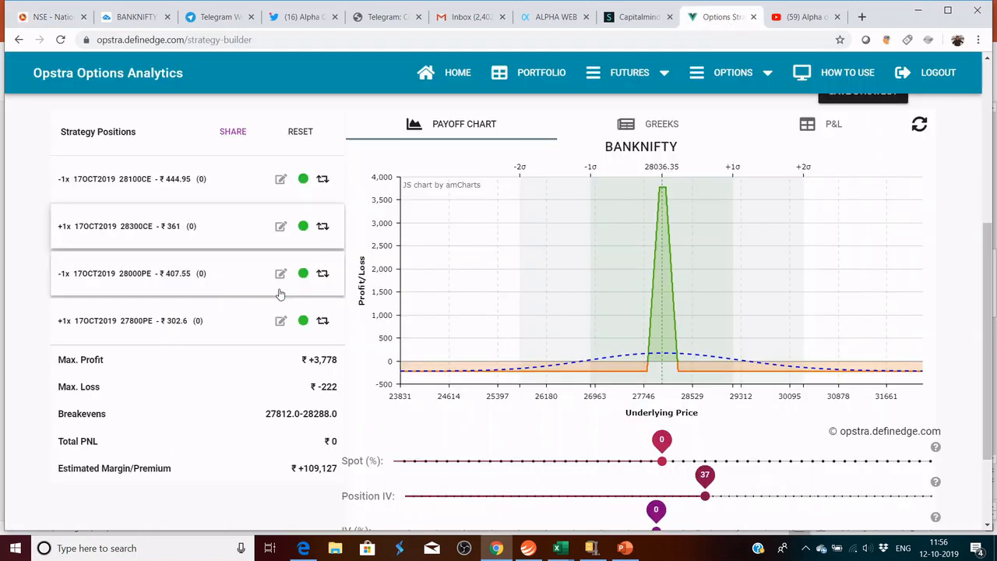
Edit the 28000PE leg to strike 27700 and the 27800PE leg to 27500
{"action": "left_click", "coordinate": [280, 272]}
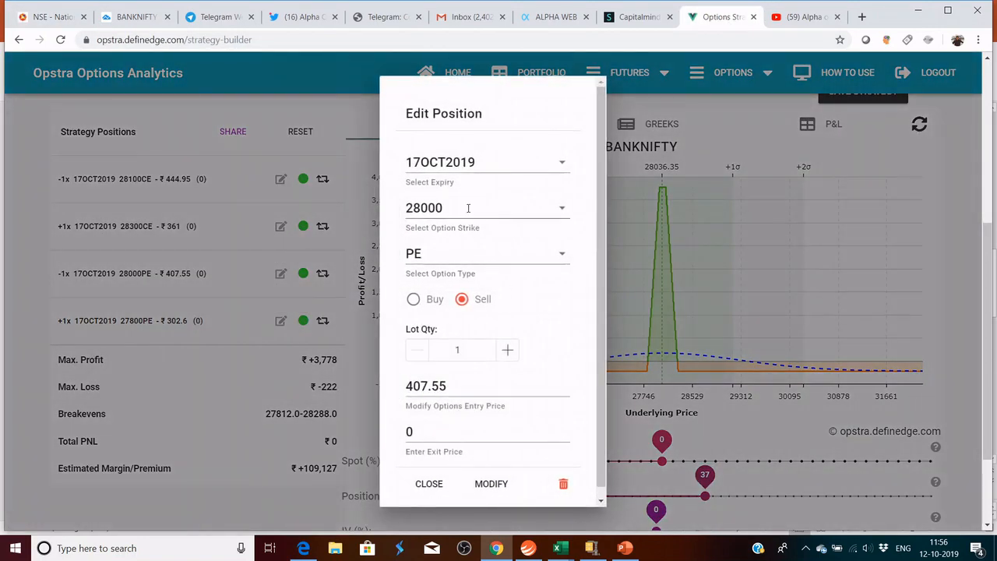
{"action": "type", "text": "275"}
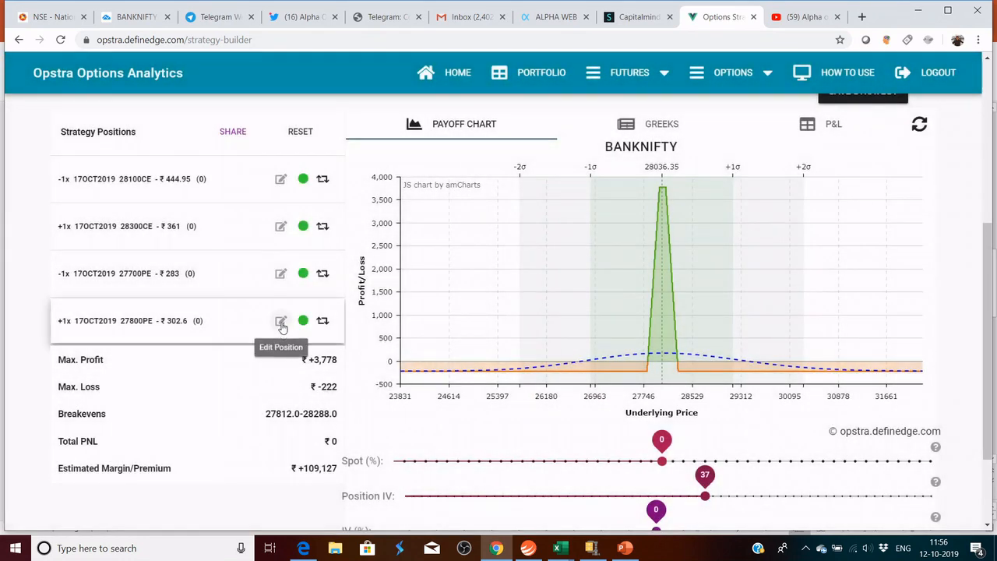
{"action": "left_click", "coordinate": [281, 320]}
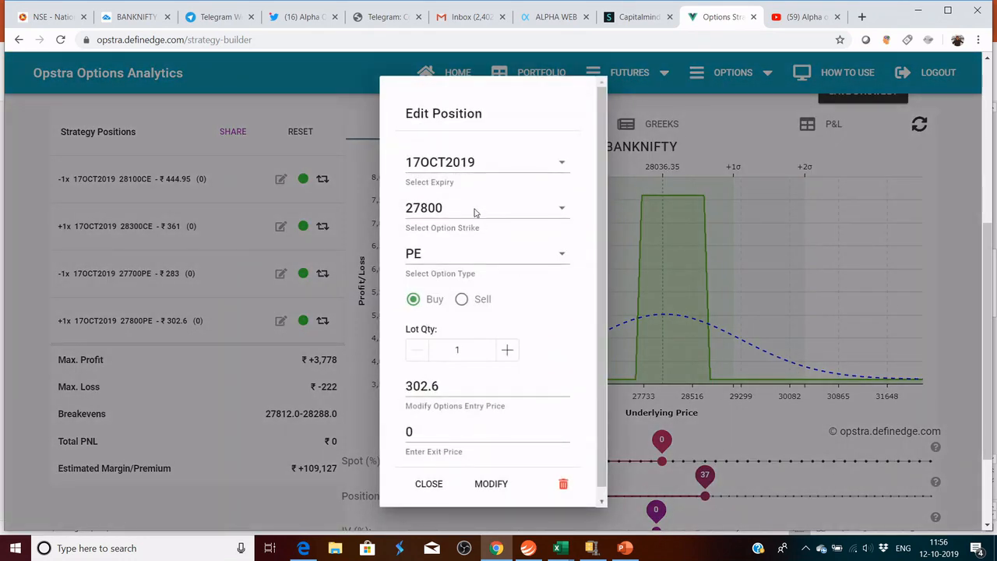
{"action": "left_click", "coordinate": [486, 207]}
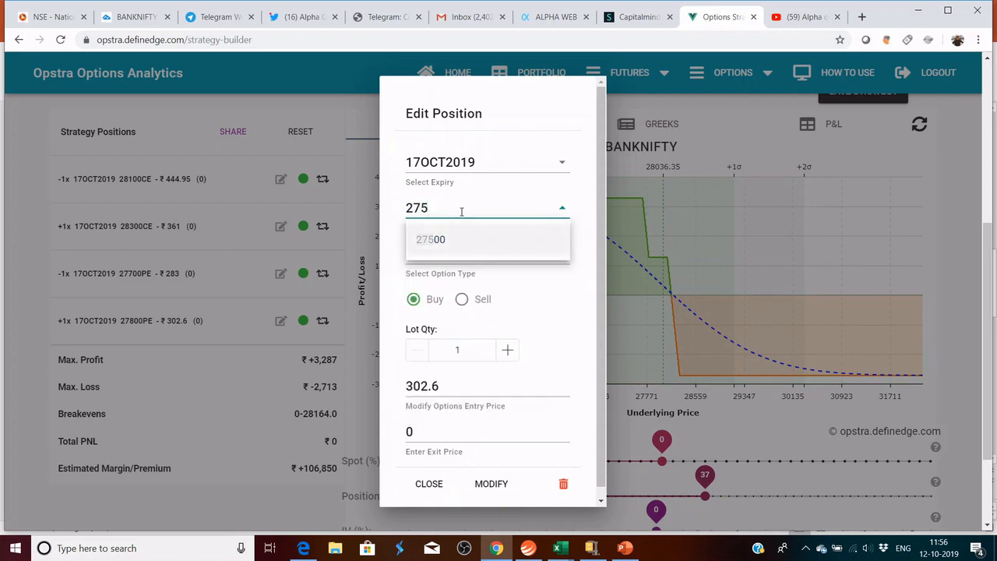
{"action": "left_click", "coordinate": [430, 239]}
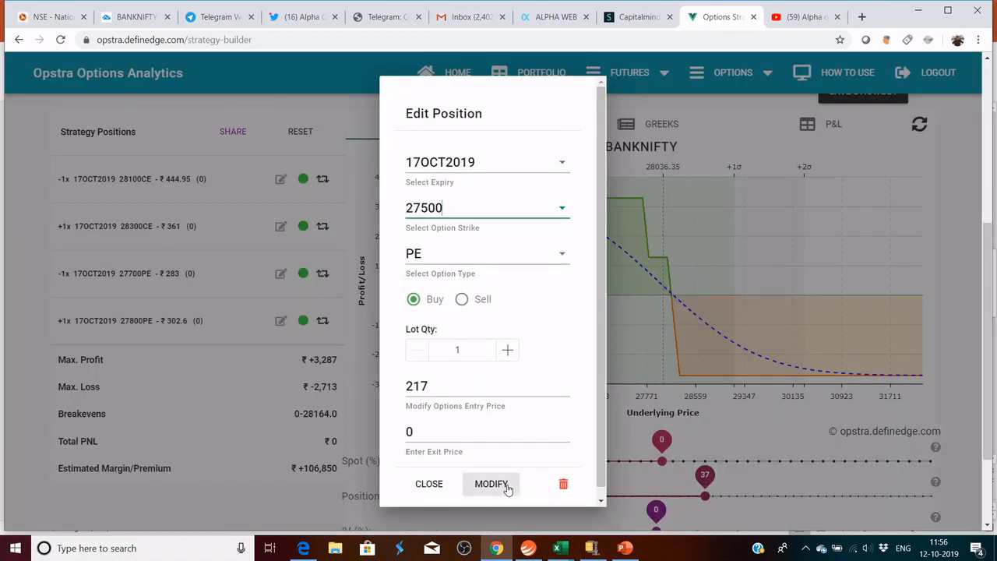
{"action": "left_click", "coordinate": [491, 484]}
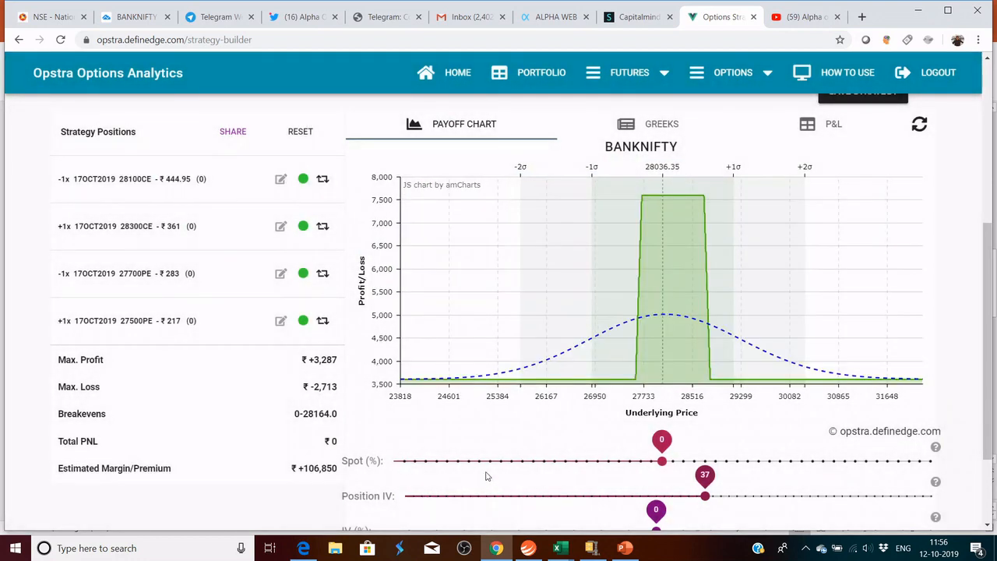
{"action": "mouse_move", "coordinate": [662, 199]}
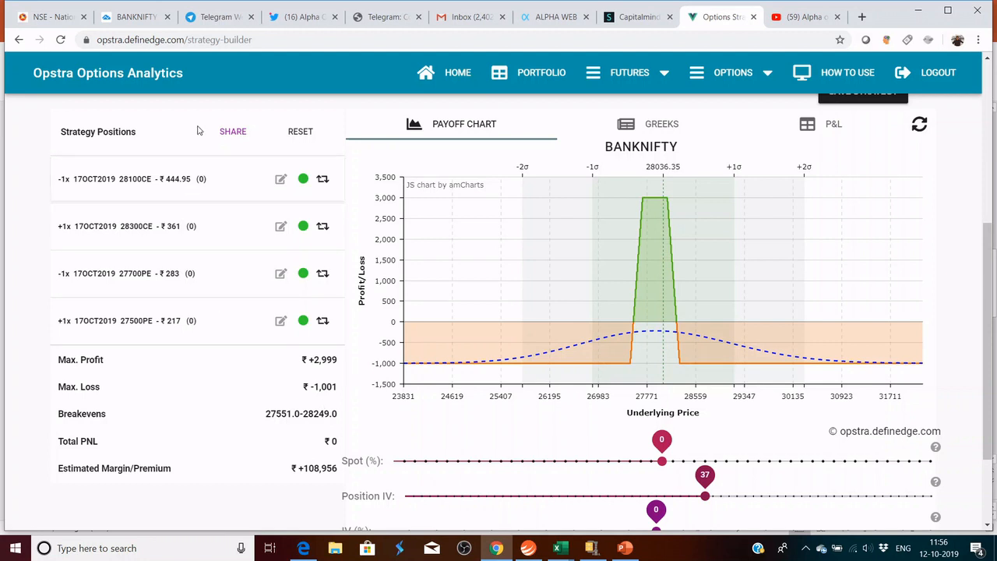
{"action": "mouse_move", "coordinate": [171, 226]}
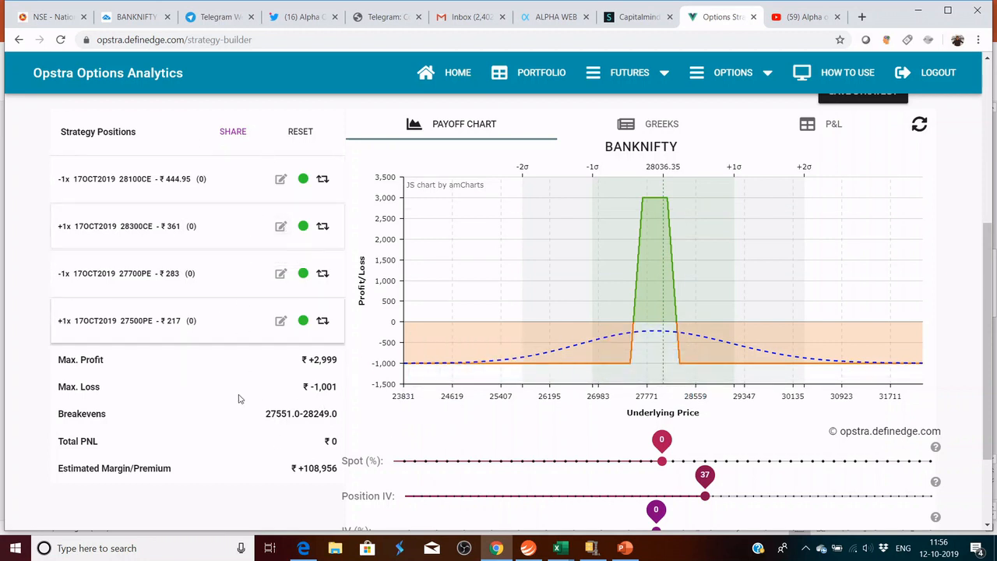
{"action": "mouse_move", "coordinate": [267, 350]}
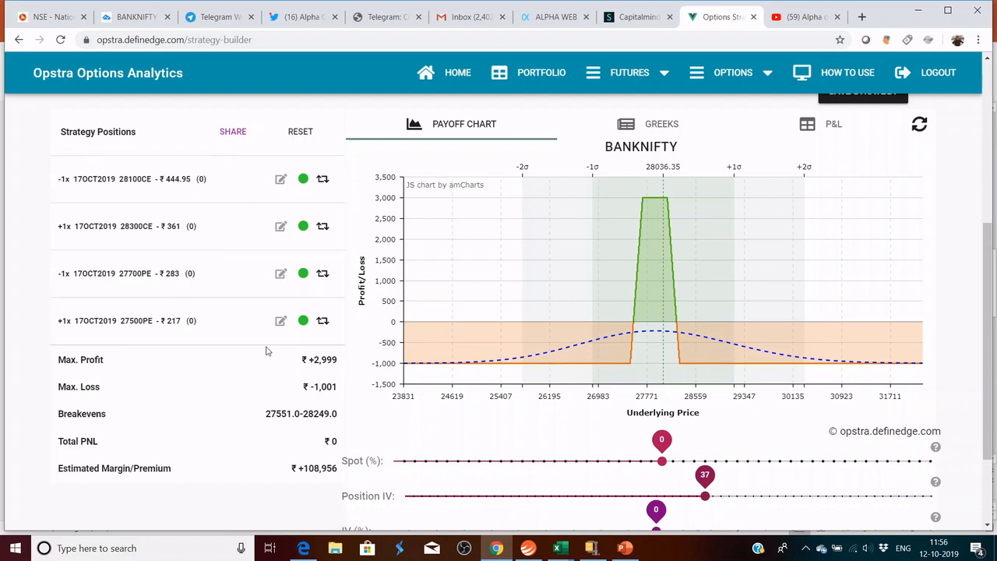
{"action": "mouse_move", "coordinate": [341, 383]}
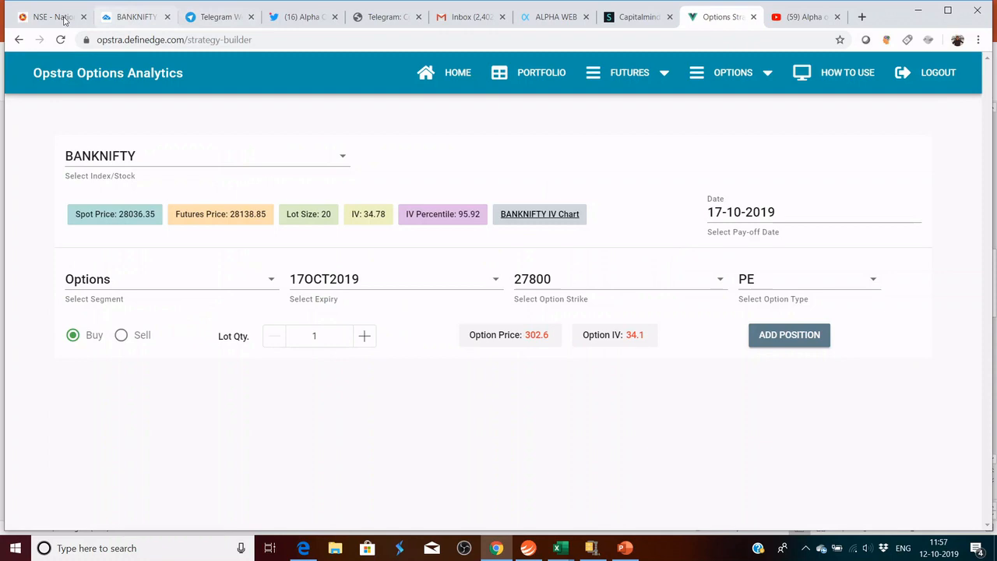
After checking the NSE chain, add a 28200PE buy and a 28000PE sell
{"action": "left_click", "coordinate": [51, 17]}
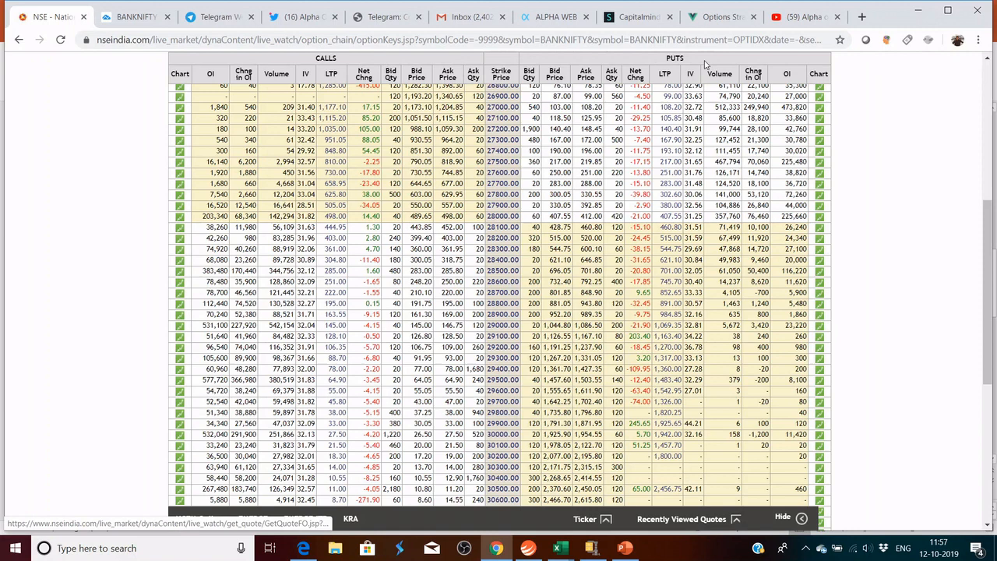
{"action": "left_click", "coordinate": [720, 16]}
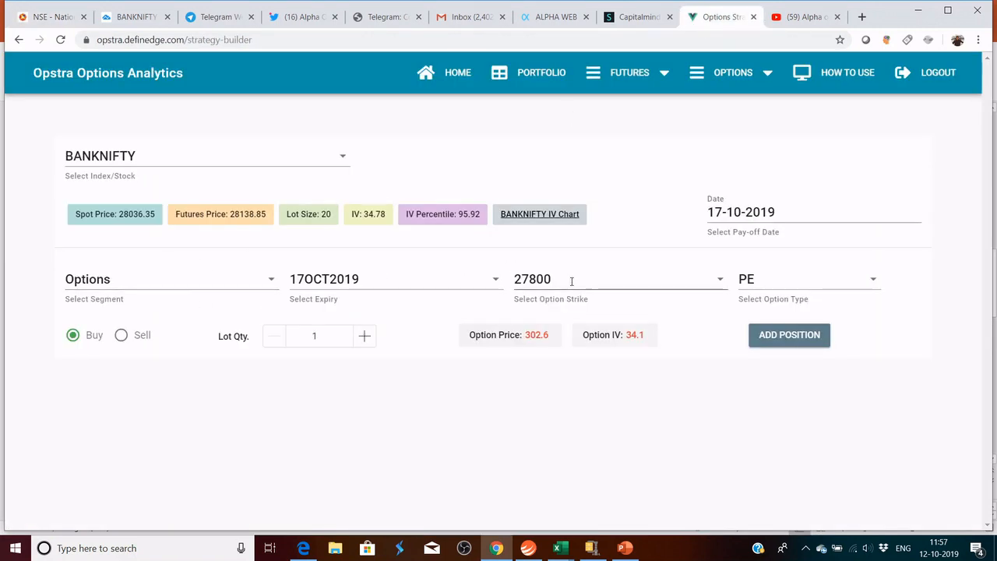
{"action": "type", "text": "282"}
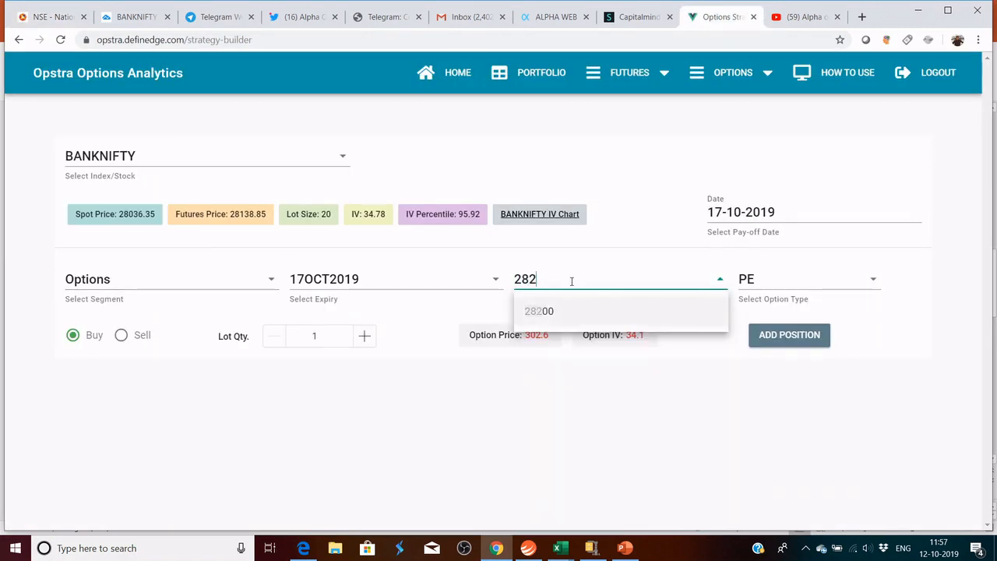
{"action": "left_click", "coordinate": [539, 310]}
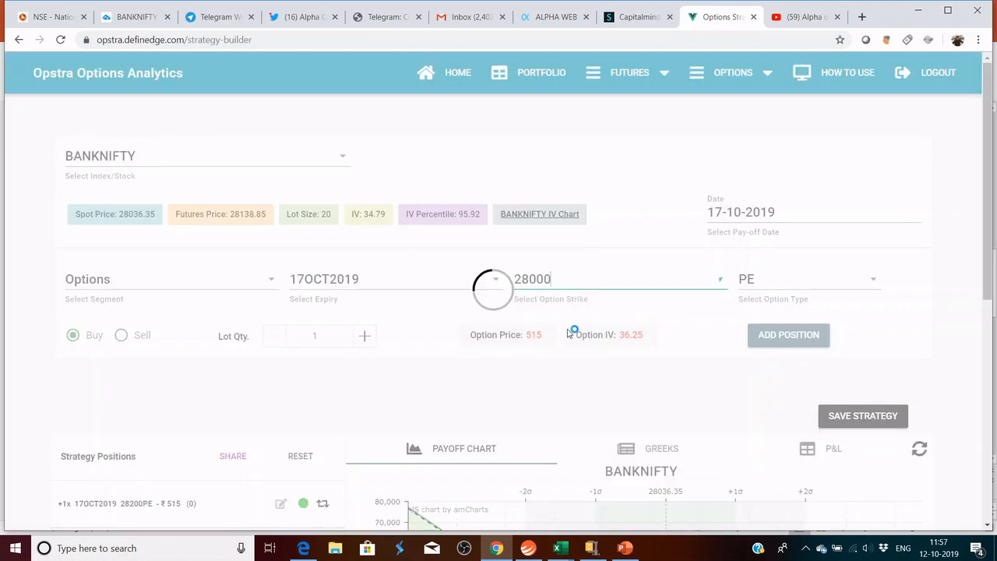
{"action": "left_click", "coordinate": [121, 335]}
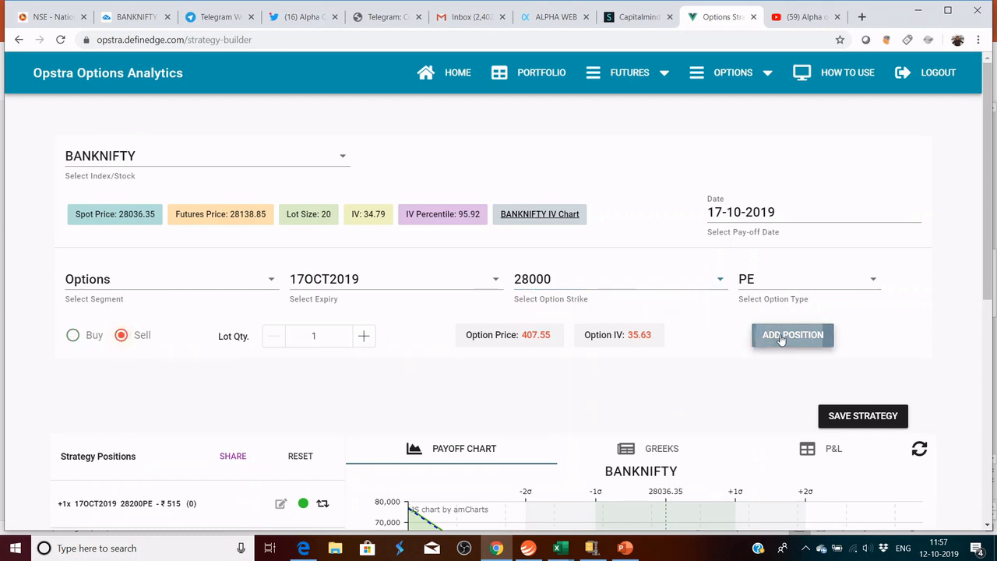
{"action": "left_click", "coordinate": [792, 334]}
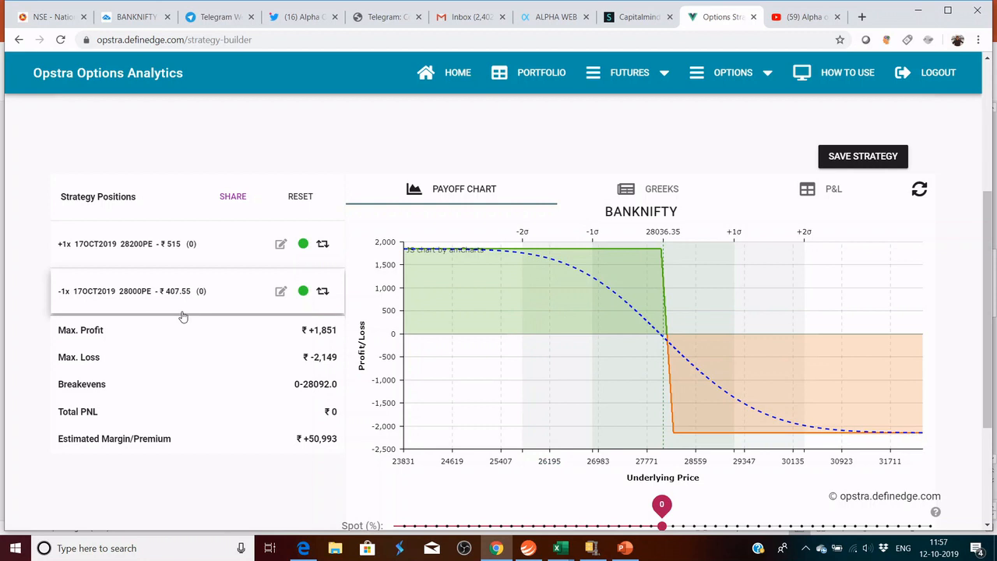
{"action": "mouse_move", "coordinate": [123, 317]}
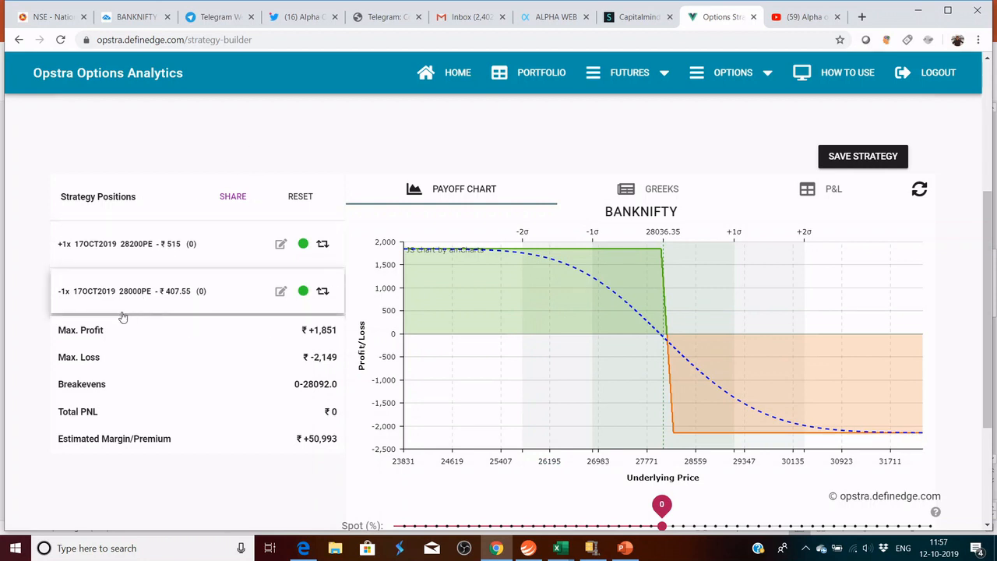
{"action": "mouse_move", "coordinate": [66, 372]}
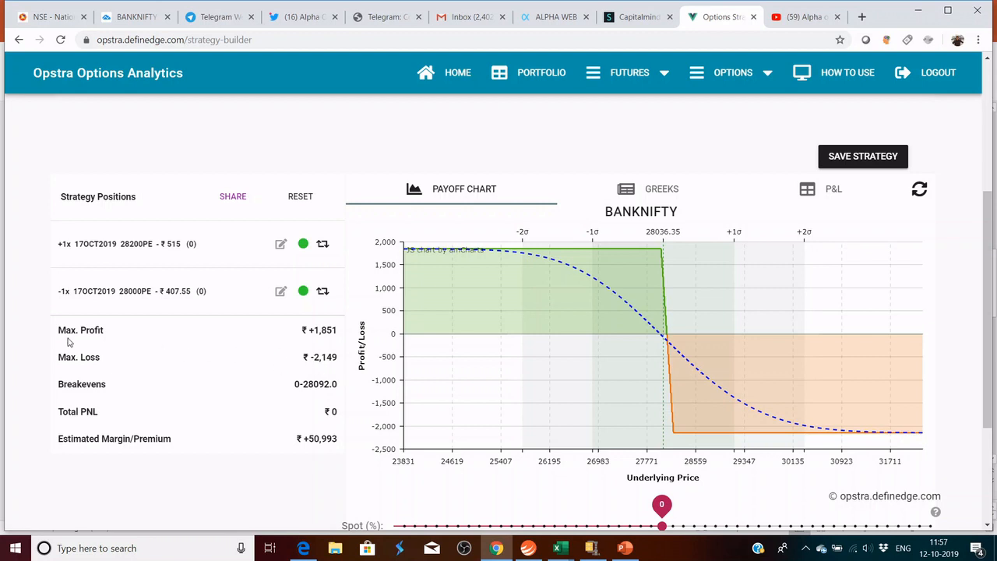
{"action": "mouse_move", "coordinate": [382, 348]}
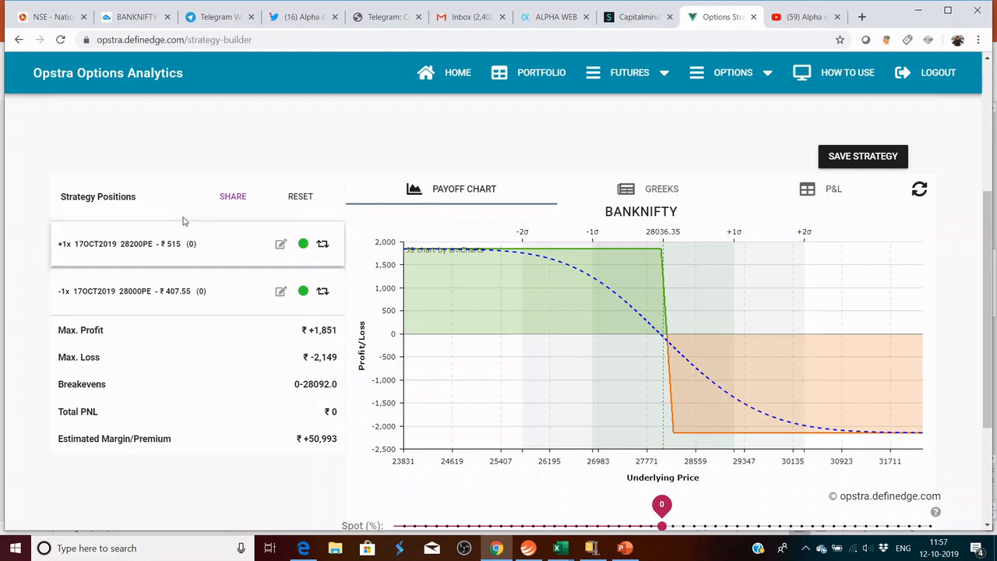
{"action": "mouse_move", "coordinate": [280, 291]}
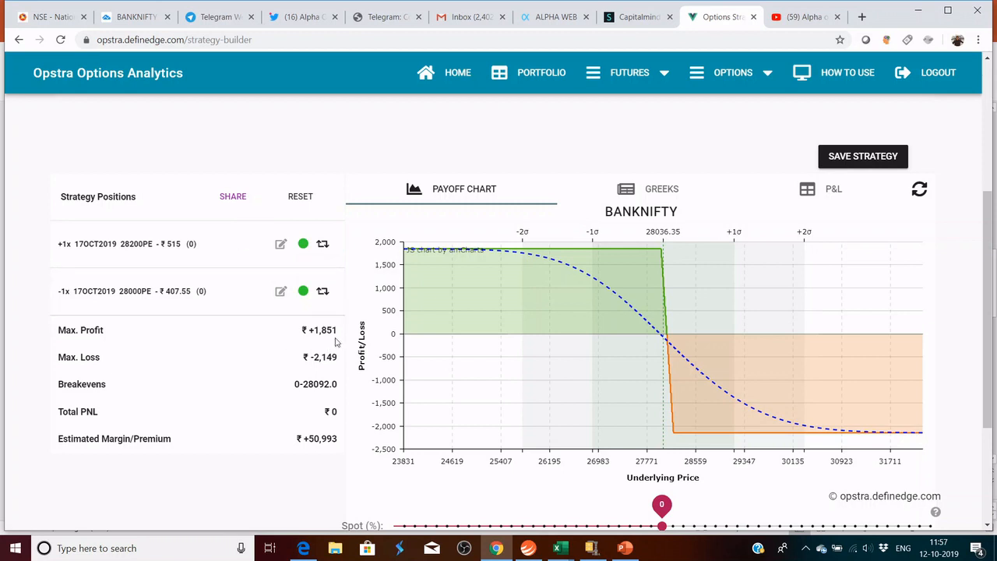
{"action": "mouse_move", "coordinate": [829, 375]}
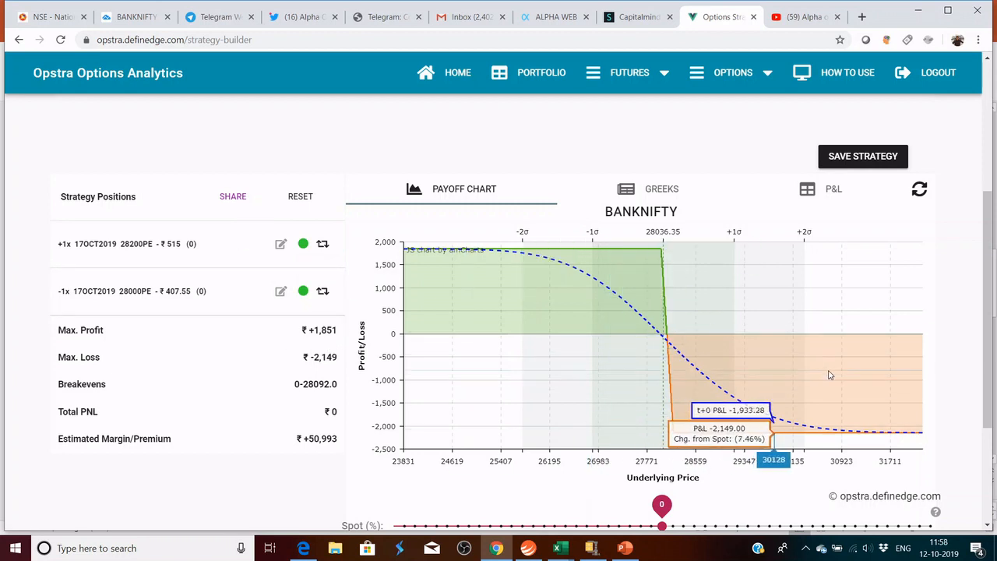
{"action": "mouse_move", "coordinate": [747, 401]}
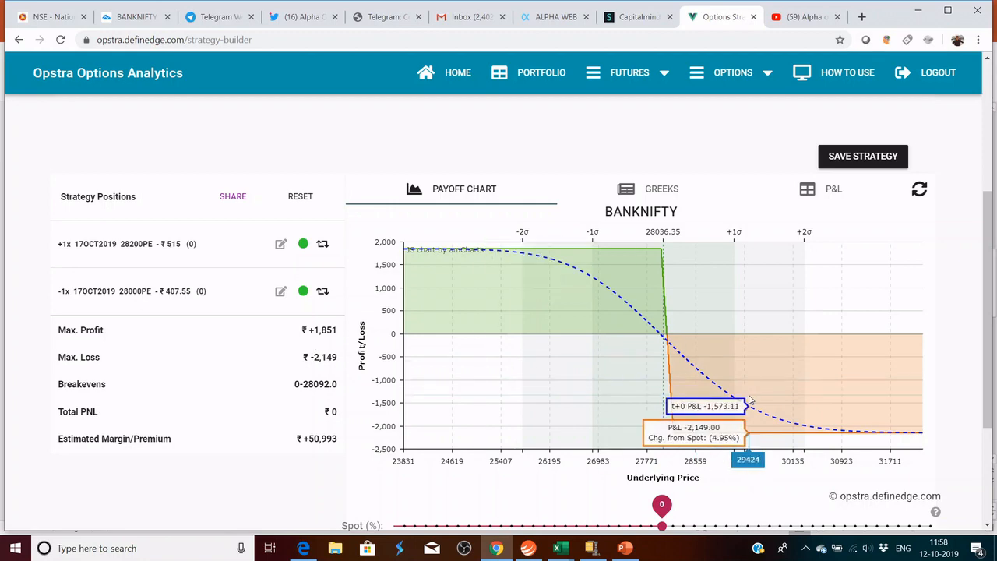
Open Edit Position for the +1x 28200PE leg
{"action": "left_click", "coordinate": [281, 243]}
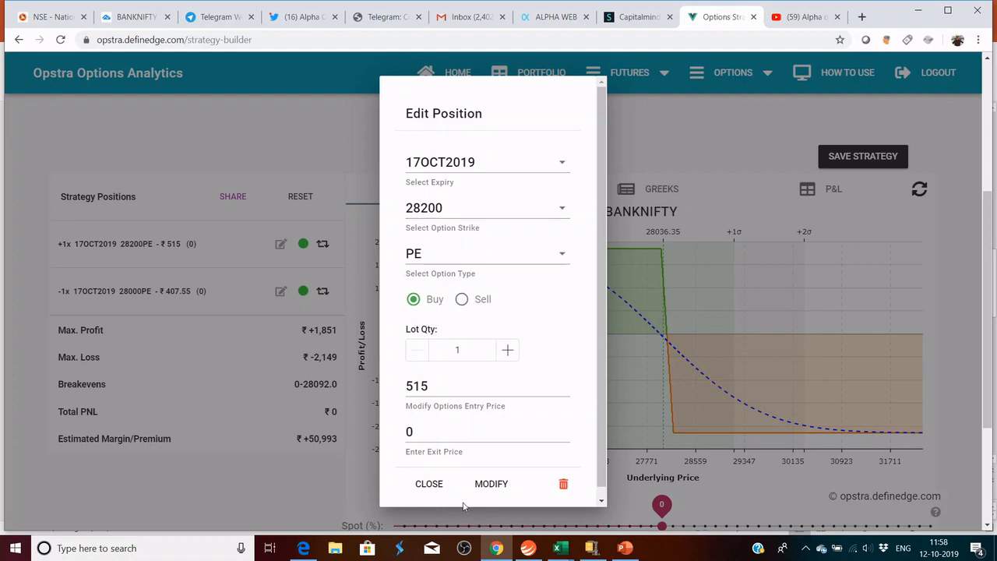
Dismiss the leg editor and begin changing the sold put's strike by entering 279
{"action": "left_click", "coordinate": [428, 483]}
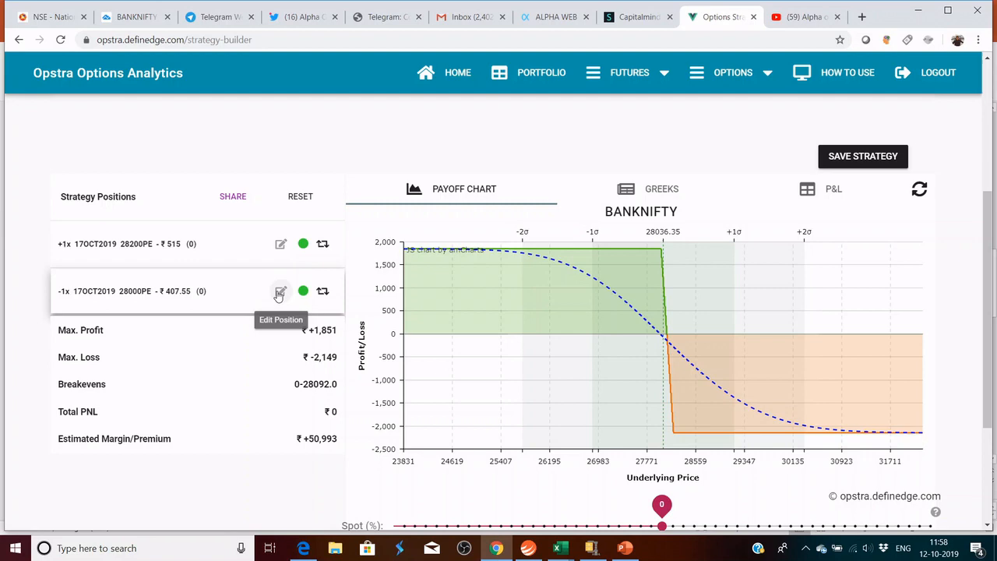
{"action": "left_click", "coordinate": [281, 290]}
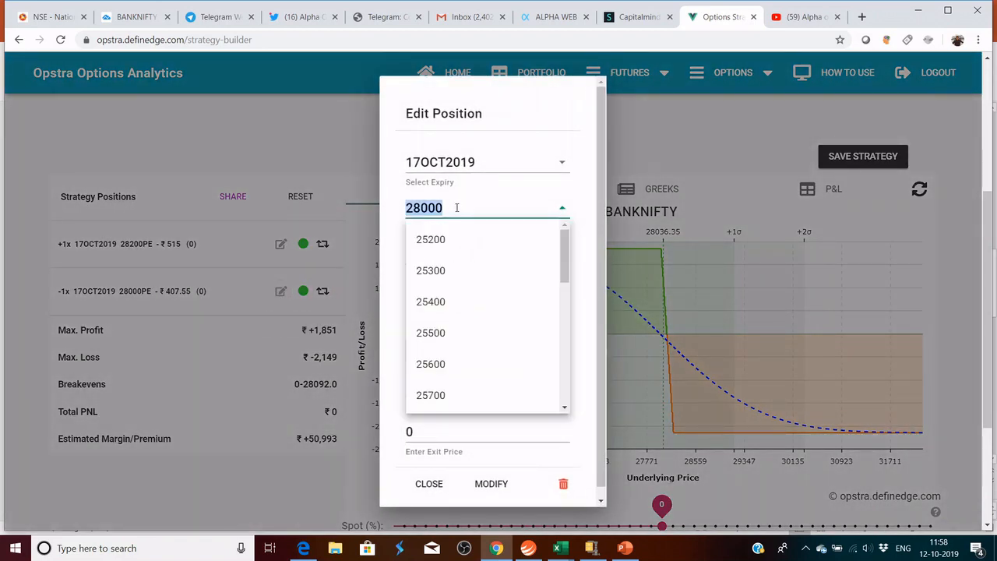
{"action": "type", "text": "279"}
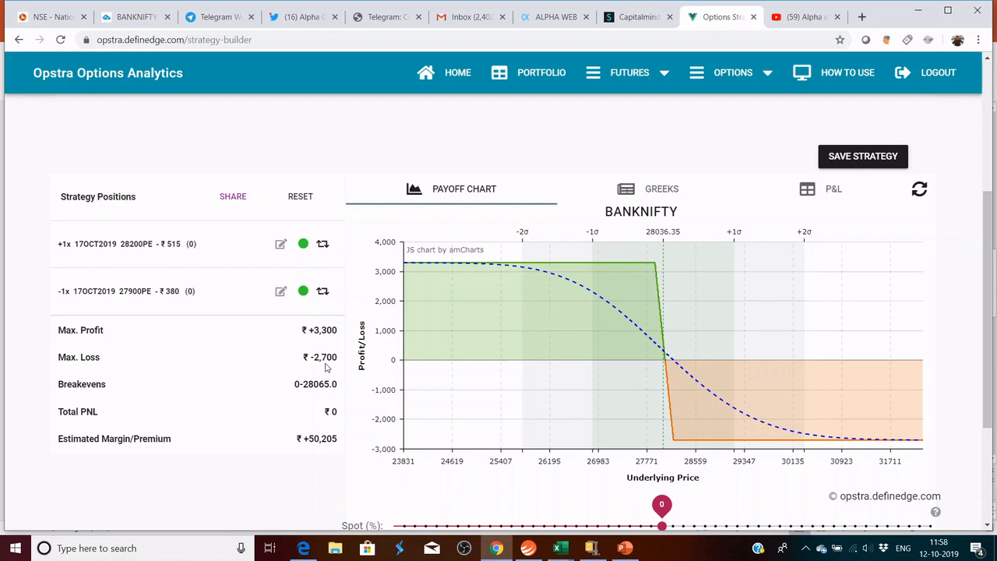
{"action": "mouse_move", "coordinate": [683, 409]}
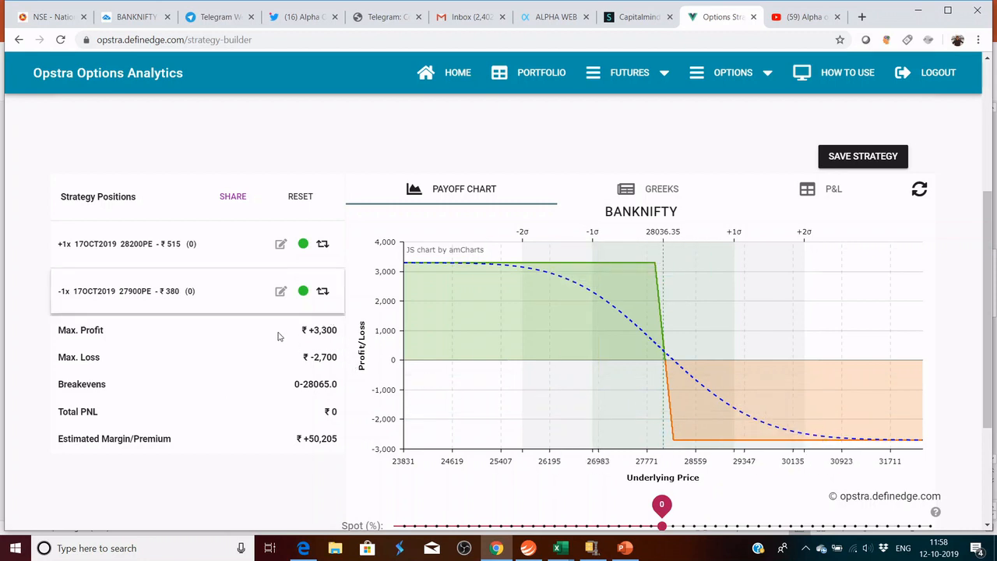
{"action": "mouse_move", "coordinate": [510, 352]}
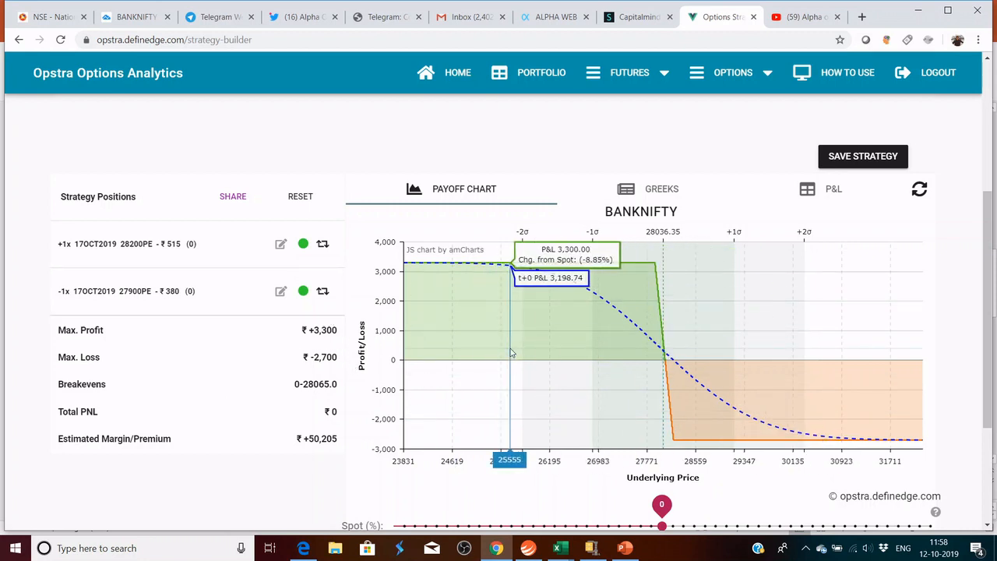
{"action": "mouse_move", "coordinate": [716, 255]}
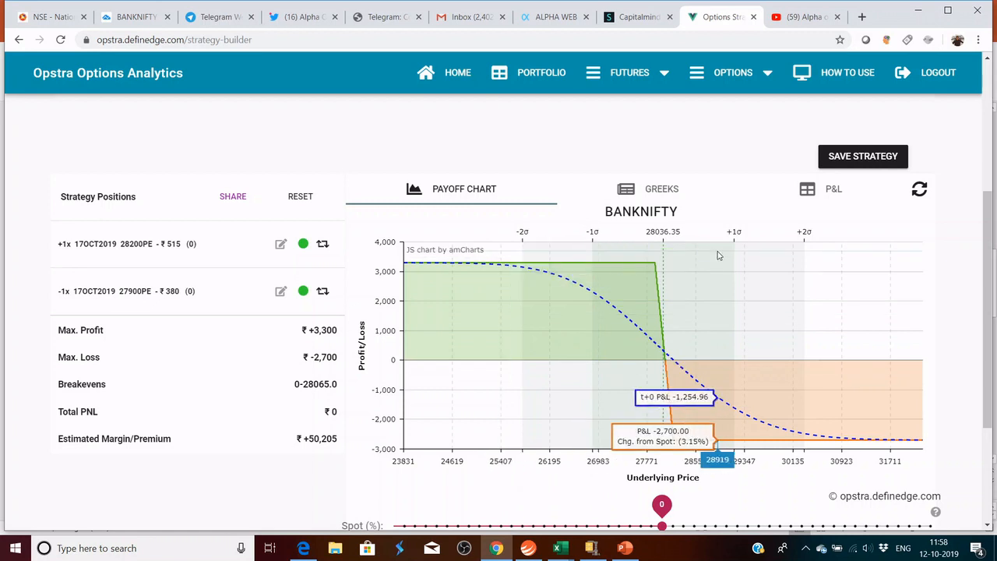
{"action": "mouse_move", "coordinate": [317, 343]}
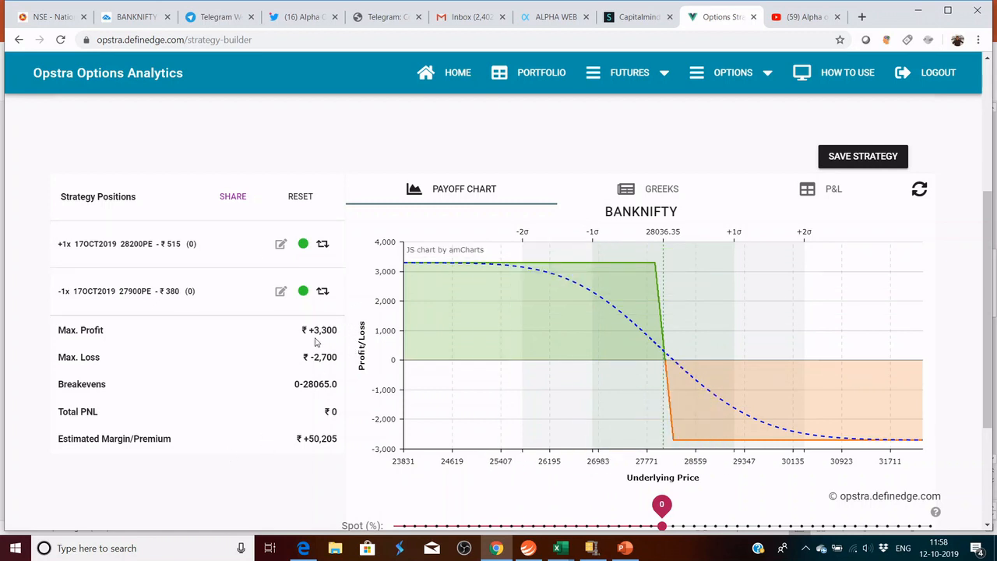
{"action": "mouse_move", "coordinate": [342, 372]}
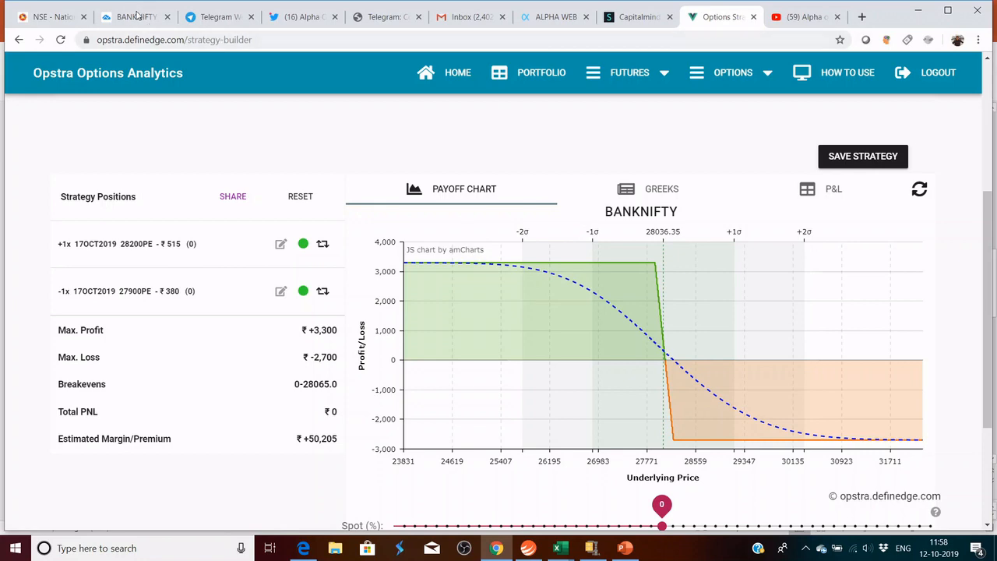
{"action": "mouse_move", "coordinate": [43, 17]}
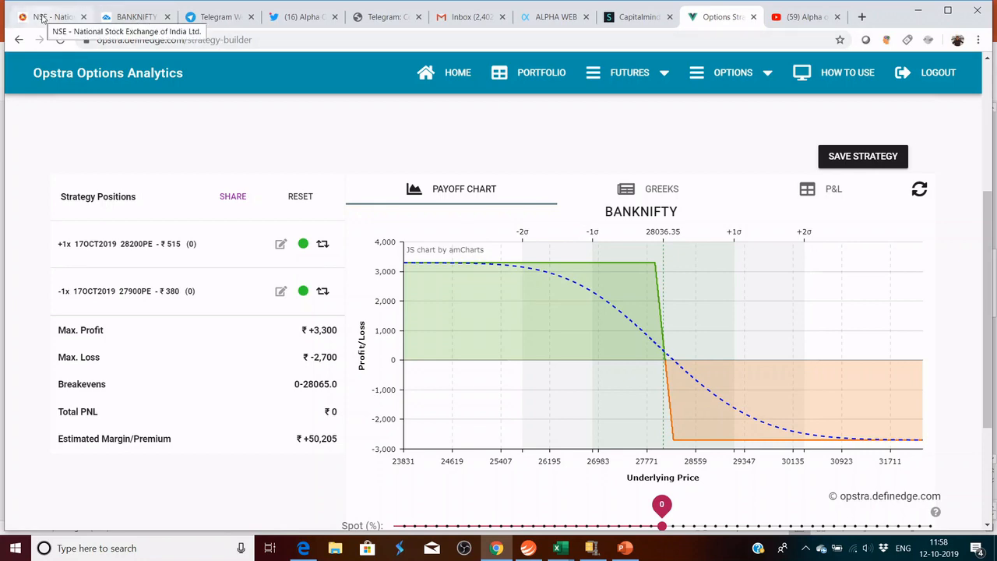
After checking the NSE chain, add a bought 27900 call and stage a 28100 call sell
{"action": "left_click", "coordinate": [51, 17]}
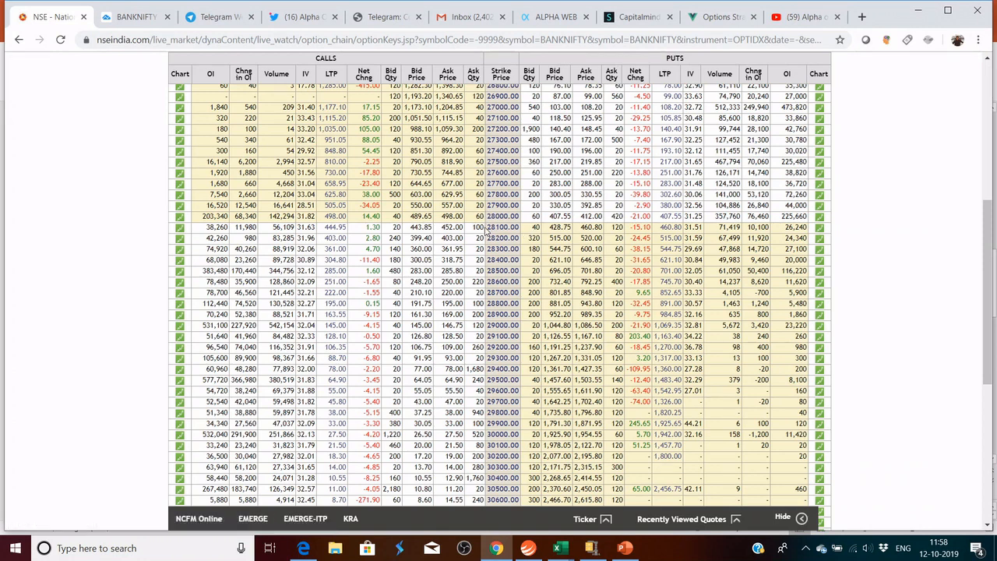
{"action": "left_click", "coordinate": [720, 16]}
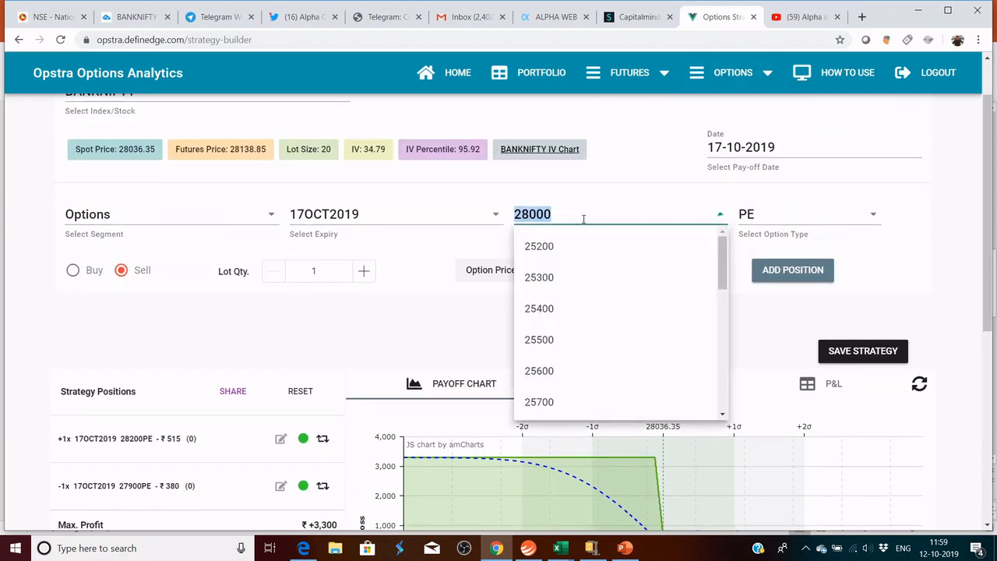
{"action": "type", "text": "279"}
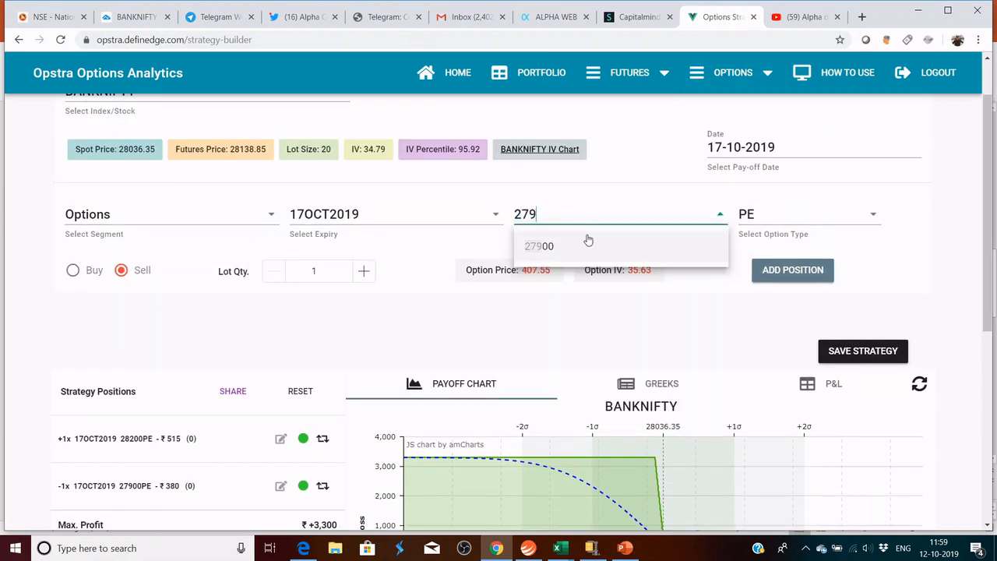
{"action": "left_click", "coordinate": [539, 246]}
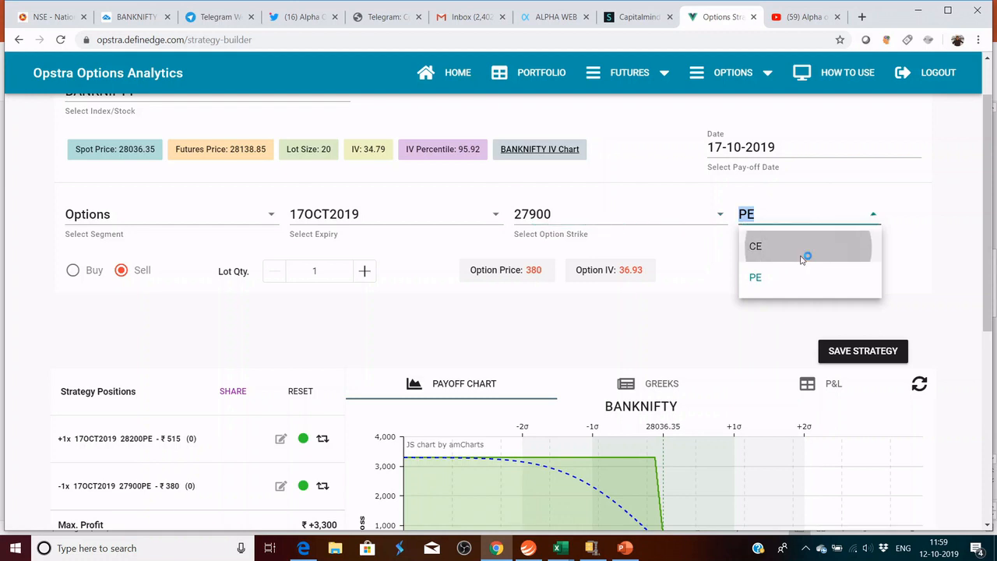
{"action": "left_click", "coordinate": [754, 246]}
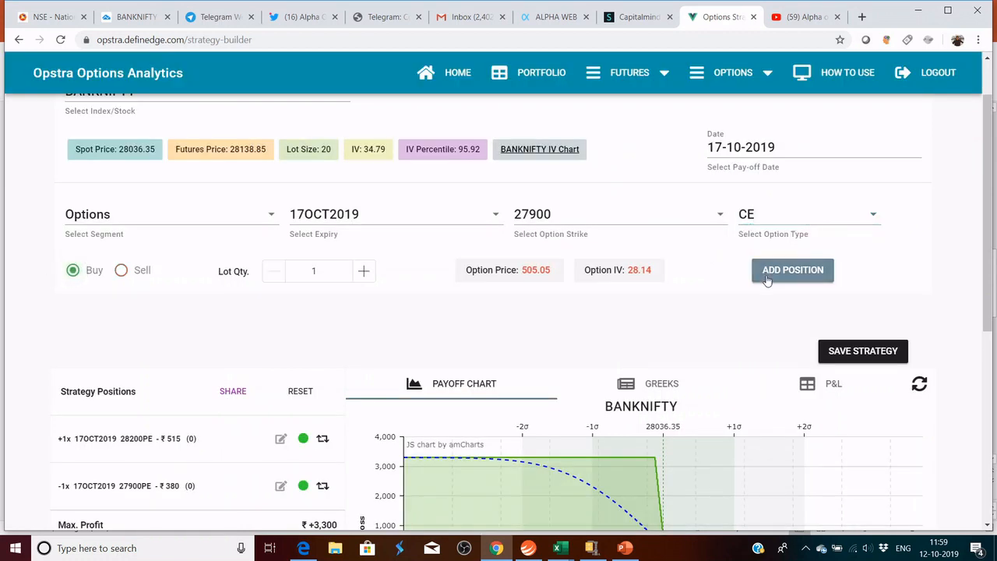
{"action": "left_click", "coordinate": [616, 214]}
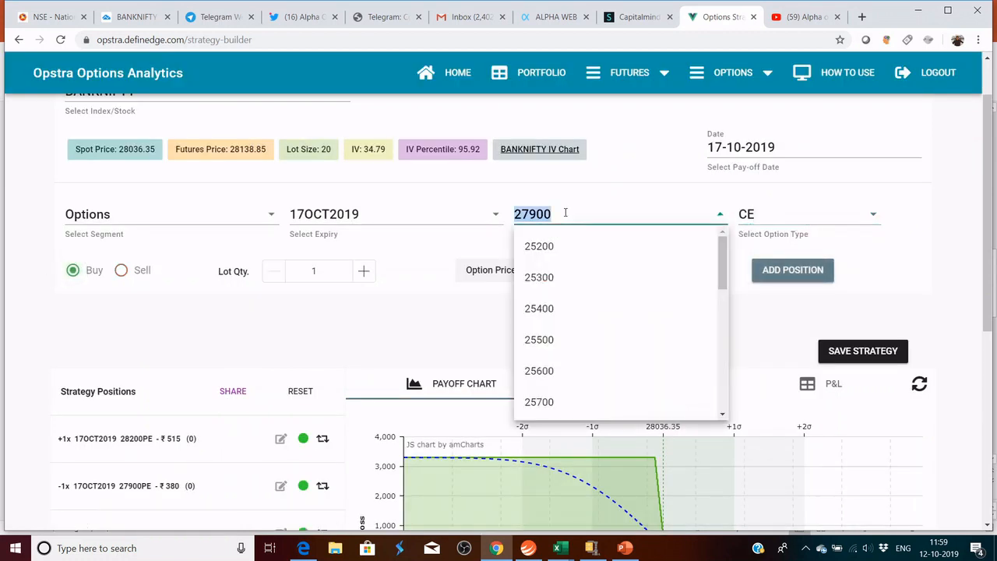
{"action": "type", "text": "28100"}
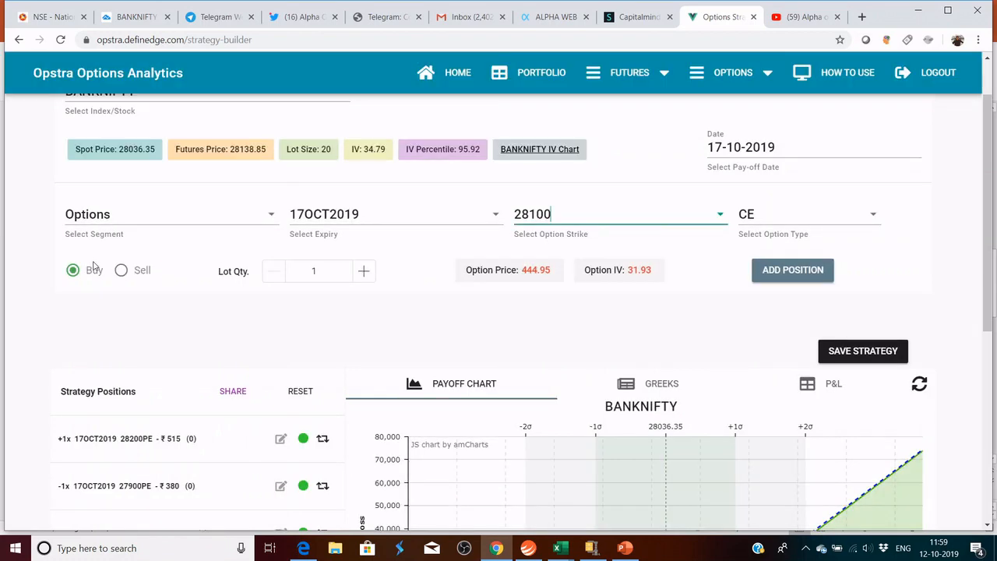
{"action": "left_click", "coordinate": [121, 270]}
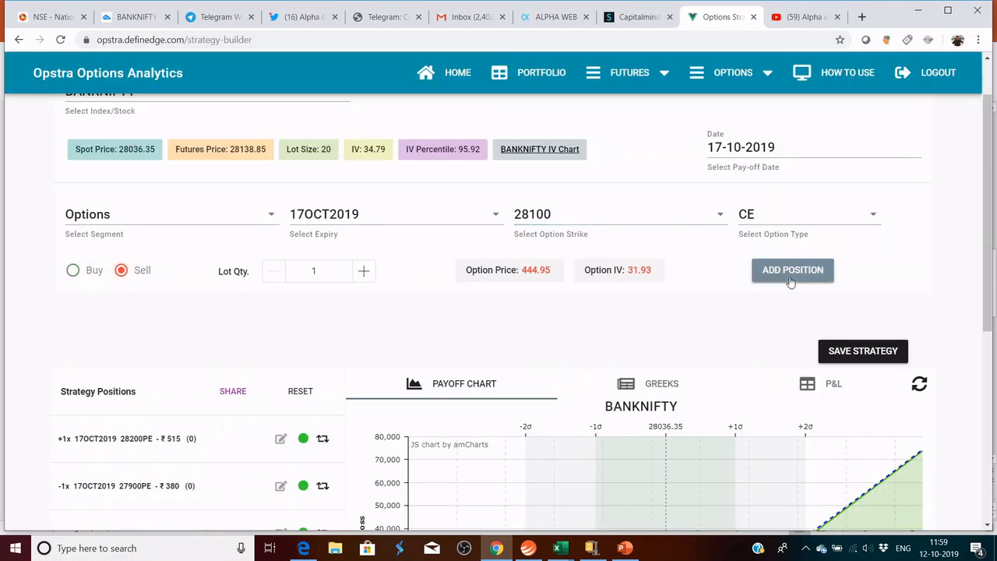
Add the sold 28100 call leg and review the payoff: ₹2,098 max profit, ₹0 max loss
{"action": "left_click", "coordinate": [792, 269]}
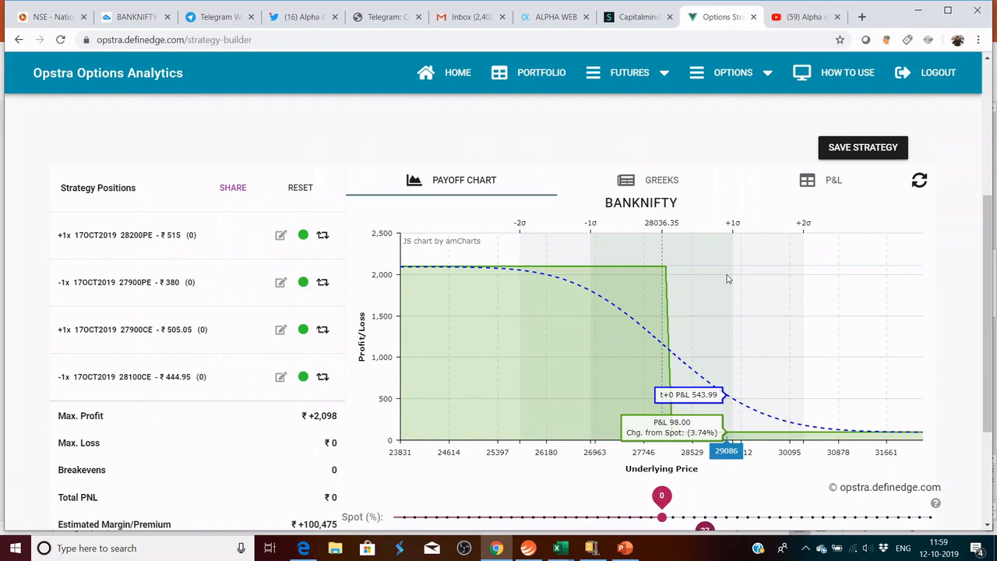
{"action": "scroll", "scroll_direction": "down", "scroll_amount": 3}
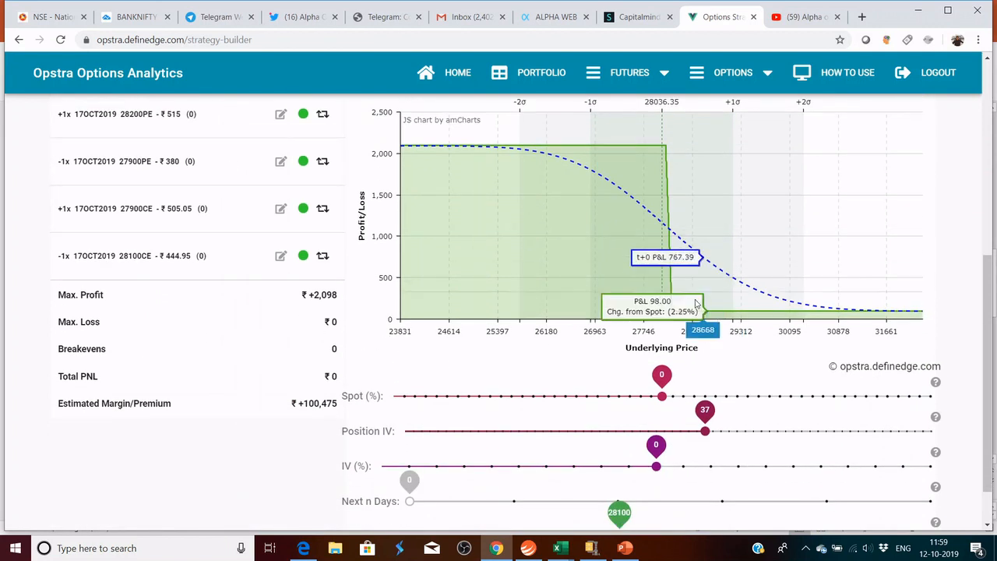
{"action": "mouse_move", "coordinate": [199, 343]}
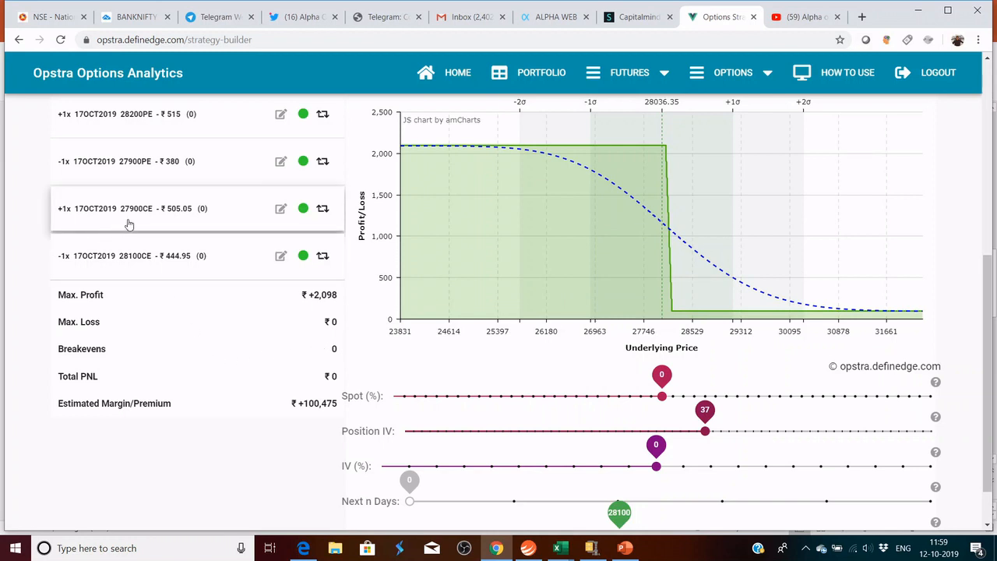
{"action": "mouse_move", "coordinate": [60, 279]}
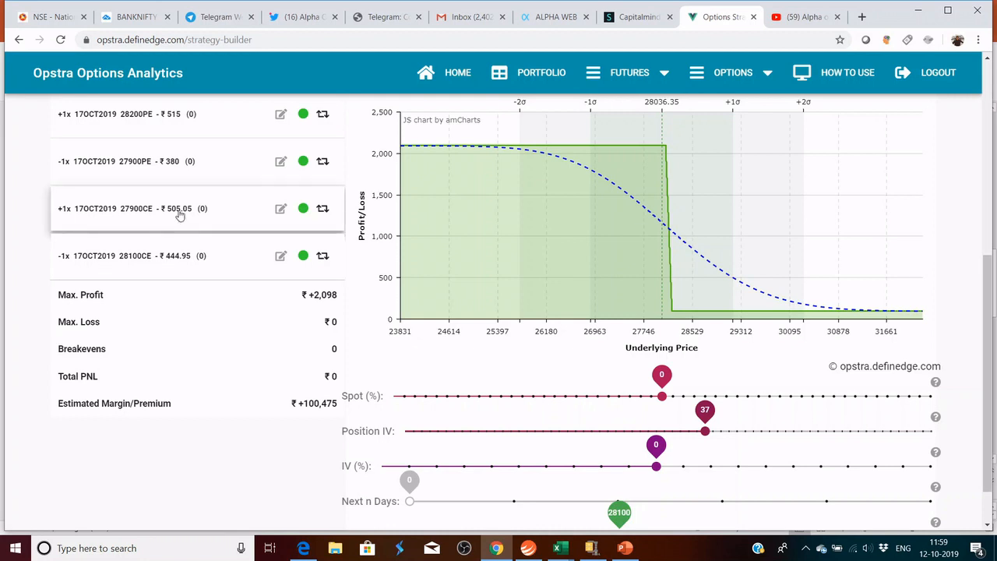
{"action": "mouse_move", "coordinate": [175, 243]}
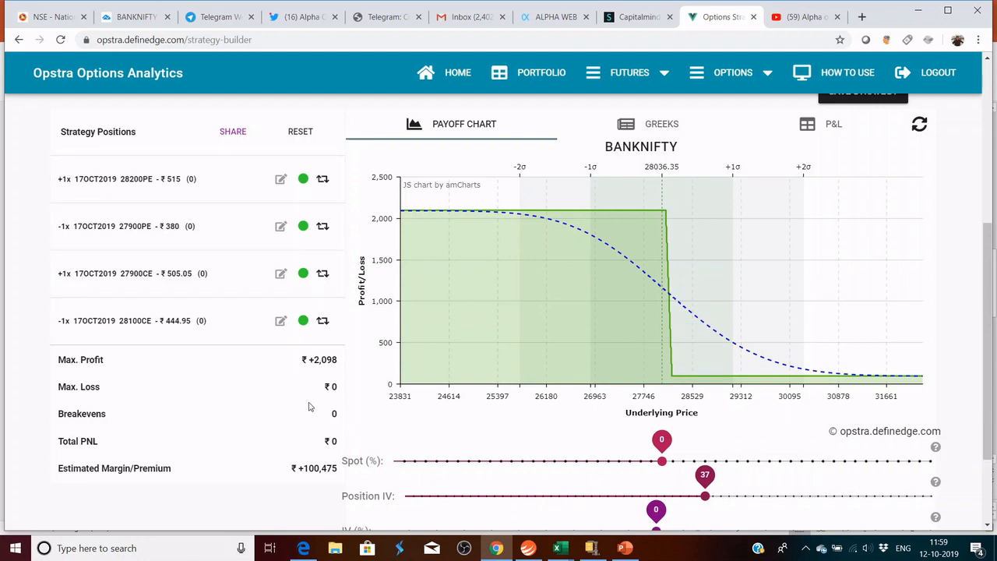
{"action": "mouse_move", "coordinate": [609, 226]}
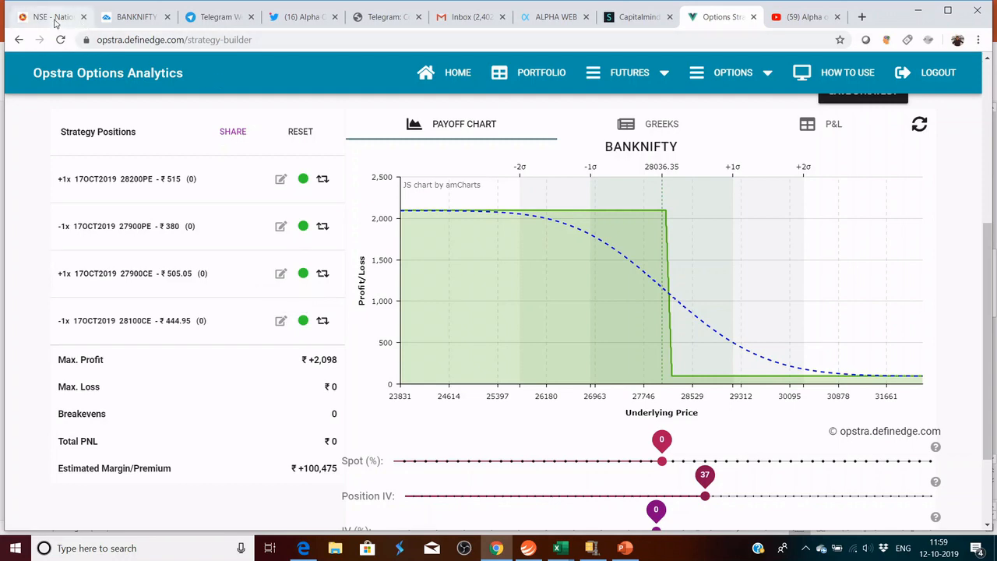
After checking NSE prices, move the bought call to strike 28000 and the sold call to 28200
{"action": "left_click", "coordinate": [47, 17]}
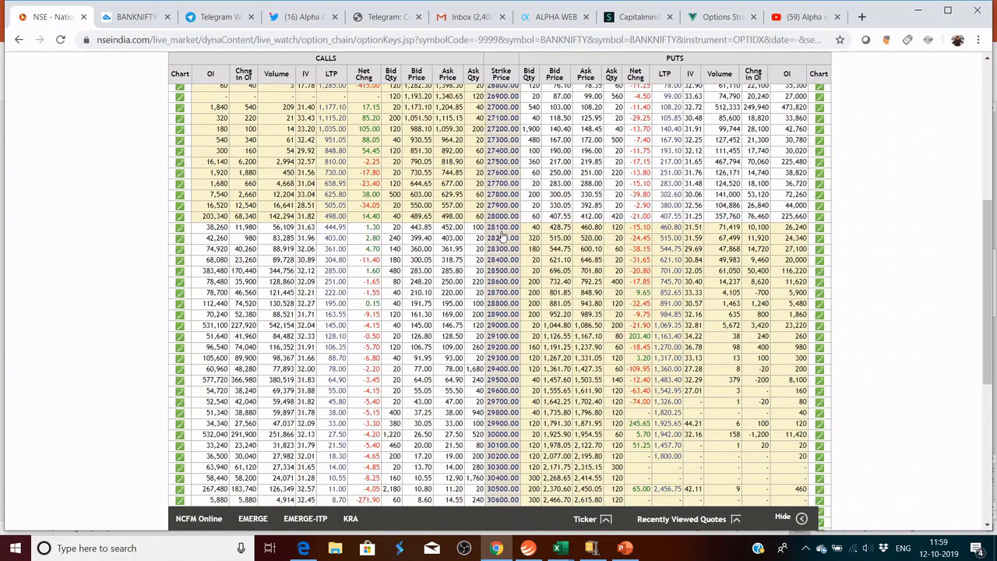
{"action": "left_click", "coordinate": [720, 17]}
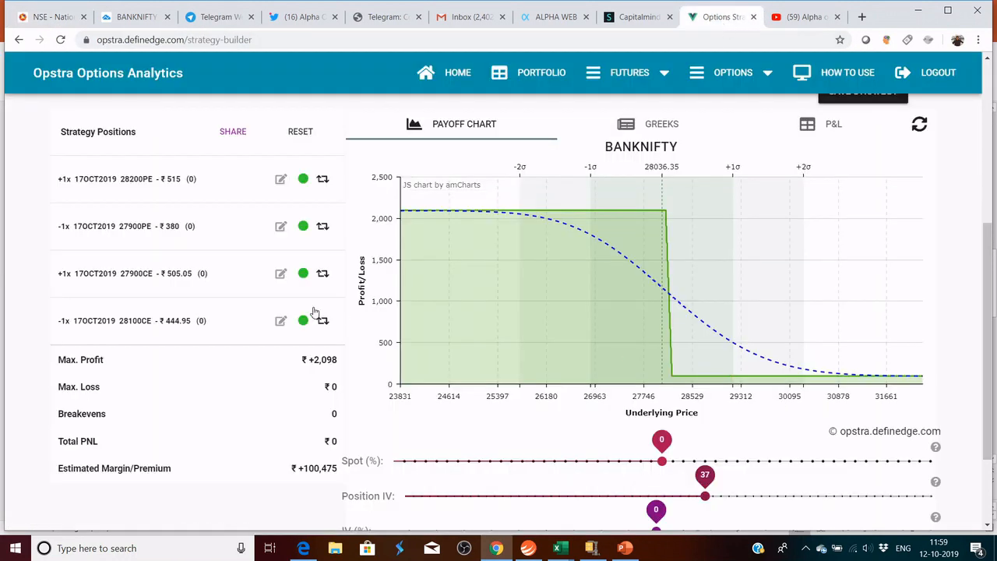
{"action": "left_click", "coordinate": [280, 273]}
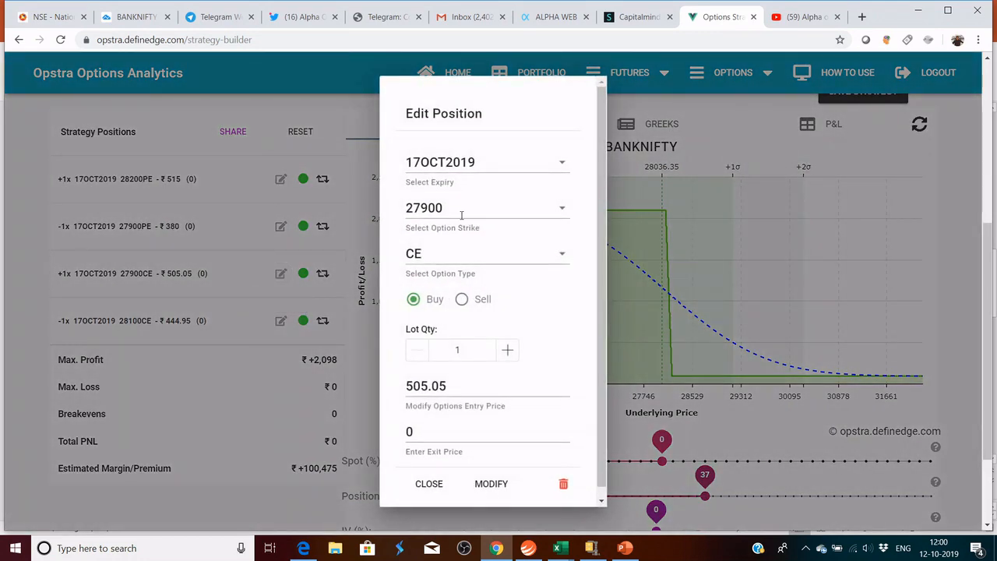
{"action": "type", "text": "28"}
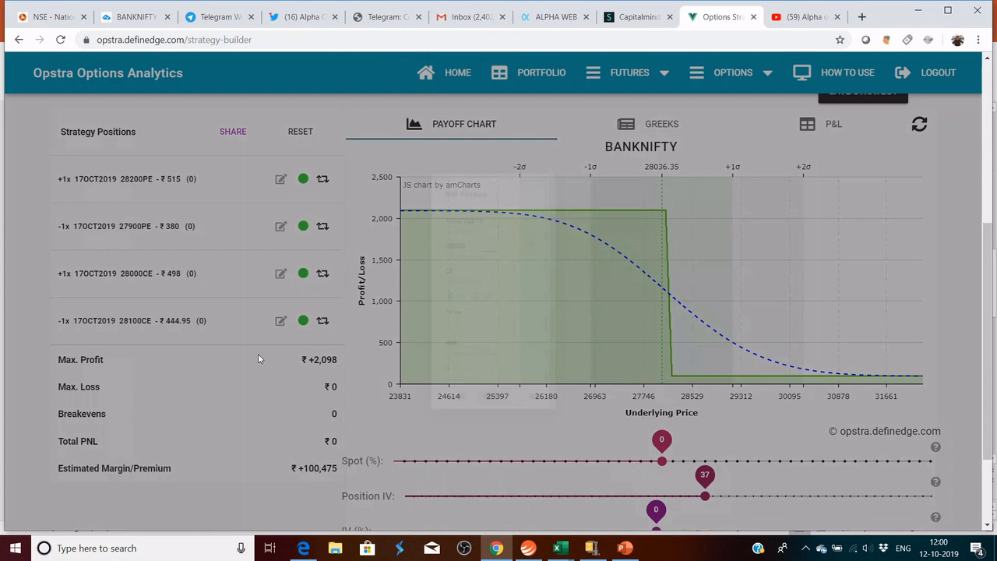
{"action": "left_click", "coordinate": [281, 320]}
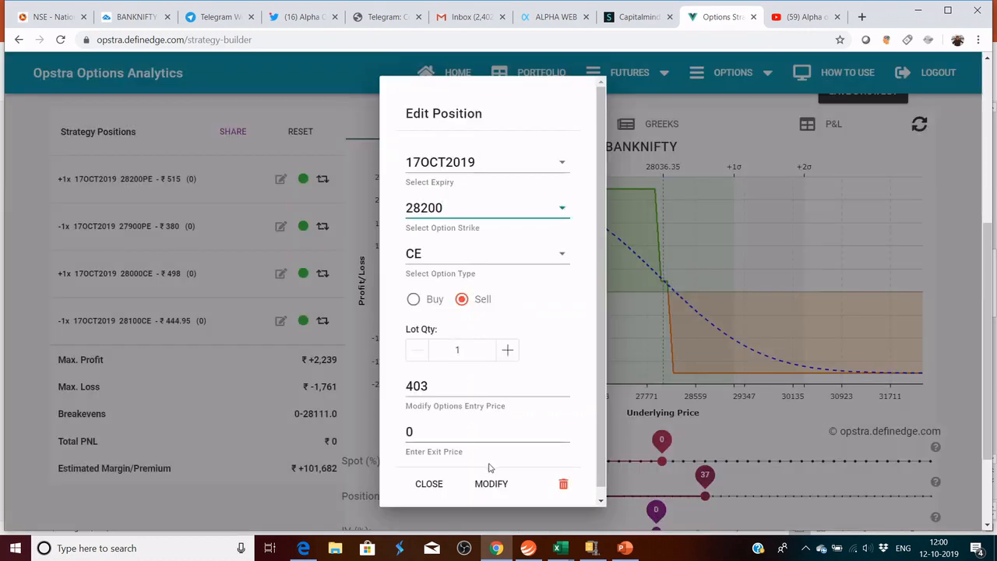
{"action": "left_click", "coordinate": [491, 483]}
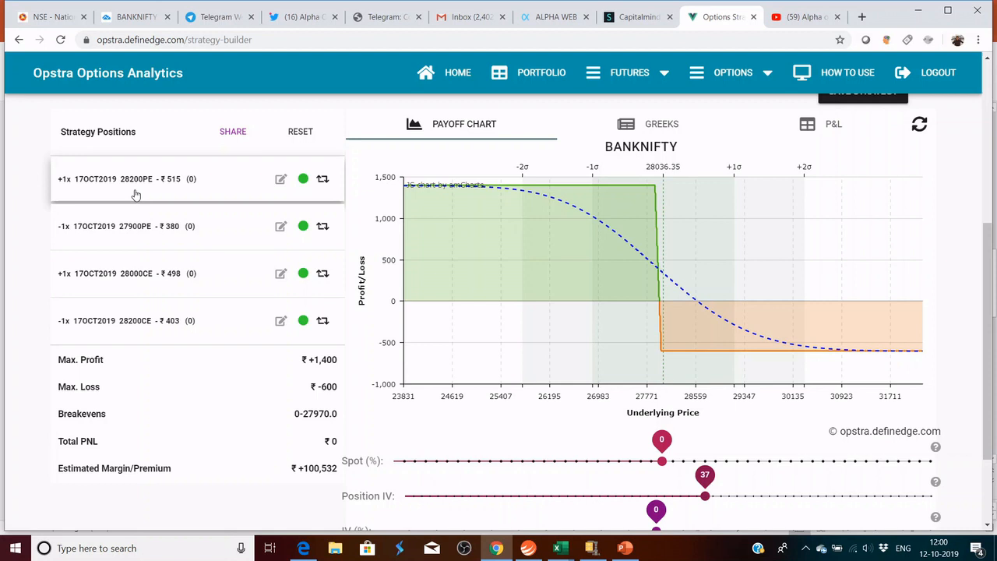
{"action": "mouse_move", "coordinate": [110, 287]}
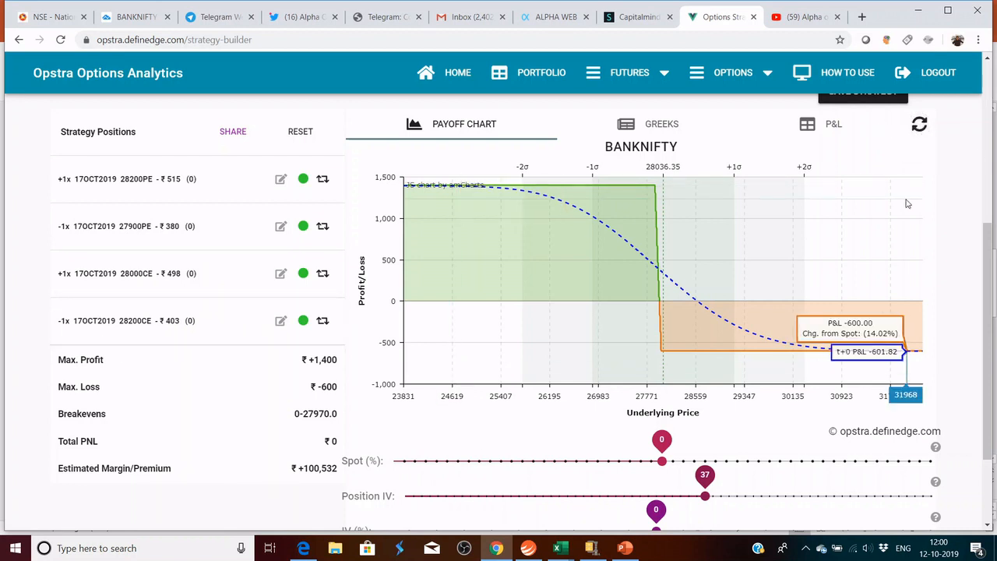
{"action": "mouse_move", "coordinate": [639, 268]}
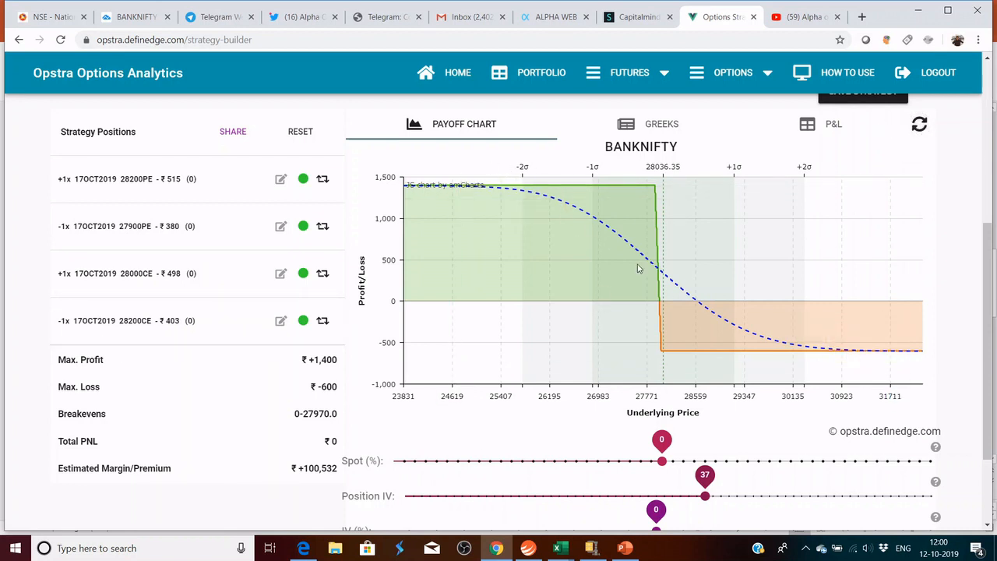
{"action": "mouse_move", "coordinate": [665, 280]}
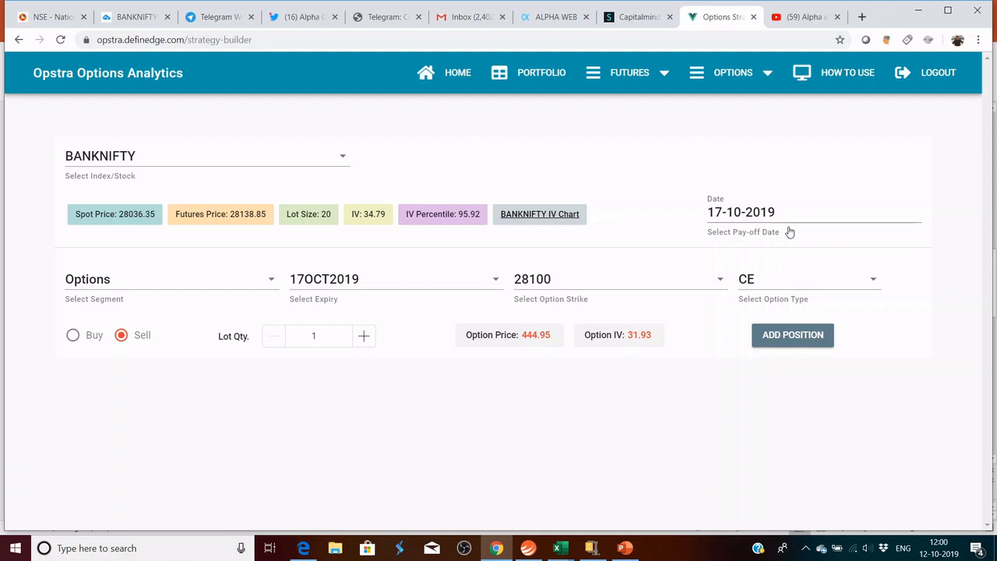
{"action": "mouse_move", "coordinate": [573, 477]}
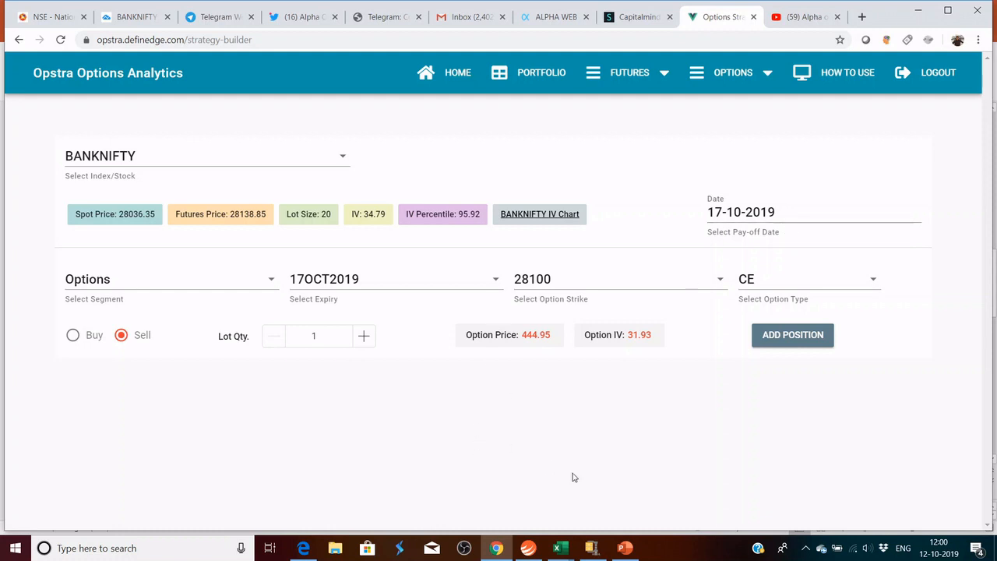
{"action": "mouse_move", "coordinate": [688, 317]}
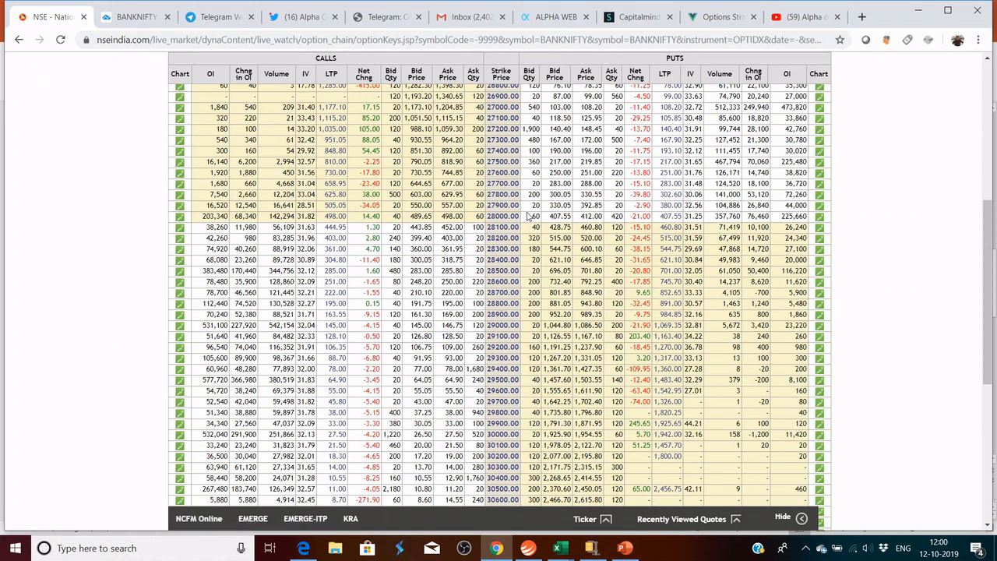
Add the bought 28100 put and set up a sell 27900 put leg
{"action": "left_click", "coordinate": [720, 17]}
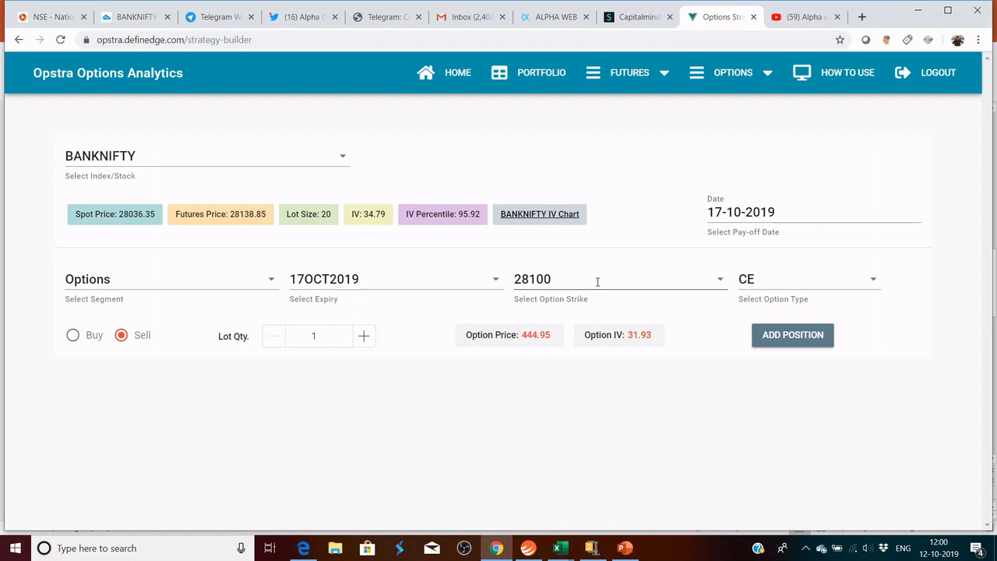
{"action": "left_click", "coordinate": [808, 278]}
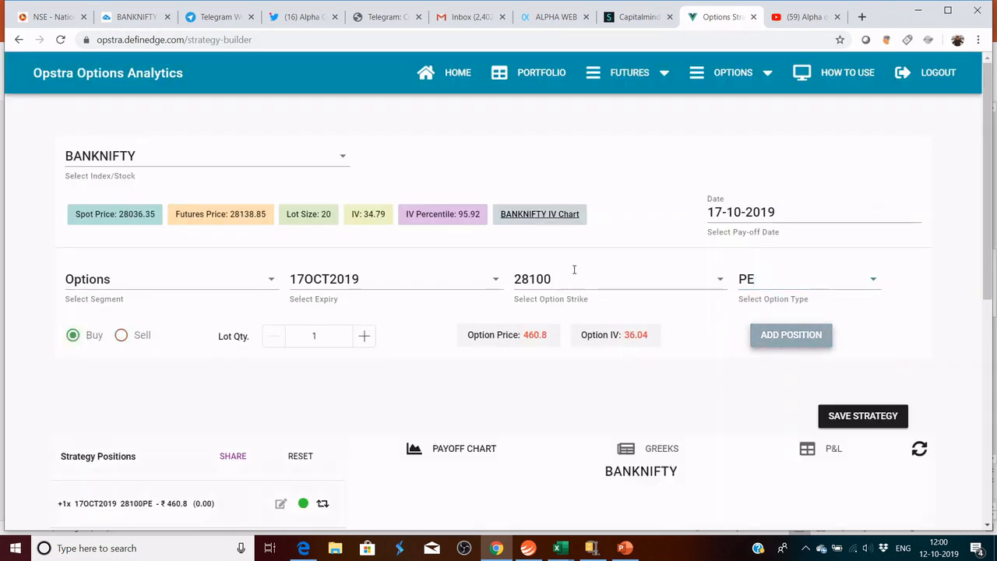
{"action": "type", "text": "279"}
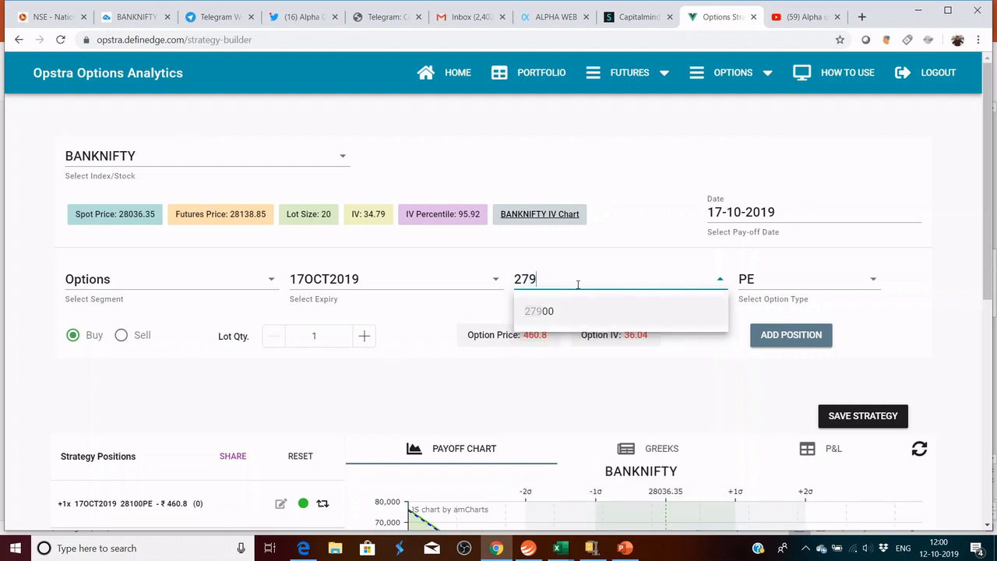
{"action": "left_click", "coordinate": [539, 311]}
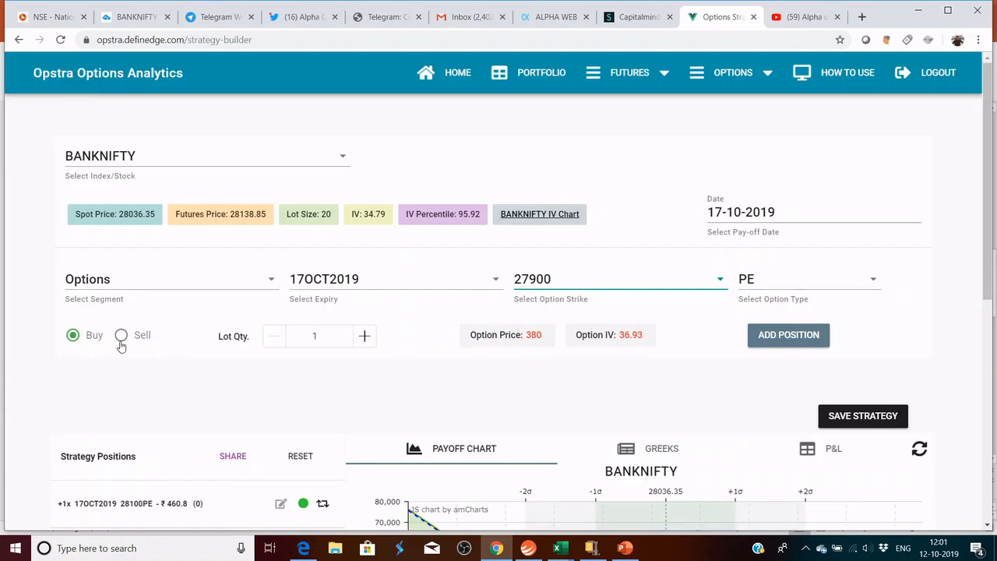
{"action": "left_click", "coordinate": [121, 335]}
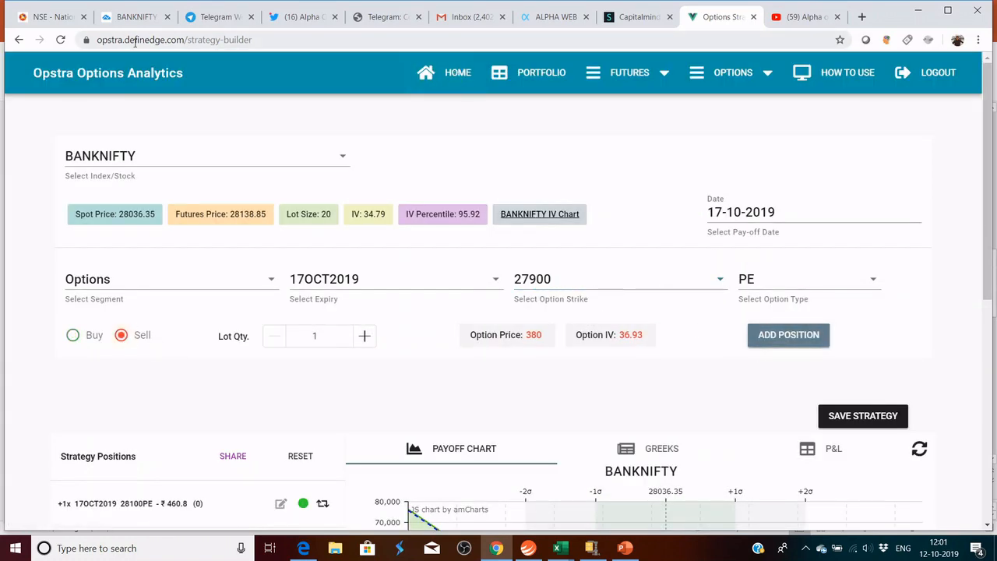
After checking the NSE chain, set up a buy 28000 call leg
{"action": "left_click", "coordinate": [47, 16]}
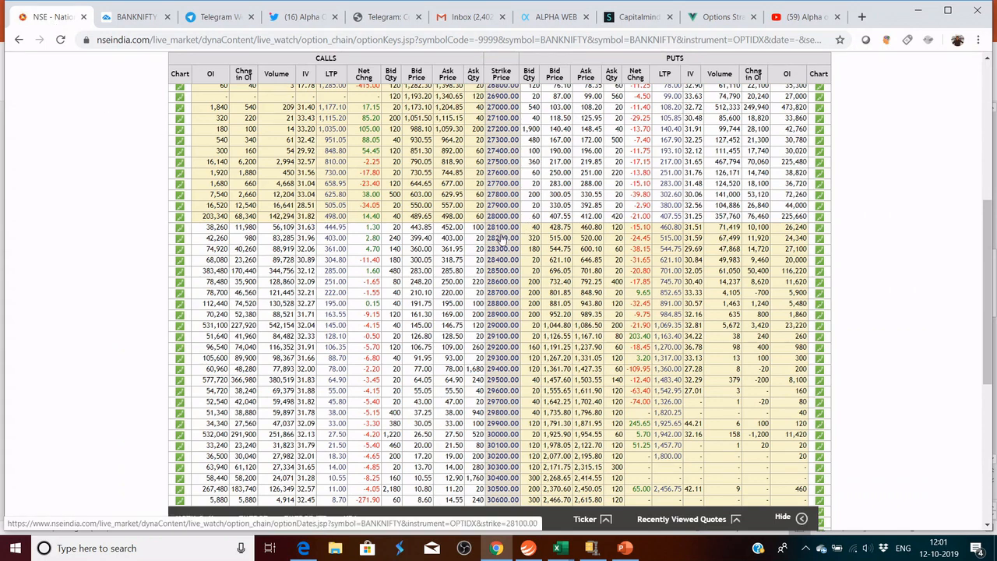
{"action": "left_click", "coordinate": [721, 17]}
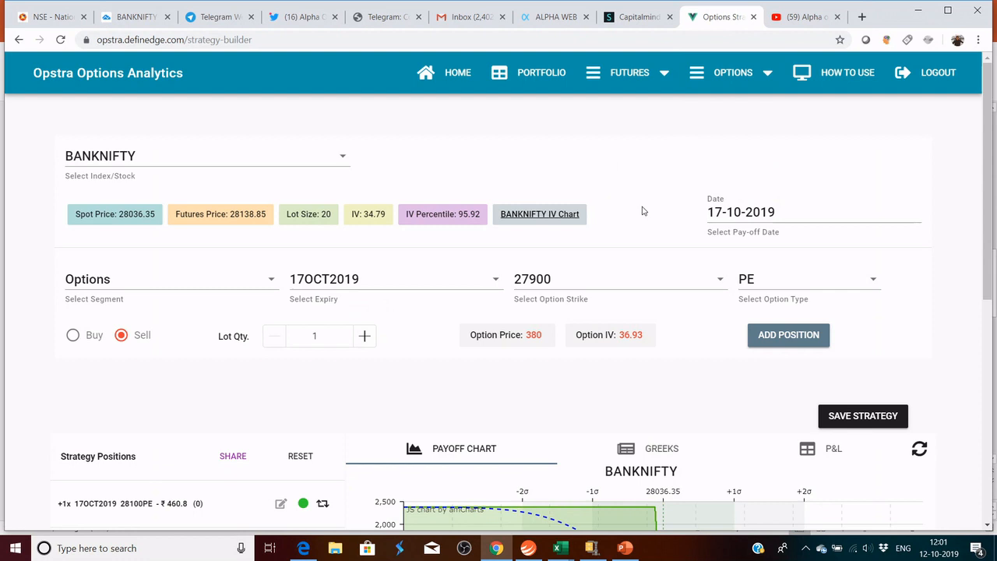
{"action": "type", "text": "280"}
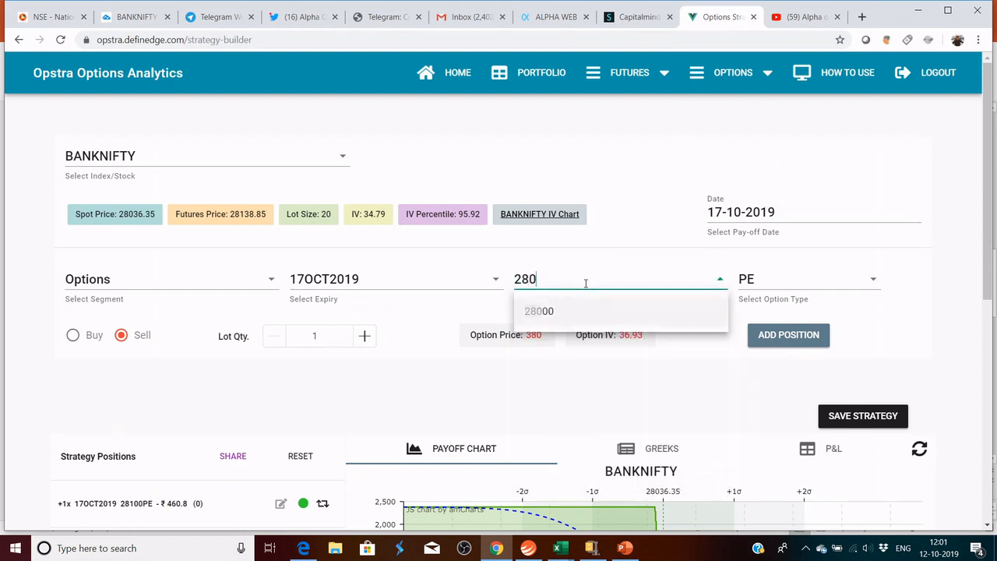
{"action": "left_click", "coordinate": [538, 311]}
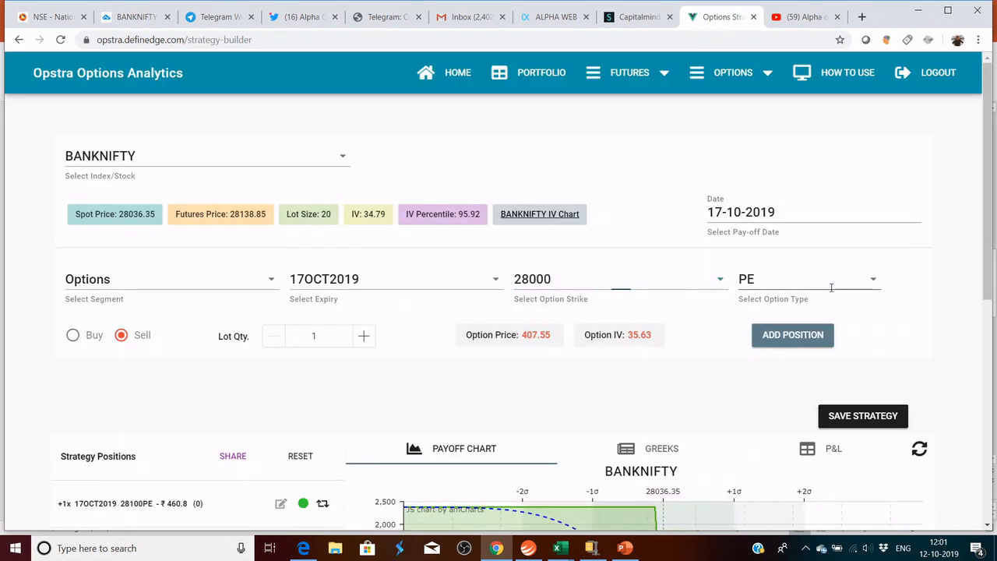
{"action": "left_click", "coordinate": [808, 279]}
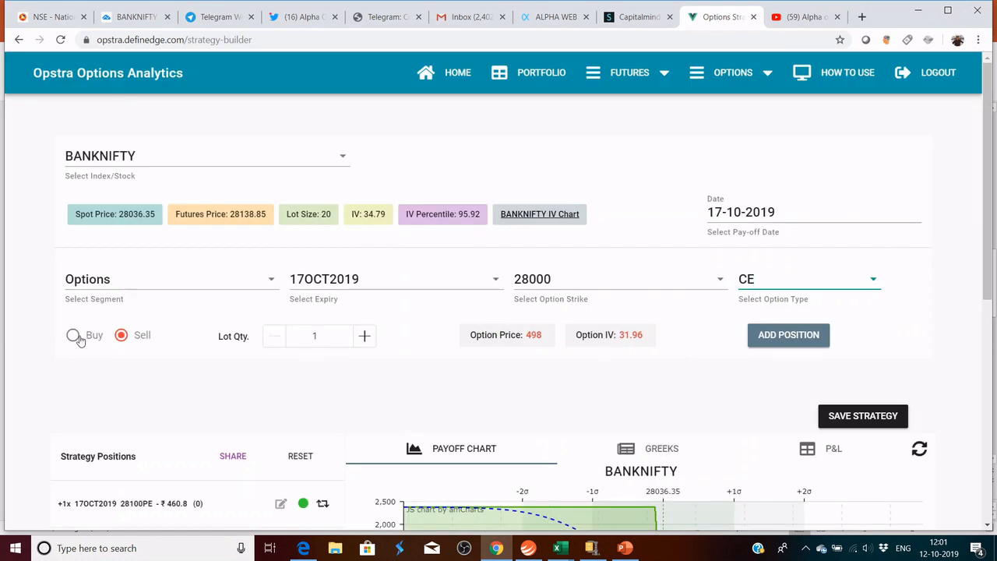
{"action": "left_click", "coordinate": [73, 335]}
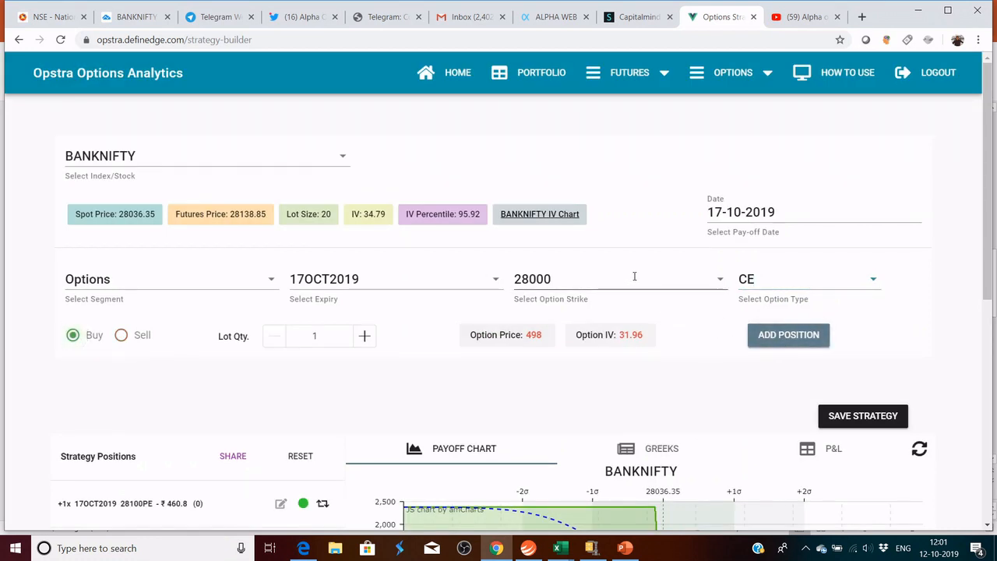
Prepare the next leg as a sell 28200 call
{"action": "type", "text": "282"}
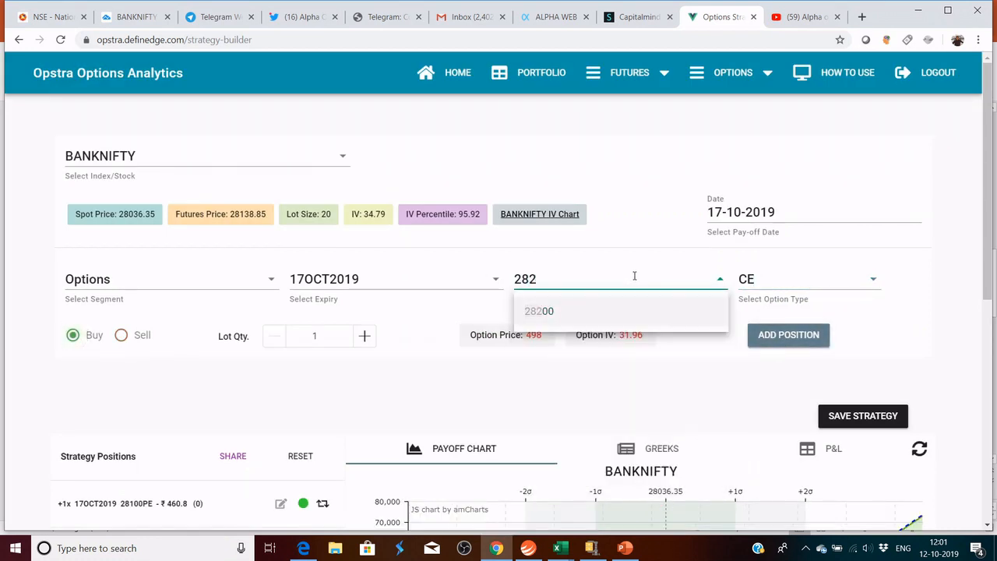
{"action": "left_click", "coordinate": [538, 310]}
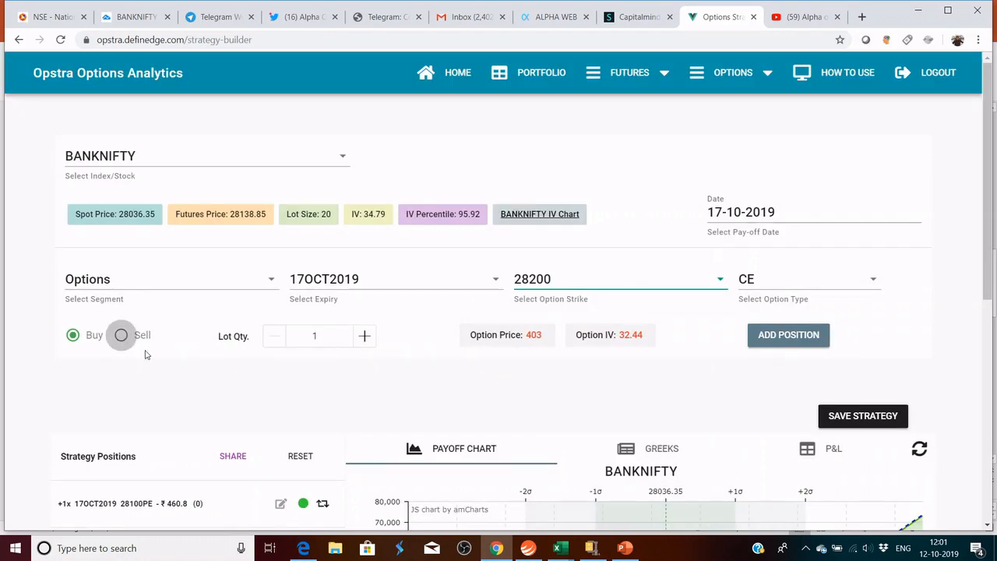
{"action": "left_click", "coordinate": [121, 335]}
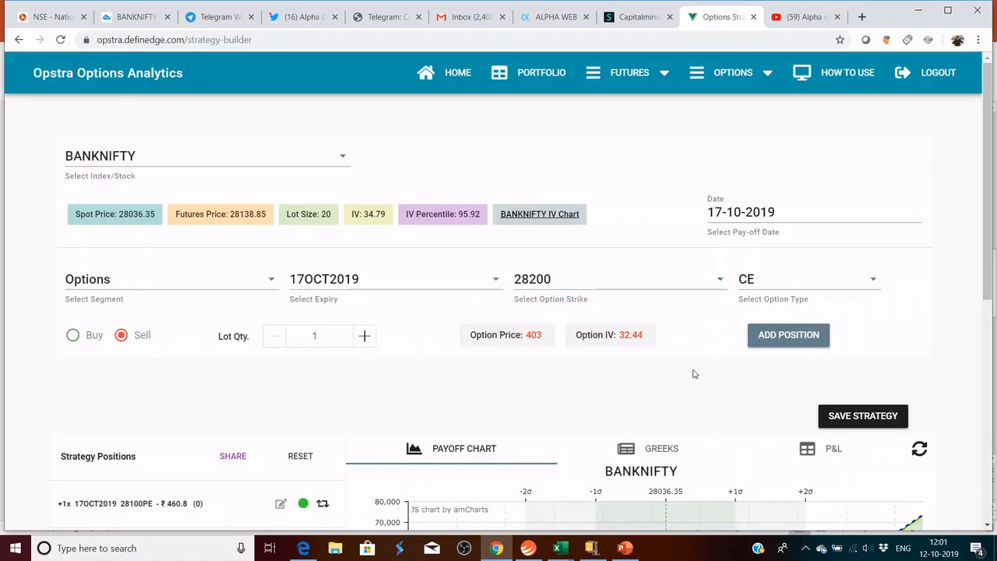
{"action": "scroll", "scroll_direction": "down", "scroll_amount": 3}
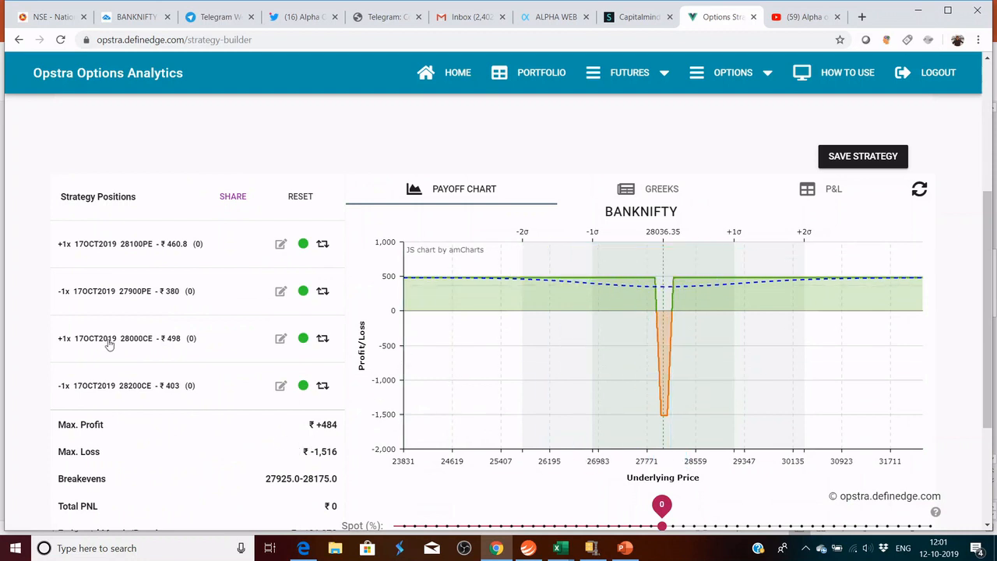
Scroll down to the payoff chart showing breakevens 27,925–28,175 and ₹101,378 margin
{"action": "scroll", "scroll_direction": "down", "scroll_amount": 3}
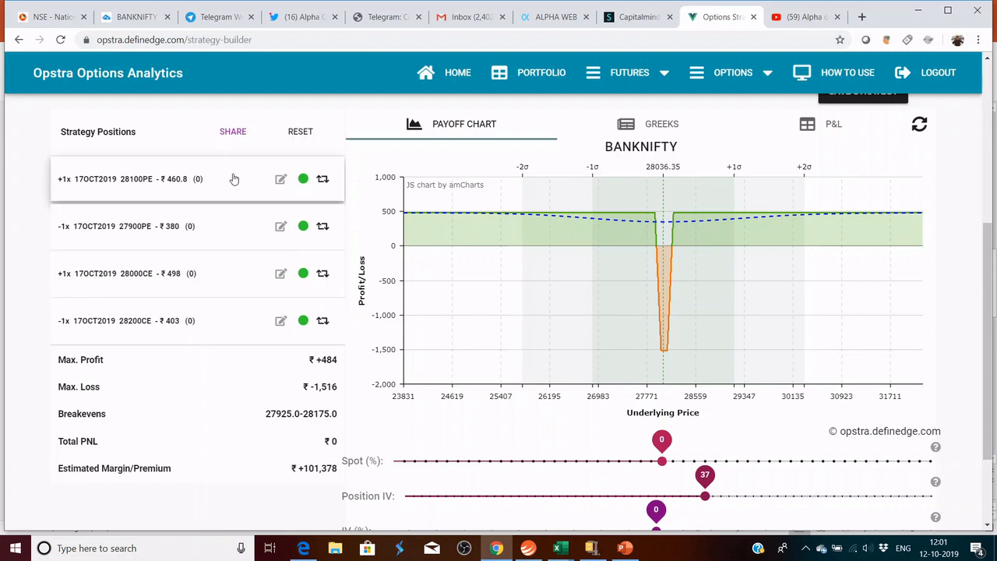
{"action": "mouse_move", "coordinate": [193, 371]}
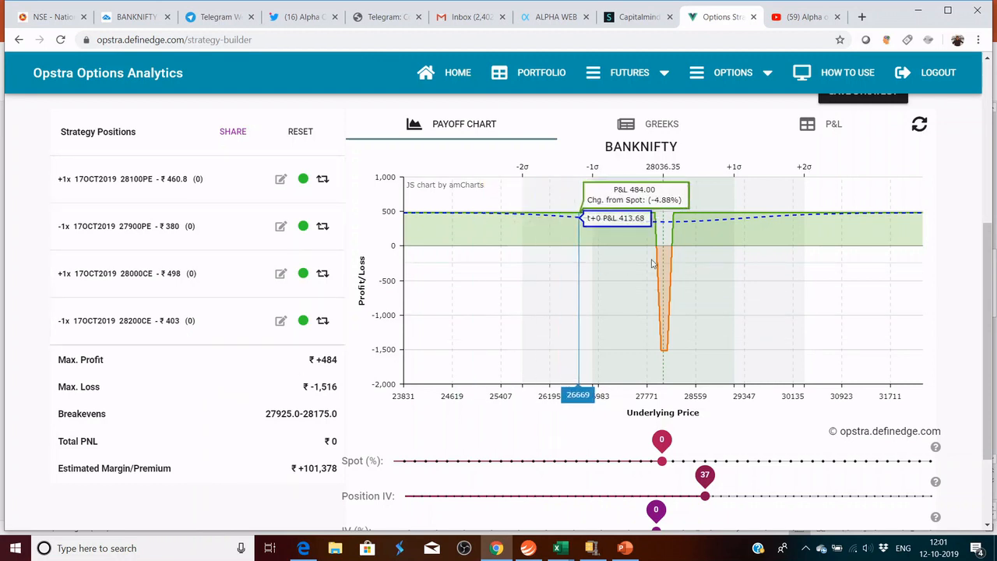
{"action": "mouse_move", "coordinate": [670, 273]}
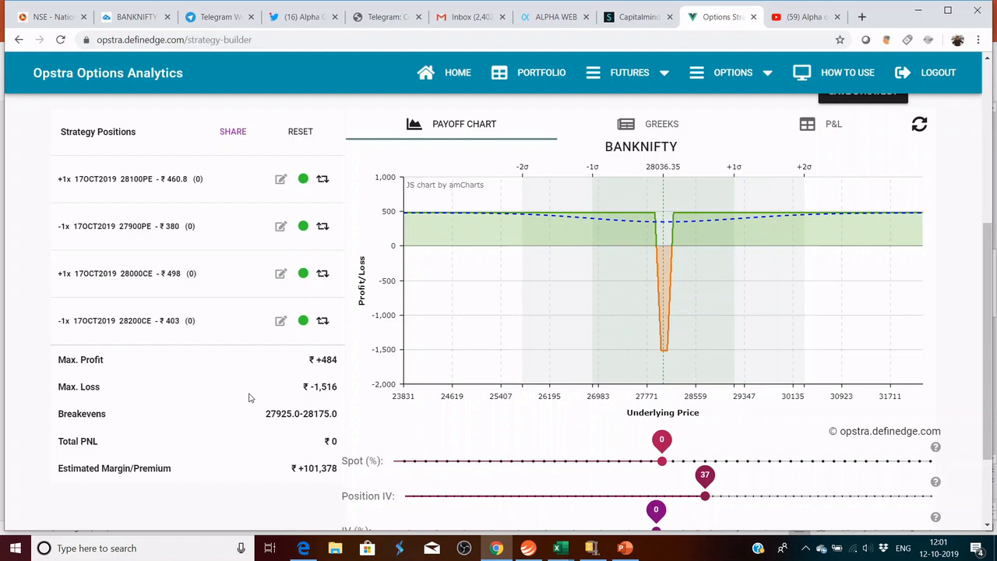
{"action": "mouse_move", "coordinate": [289, 393]}
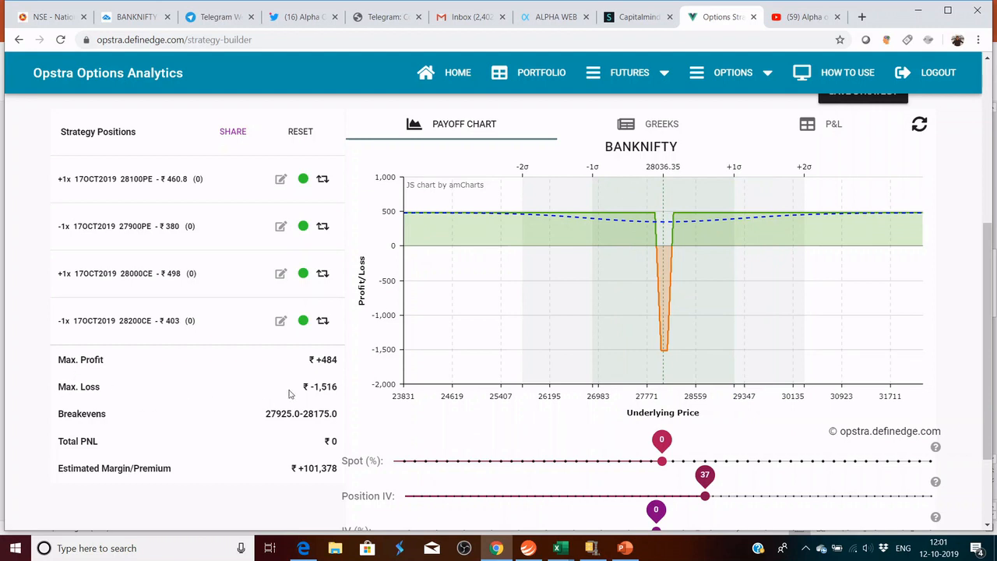
{"action": "mouse_move", "coordinate": [374, 239]}
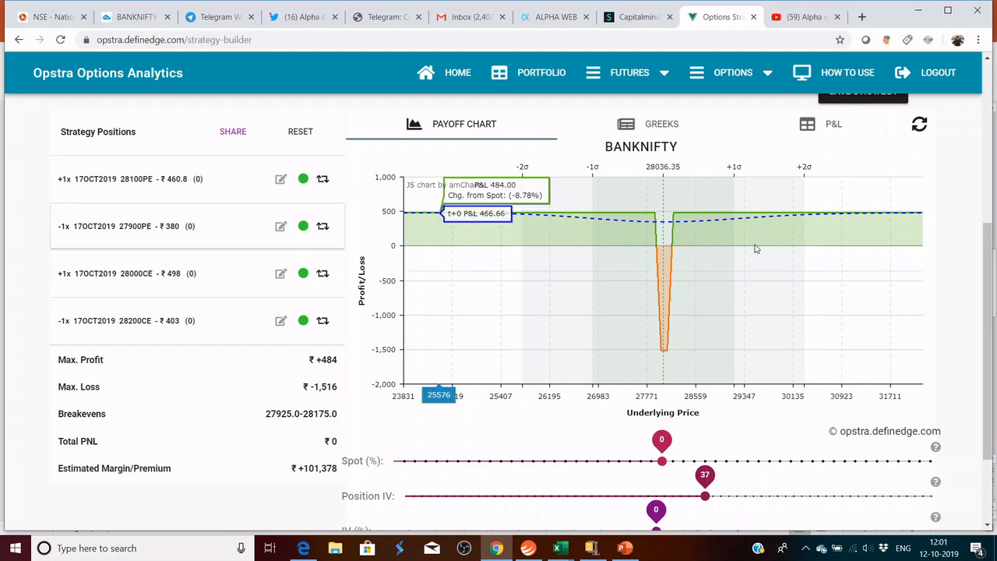
{"action": "mouse_move", "coordinate": [753, 242]}
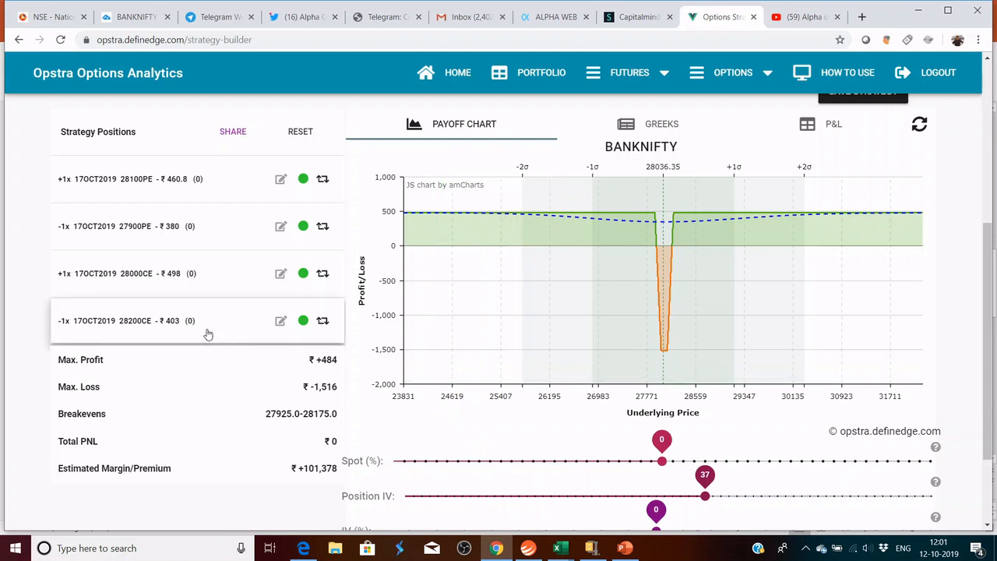
{"action": "mouse_move", "coordinate": [444, 319]}
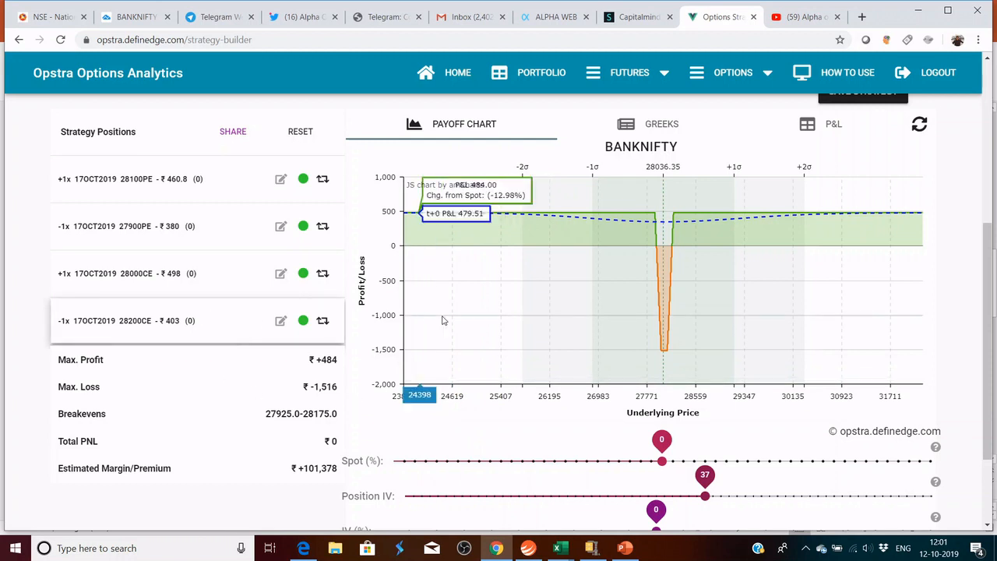
{"action": "mouse_move", "coordinate": [808, 291]}
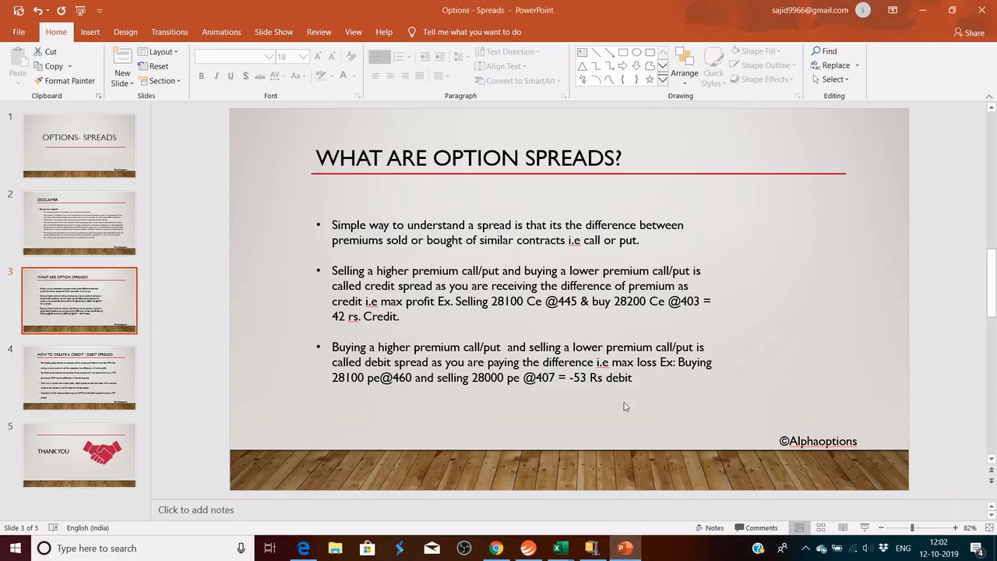
Select slide 4, 'How to create a credit / debit spreads', in PowerPoint
{"action": "left_click", "coordinate": [79, 377]}
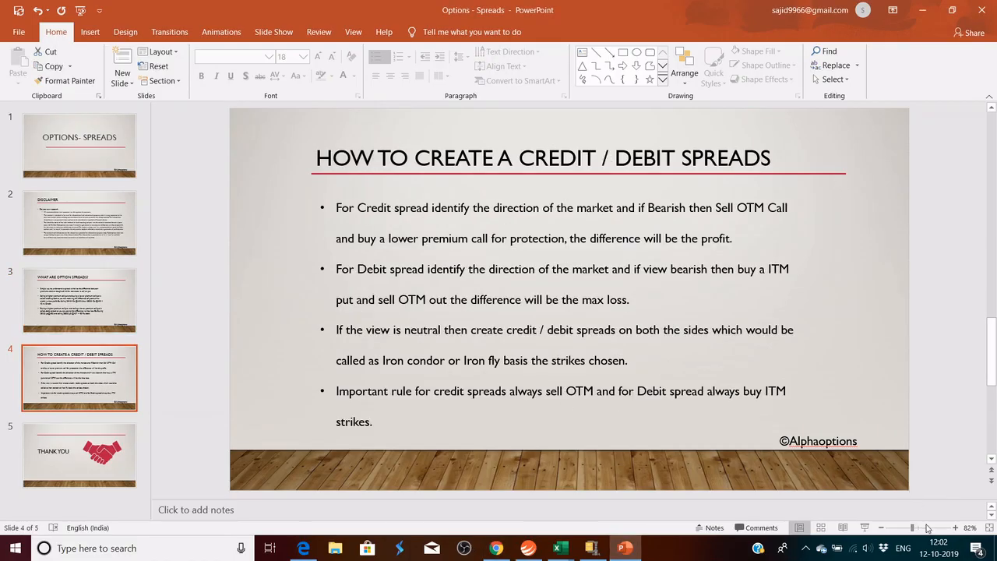